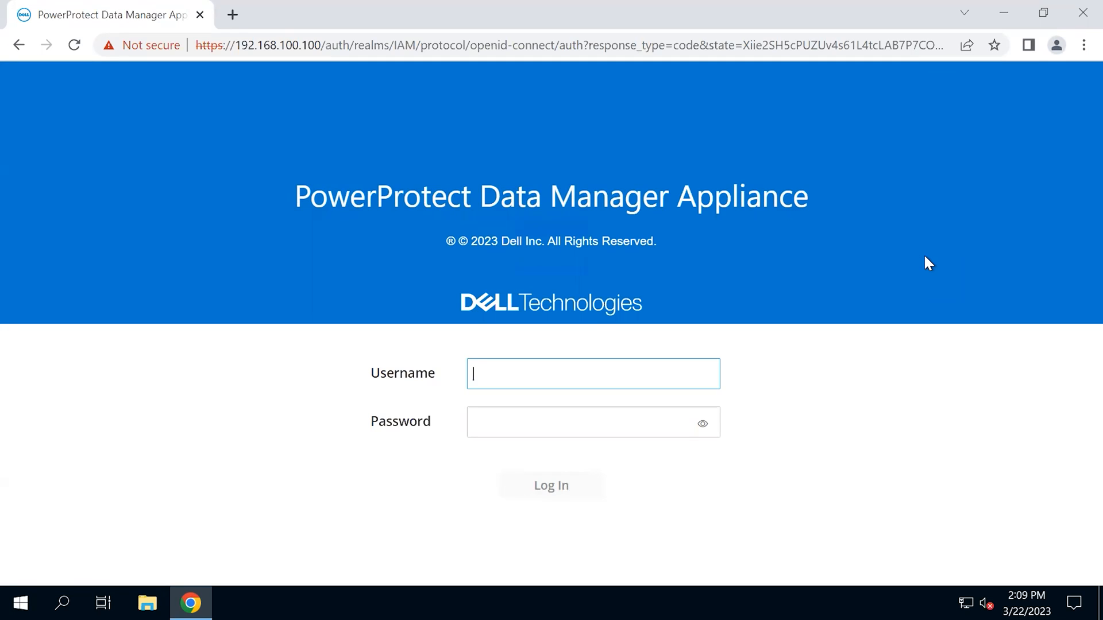
mouse_move(641, 358)
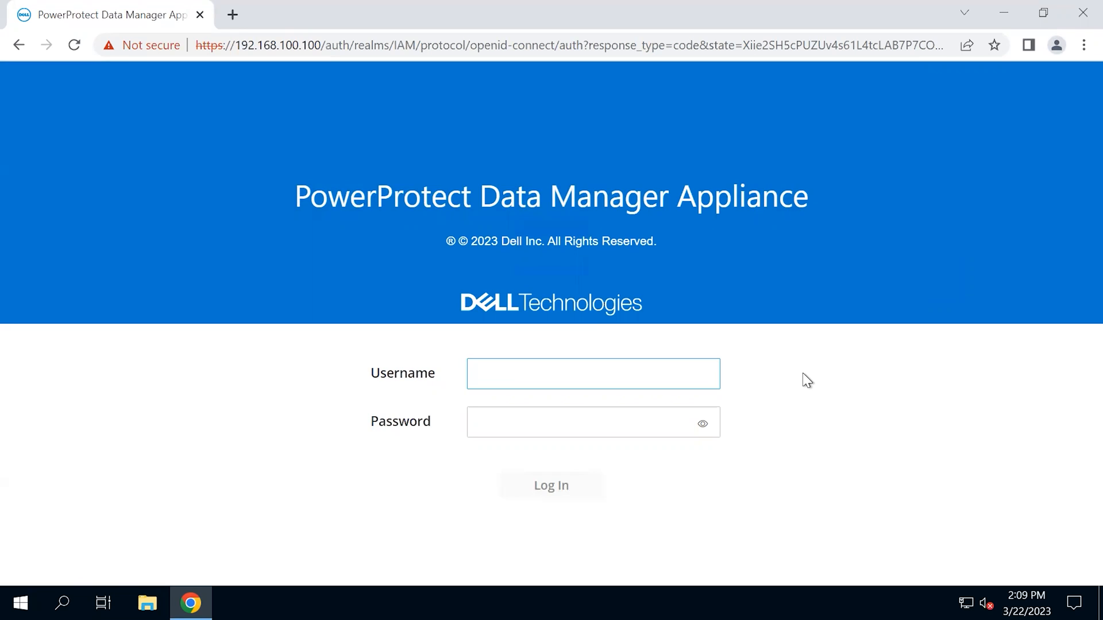
Step: Sign in to the appliance with the administrator credentials
text(admin)
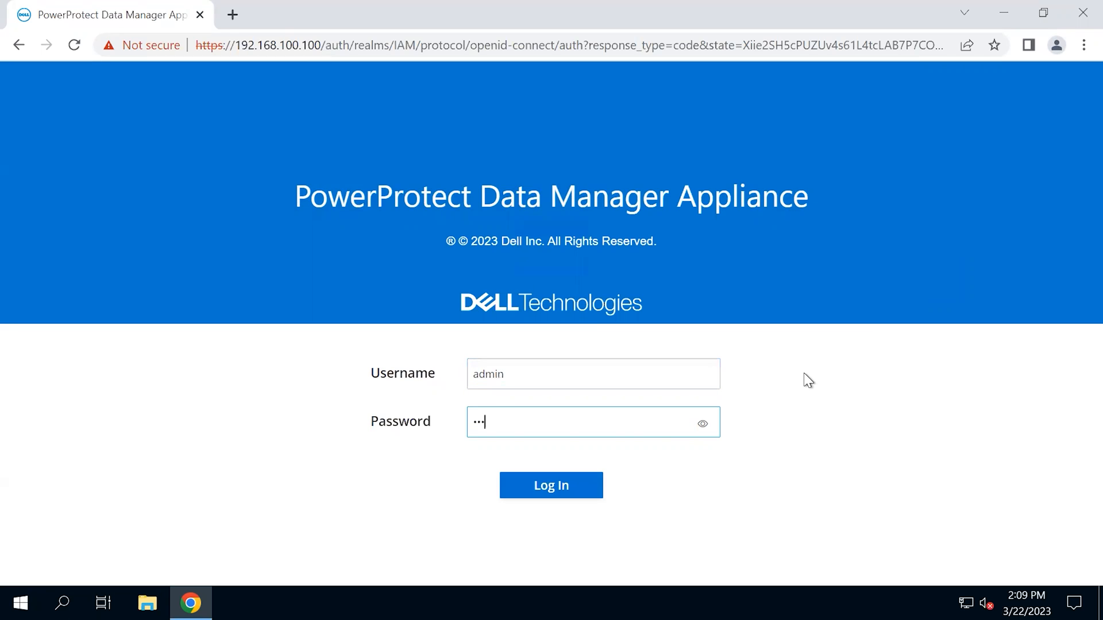
click(552, 484)
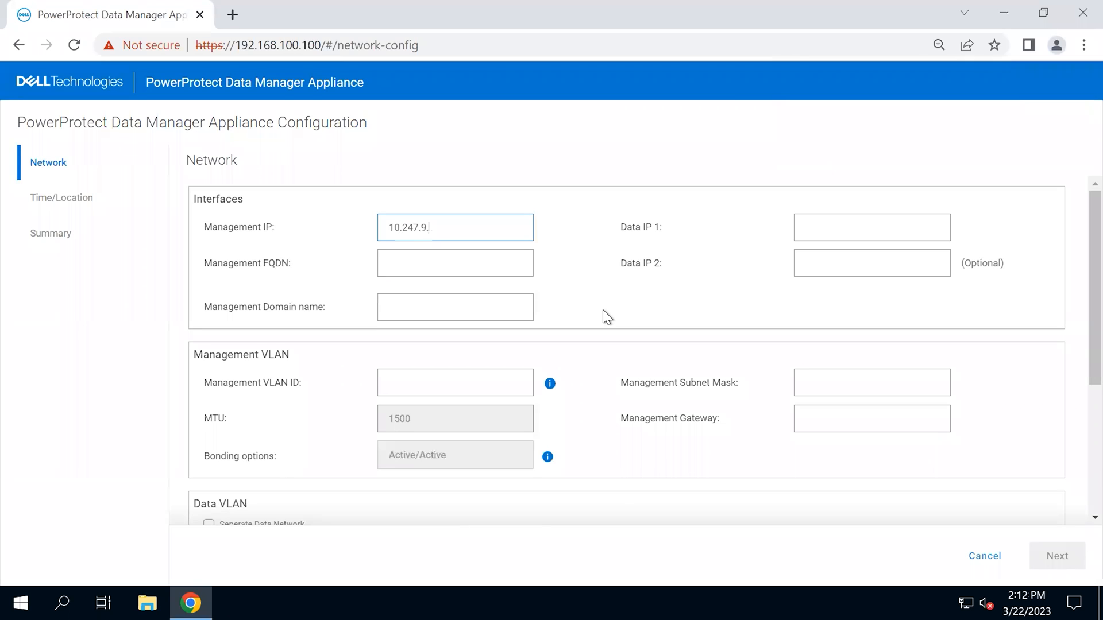
Step: Enter the primary DNS server 10.244.53.108 in the network settings
click(872, 226)
text(10.247.9.1)
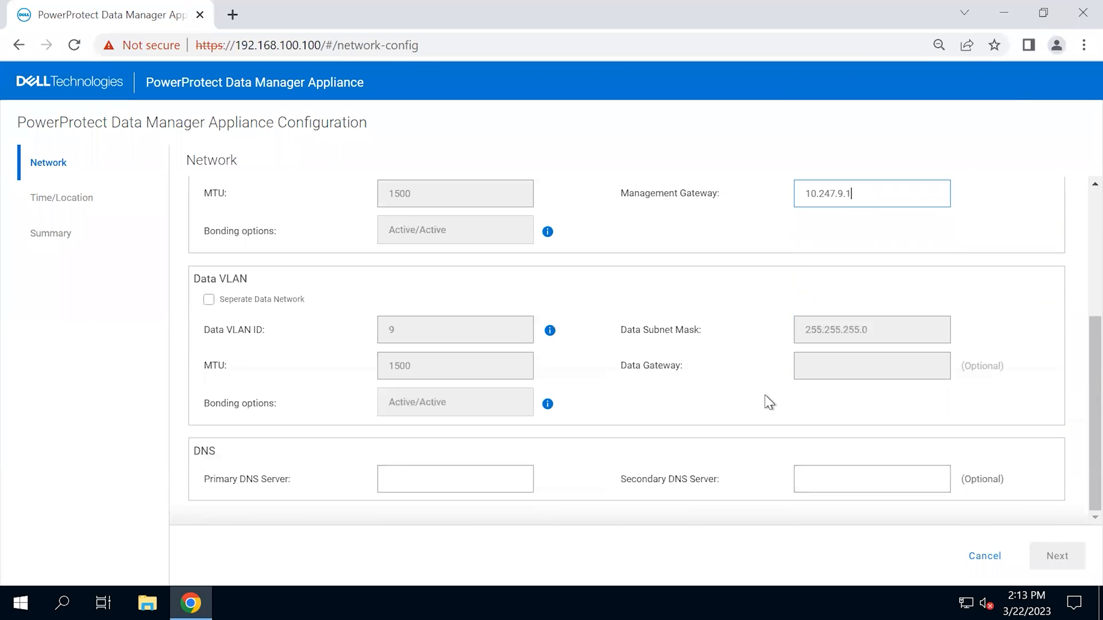
mouse_move(452, 287)
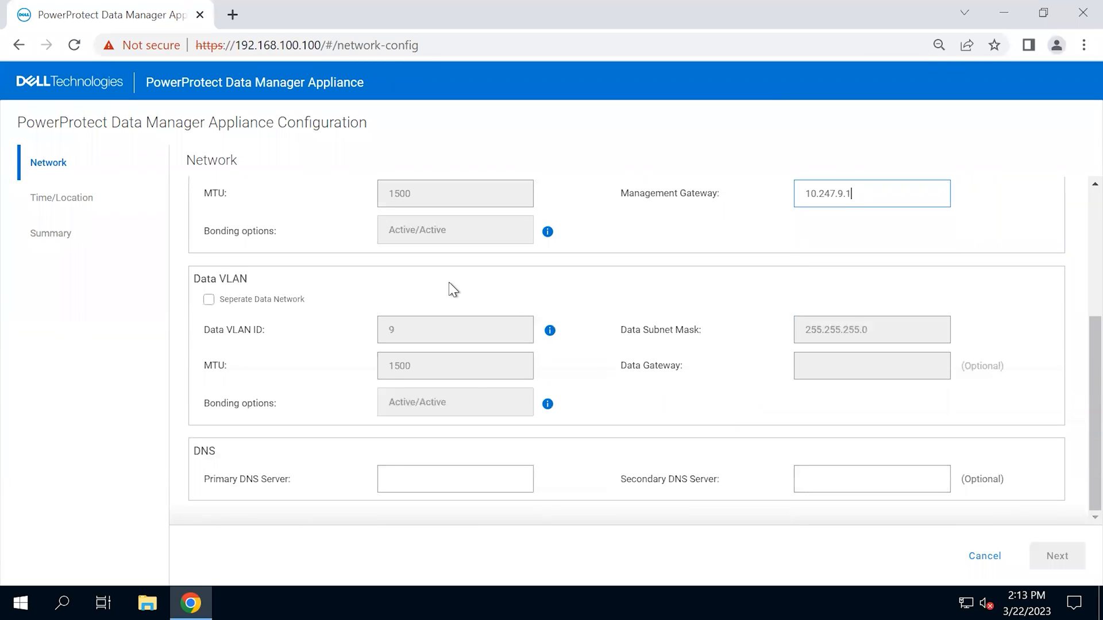
text(10.244.)
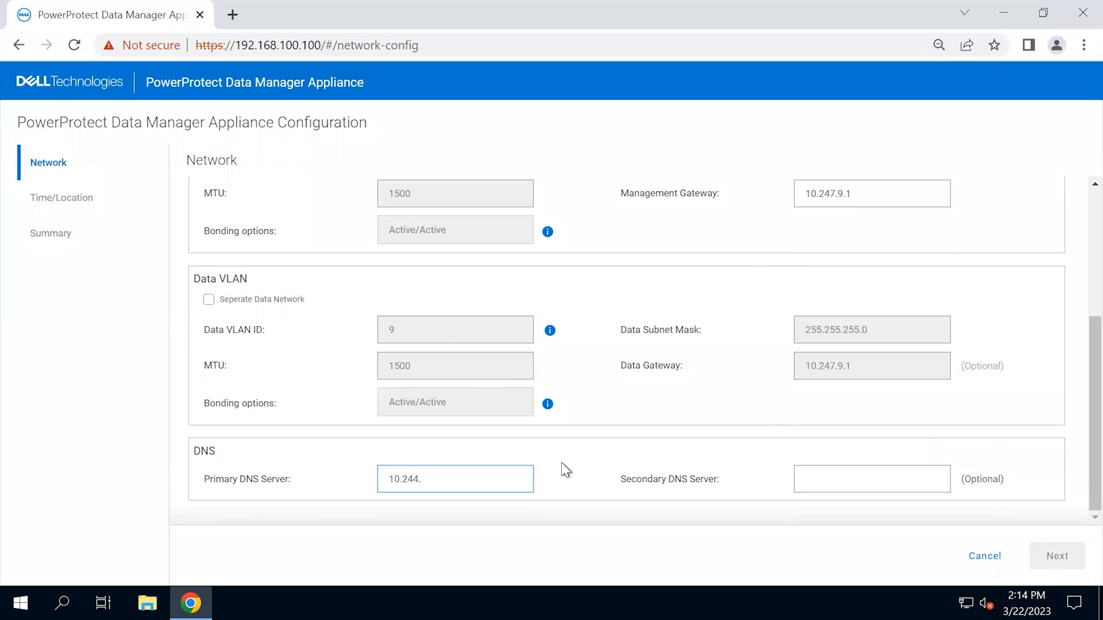
text(53.)
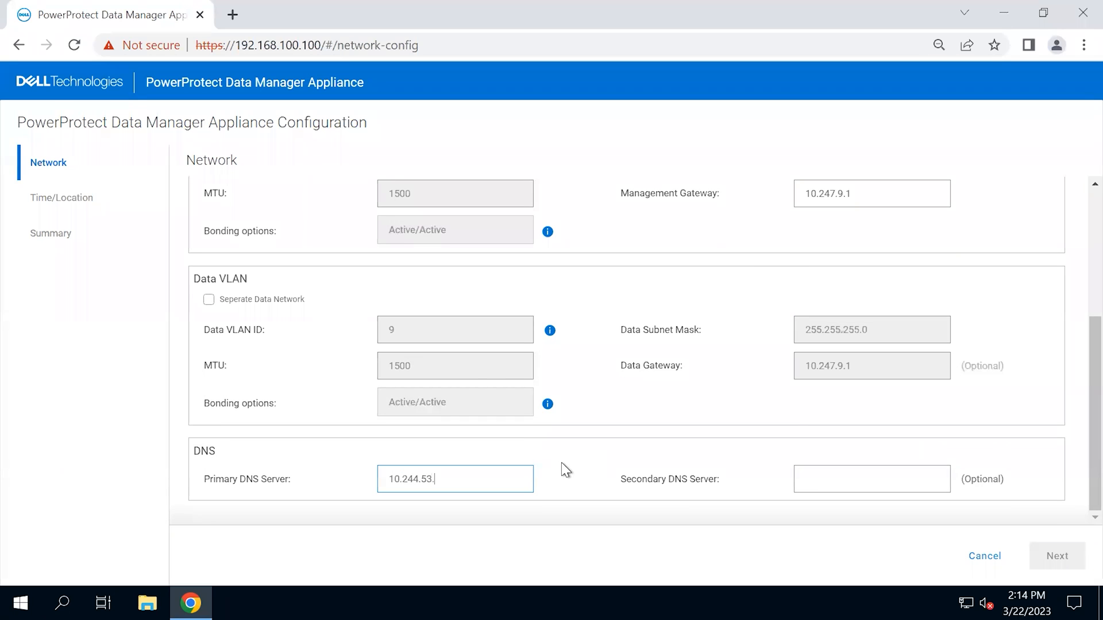
text(108)
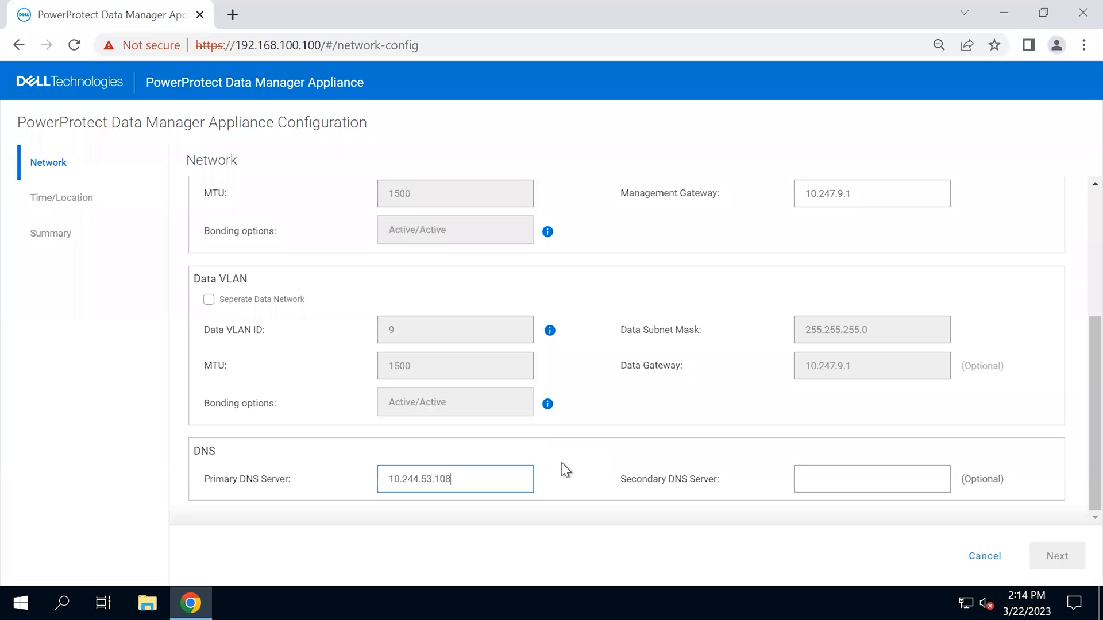
Step: Continue to time settings and enter NTP server 10.228.254.152
click(1057, 556)
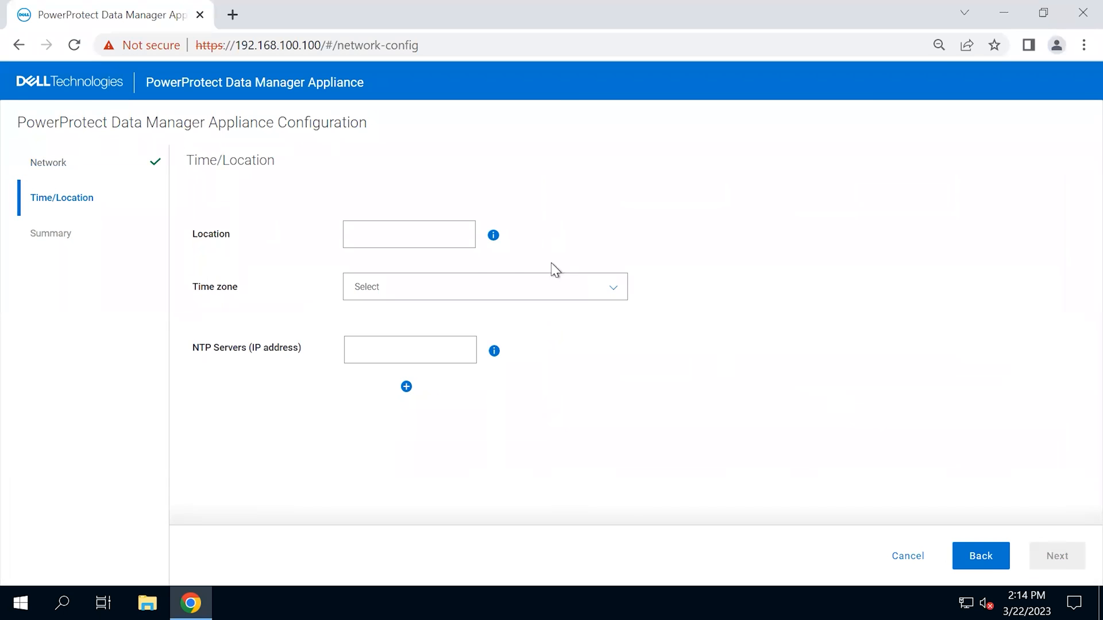
text(10.228.254.152)
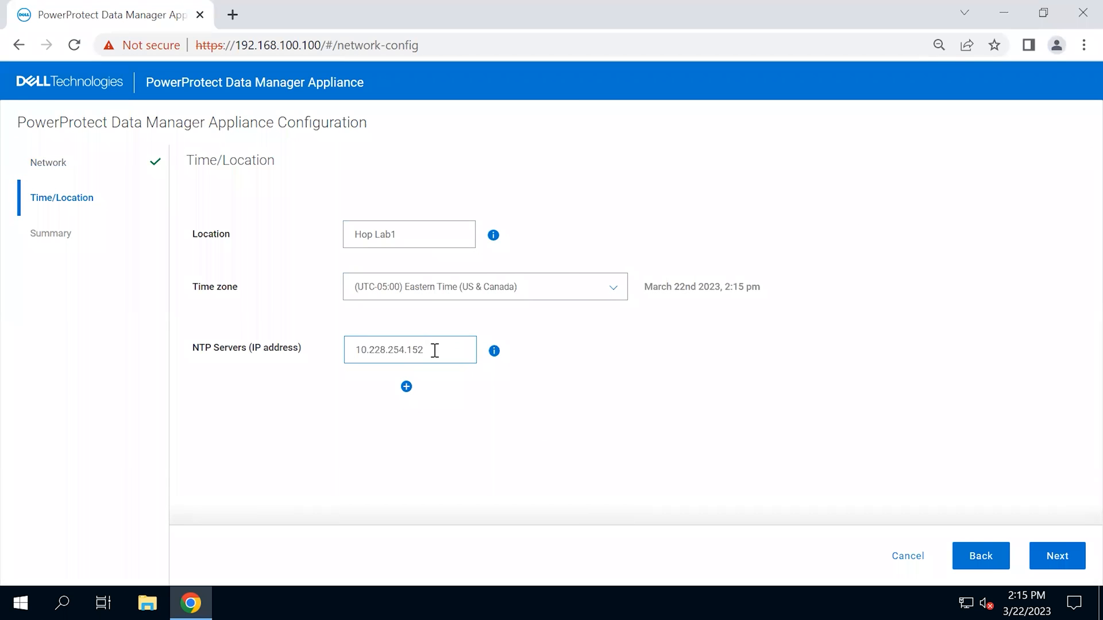
mouse_move(1050, 521)
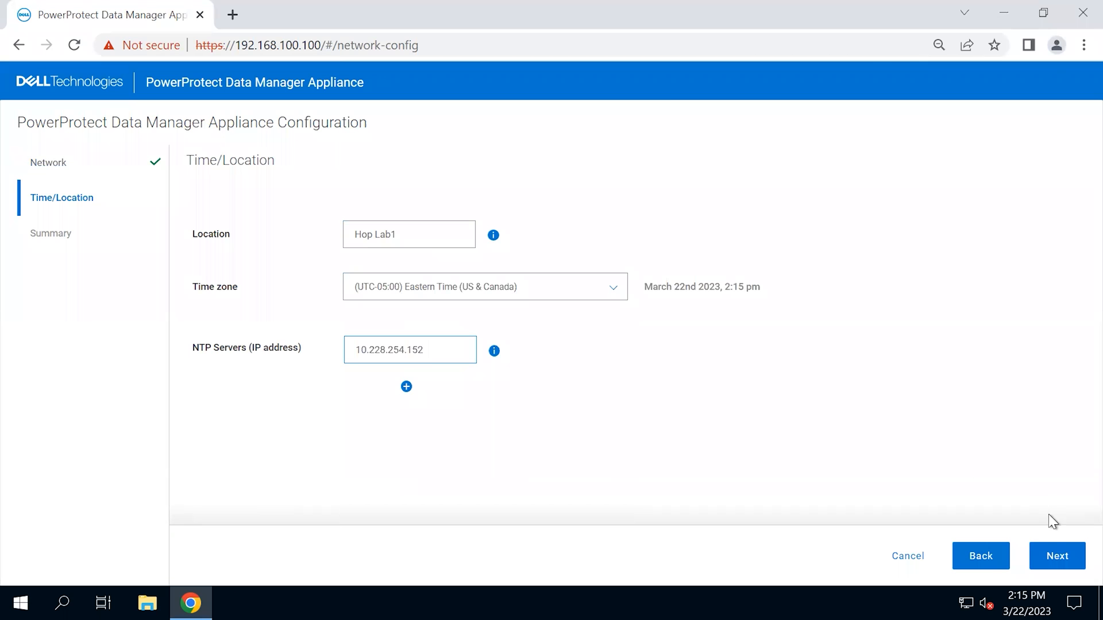
Step: Review the configuration summary and apply the network and time settings
click(1057, 556)
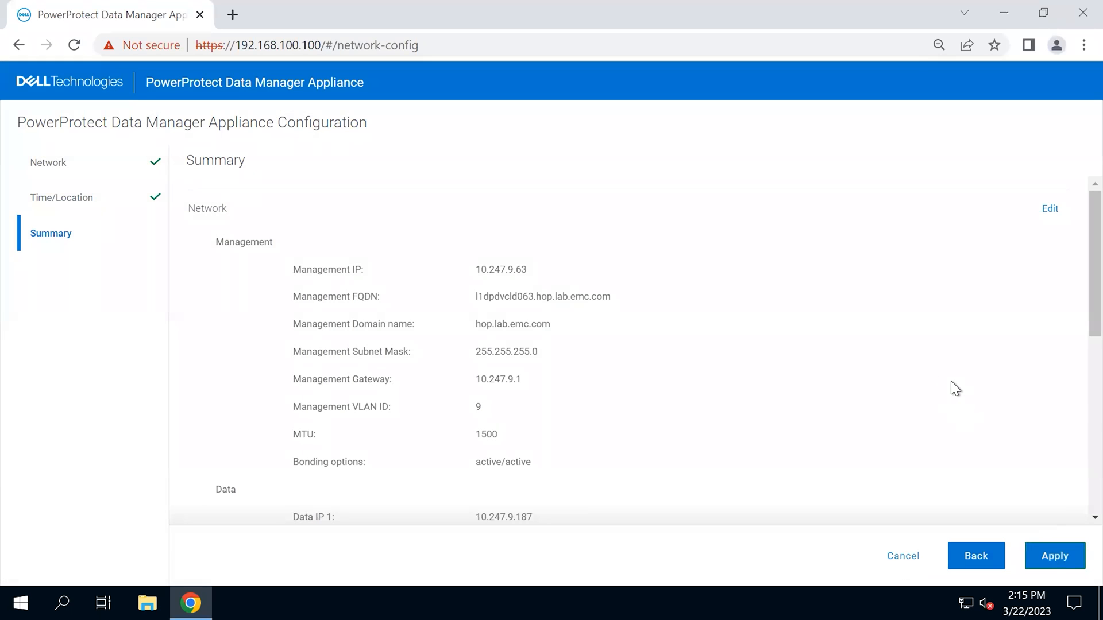
scroll(down, 3)
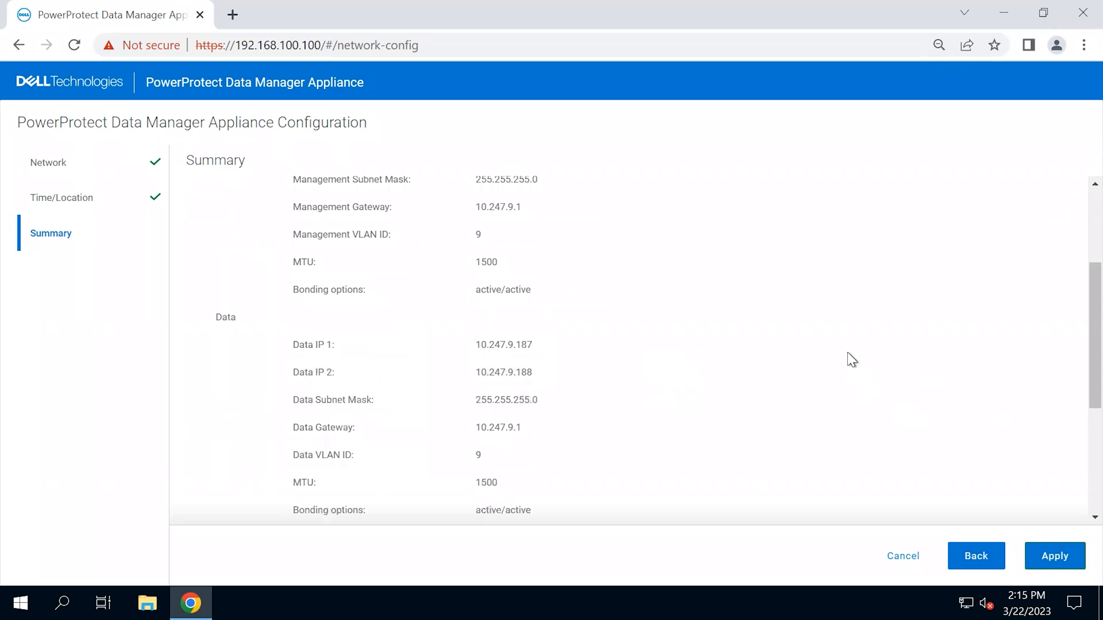
scroll(down, 3)
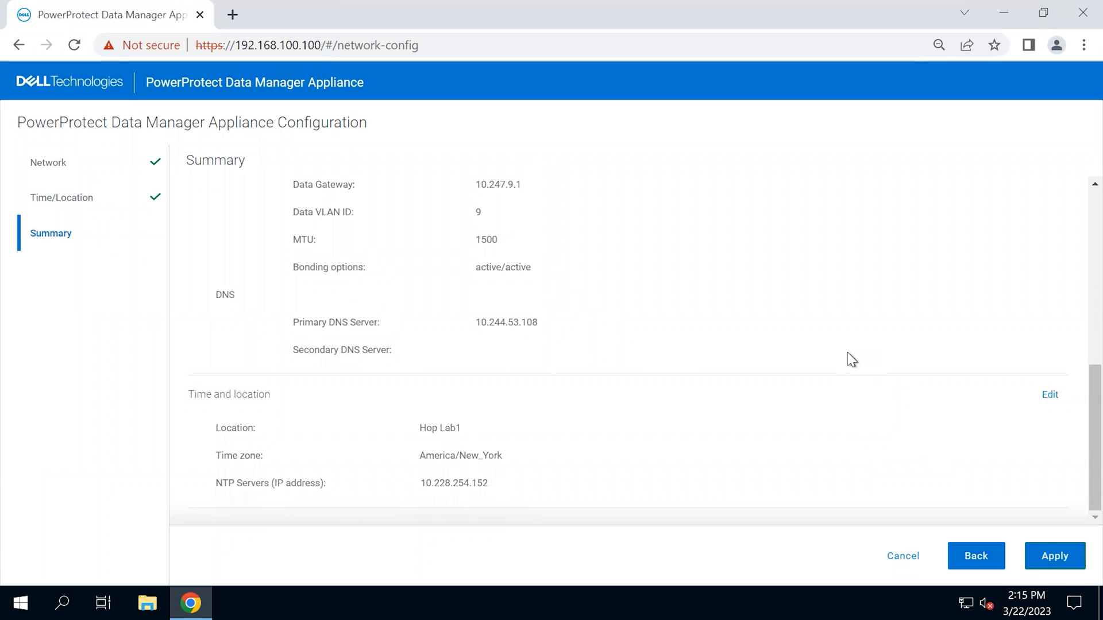
click(1055, 556)
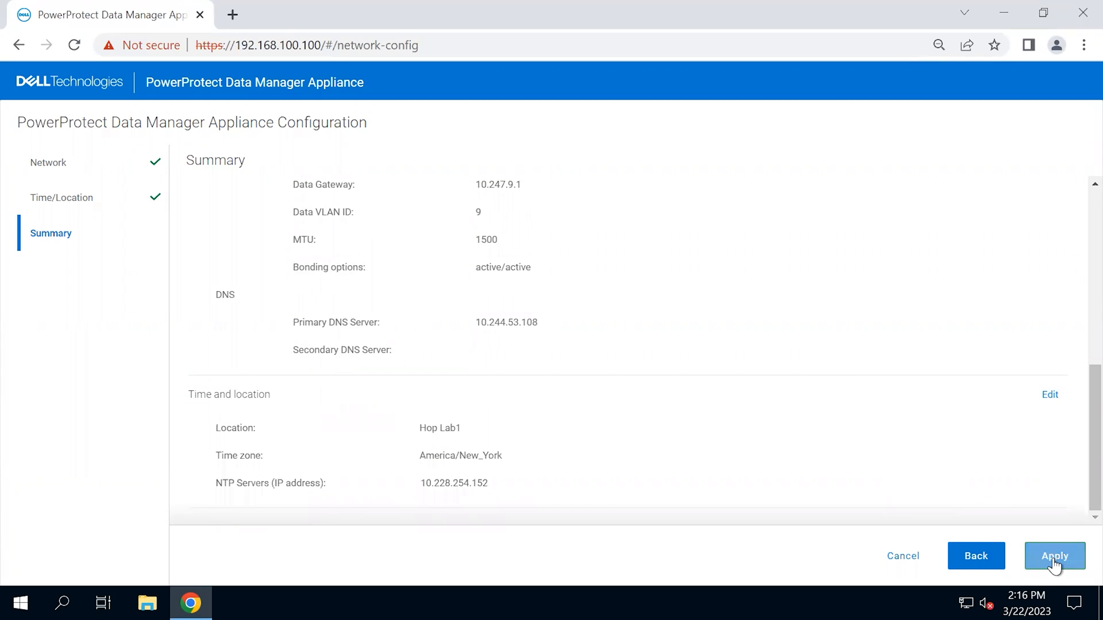
click(1054, 556)
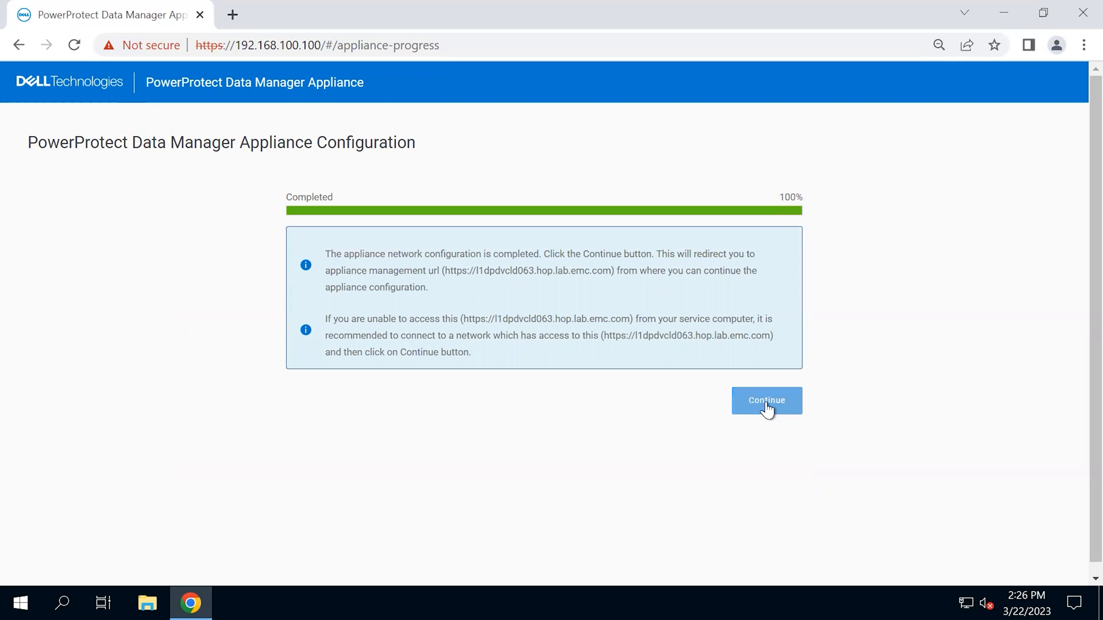
Step: Continue to the new management address and sign in again
click(766, 400)
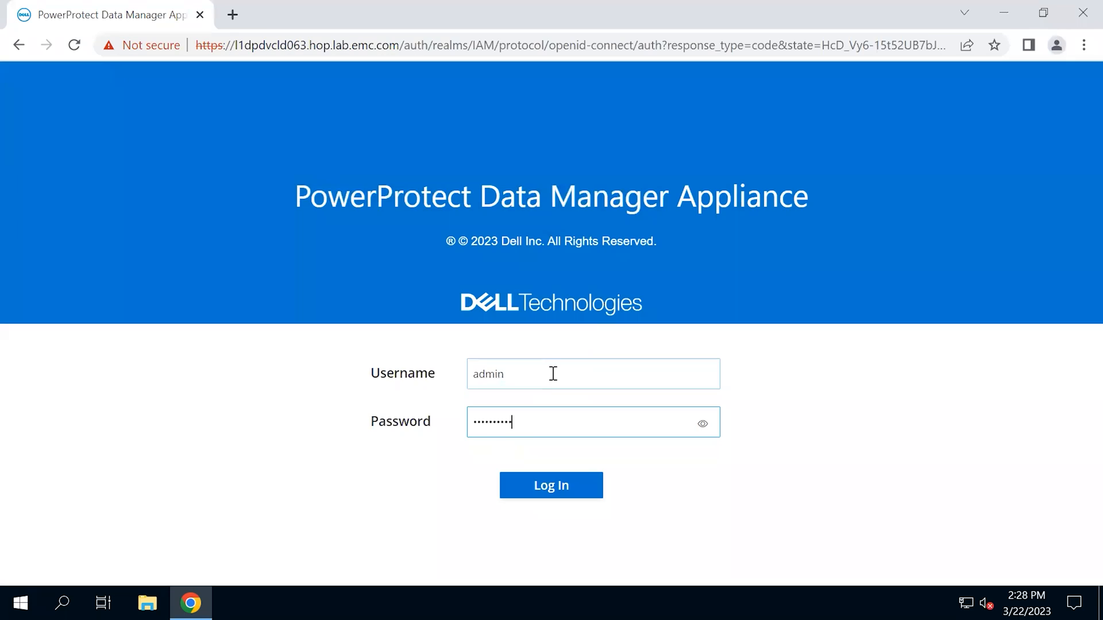
click(552, 484)
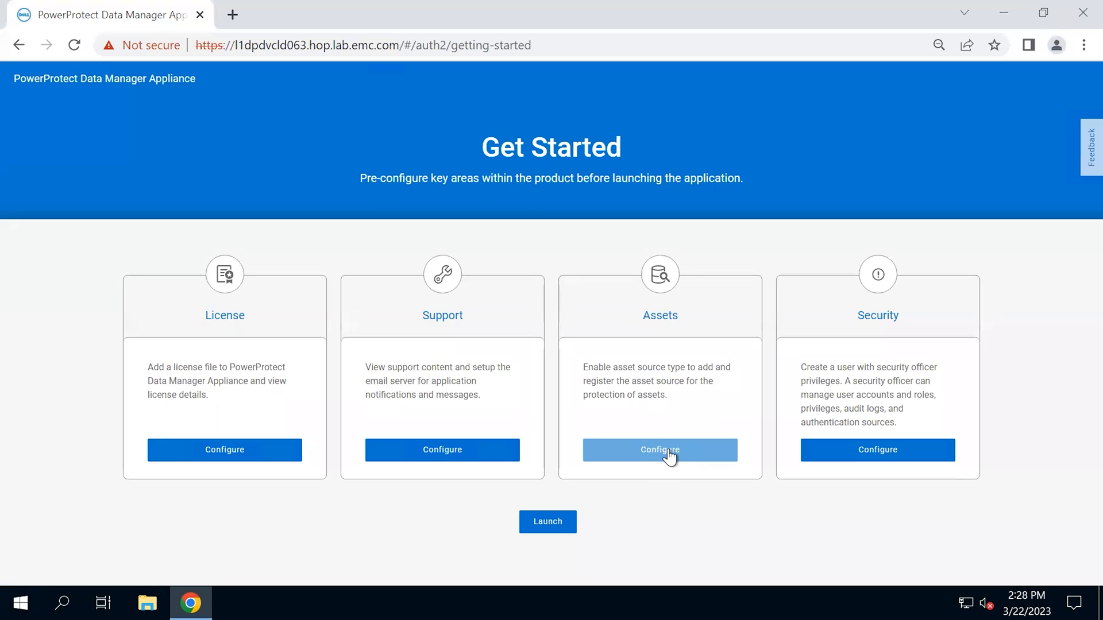
mouse_move(666, 457)
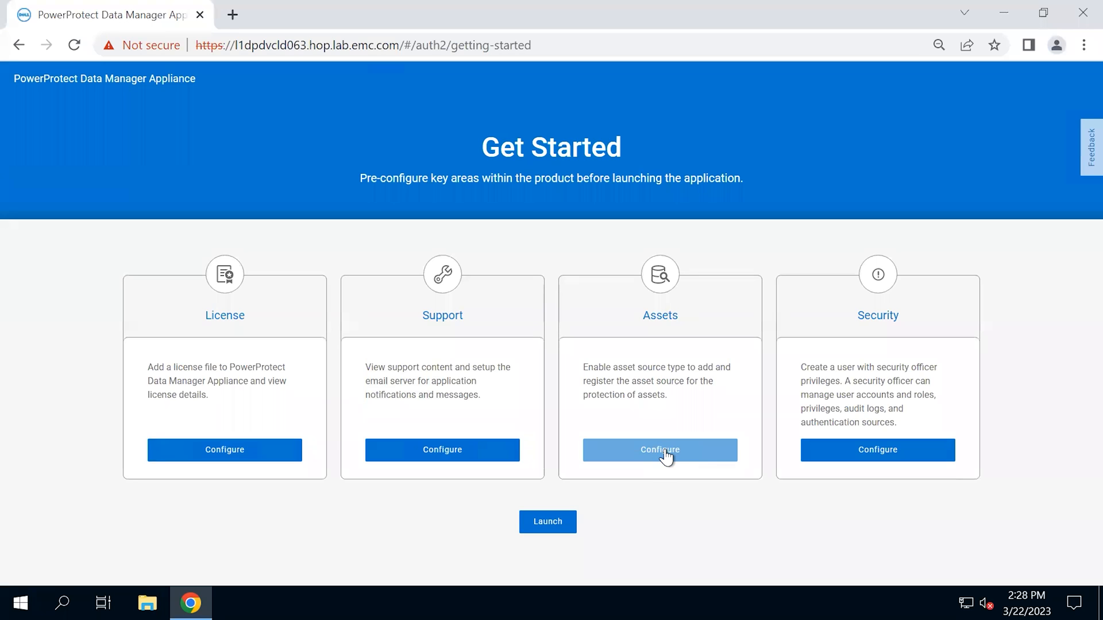
mouse_move(893, 454)
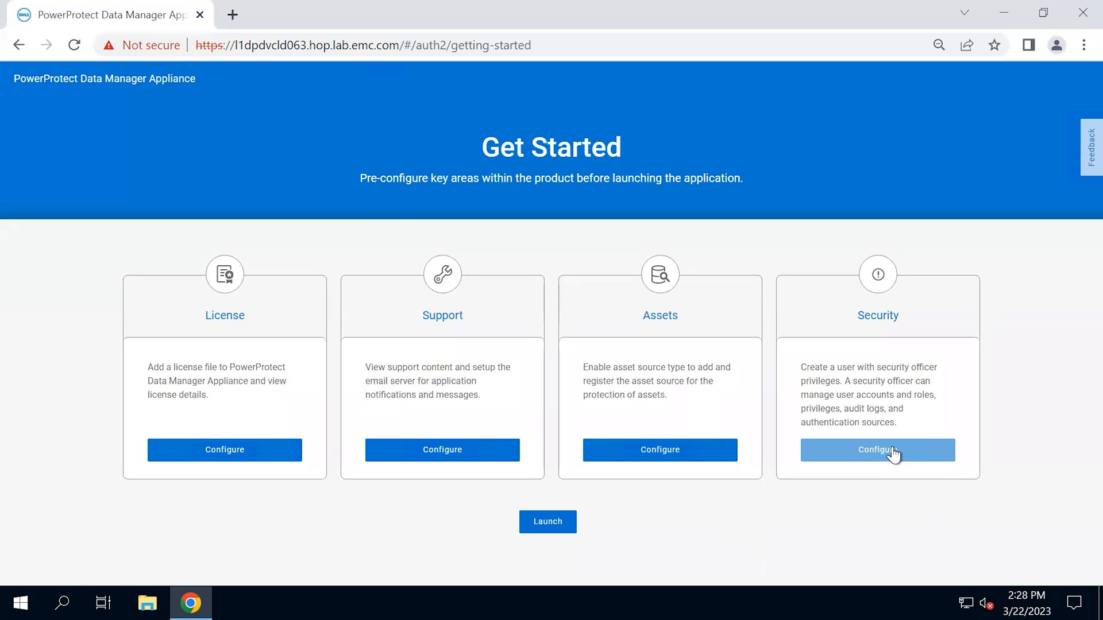
mouse_move(699, 537)
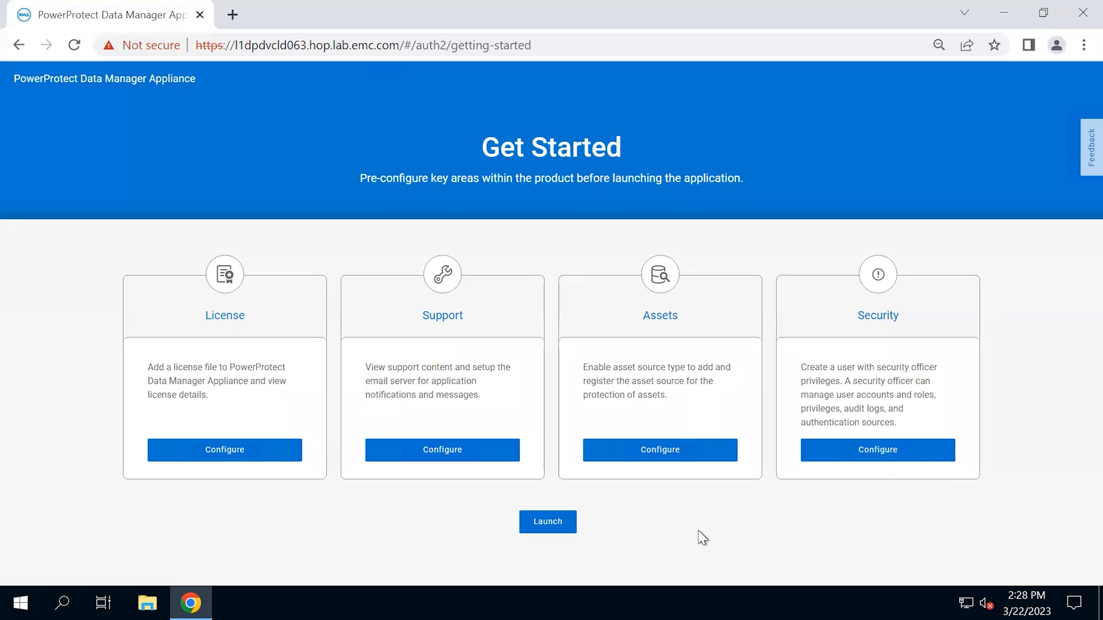
Step: Load the license file contents in License setup and apply the license
click(225, 451)
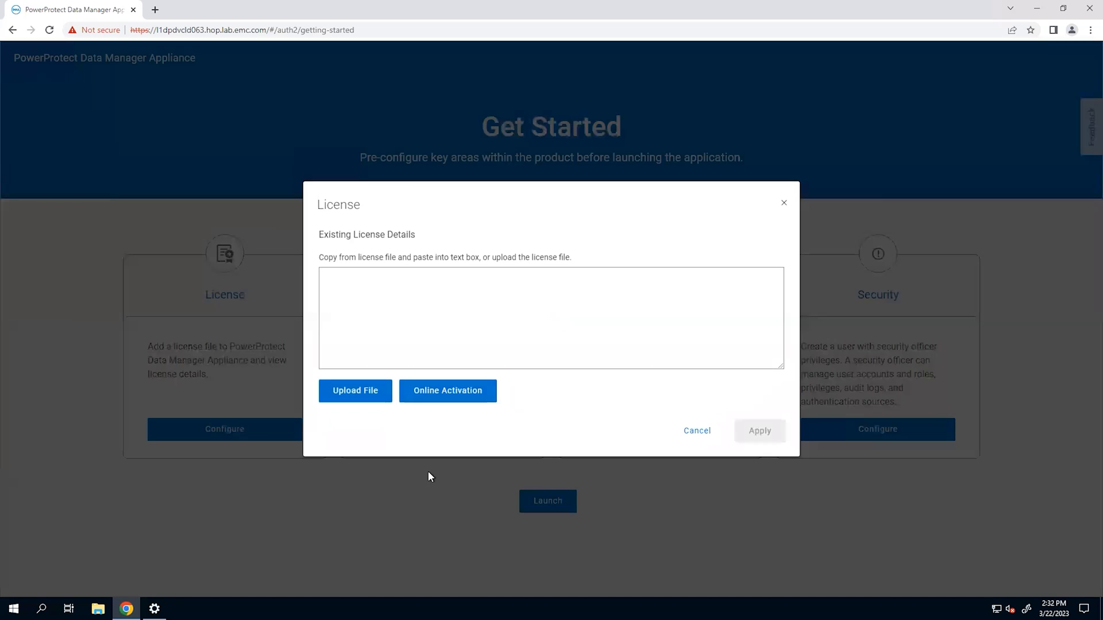
click(448, 390)
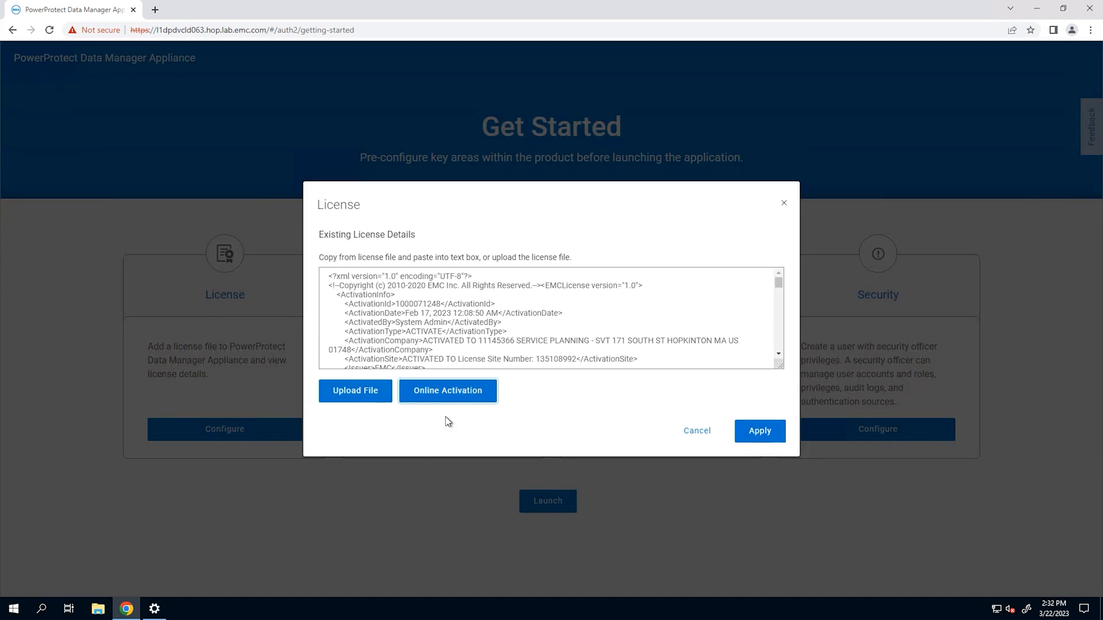
mouse_move(439, 415)
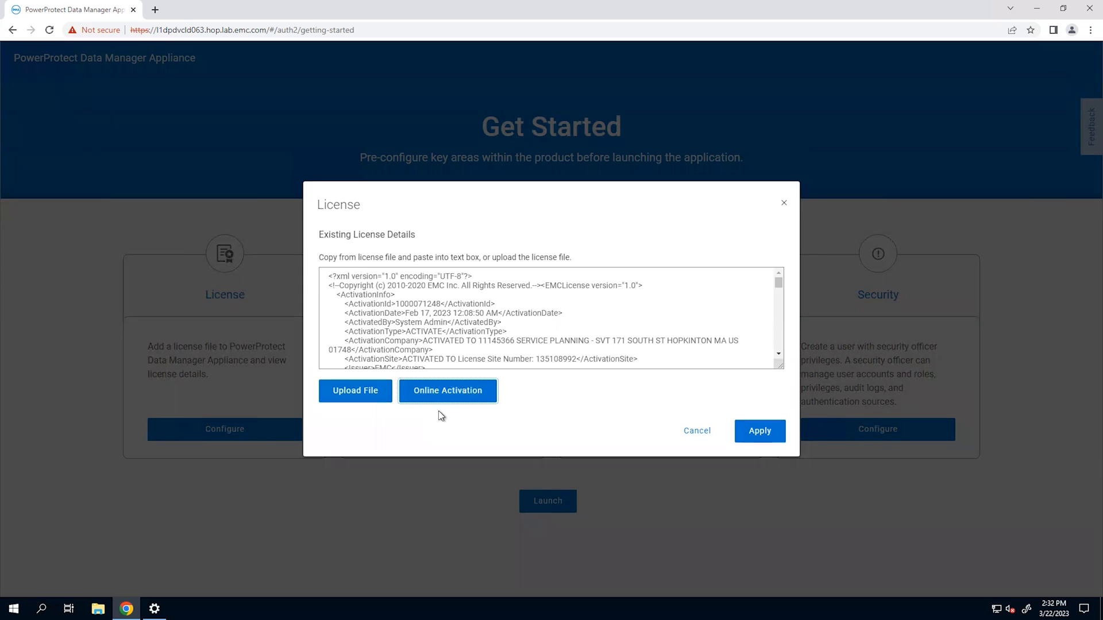
mouse_move(463, 417)
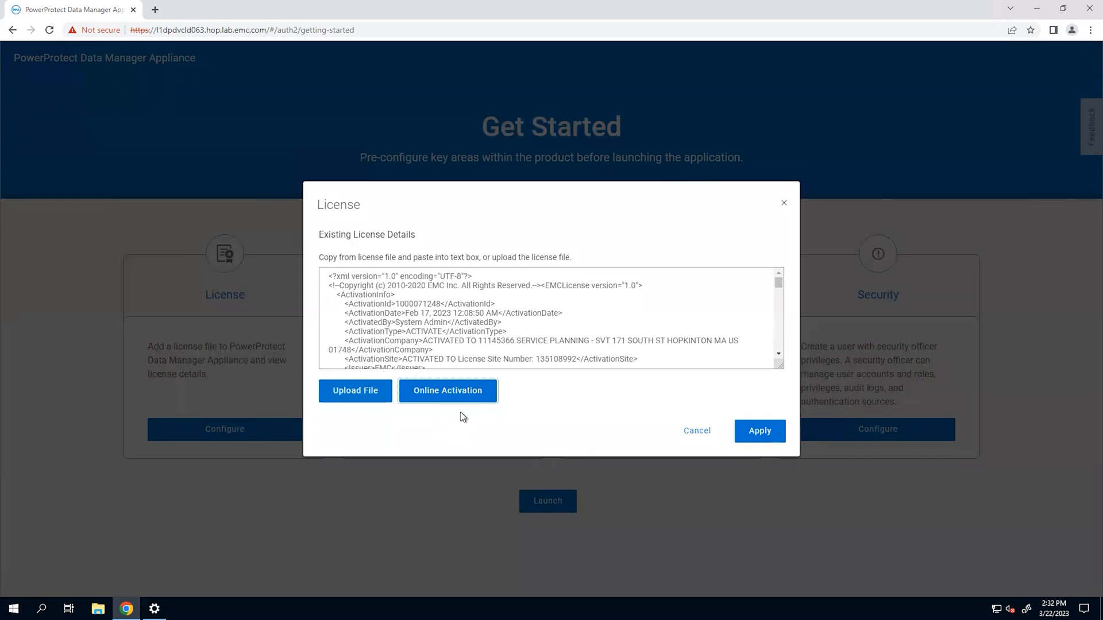
click(759, 431)
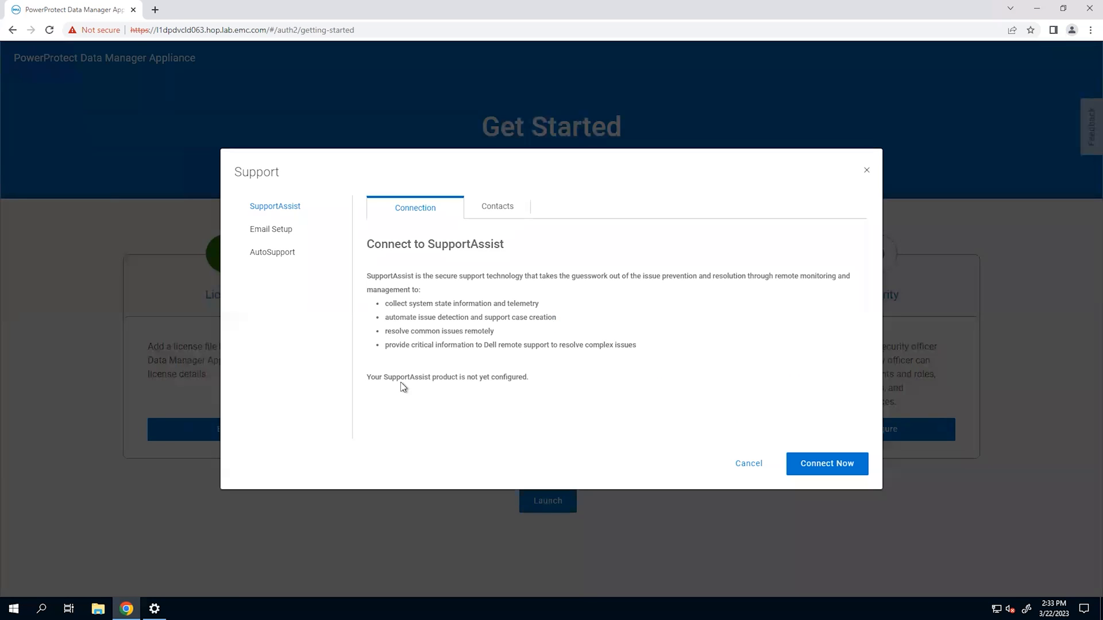
mouse_move(293, 252)
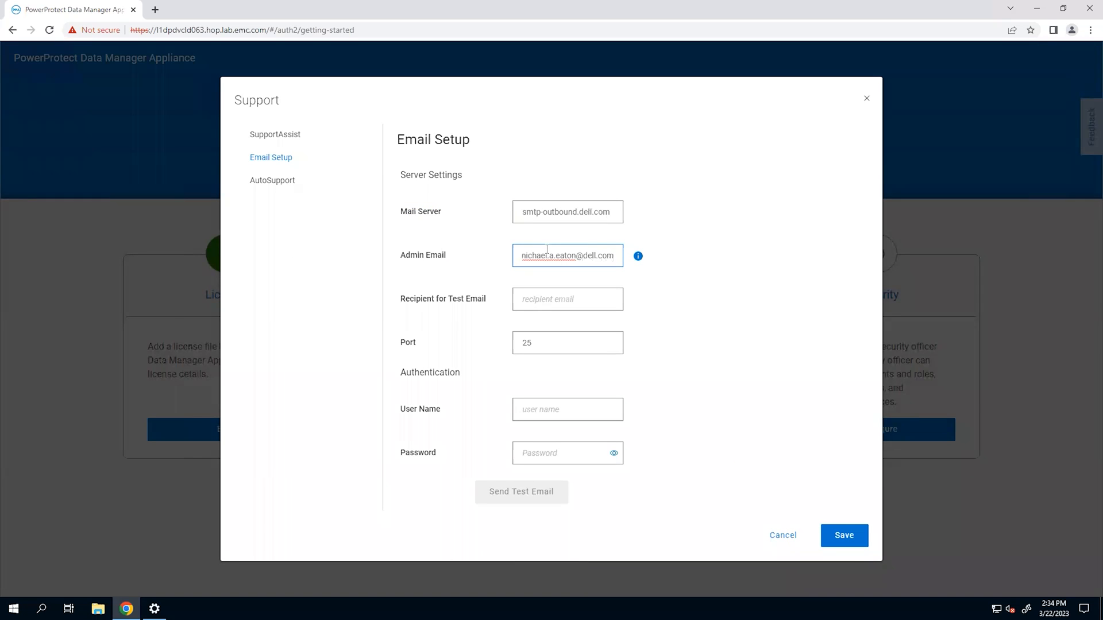
Step: Accept the telemetry software terms and save AutoSupport via the email server
click(844, 535)
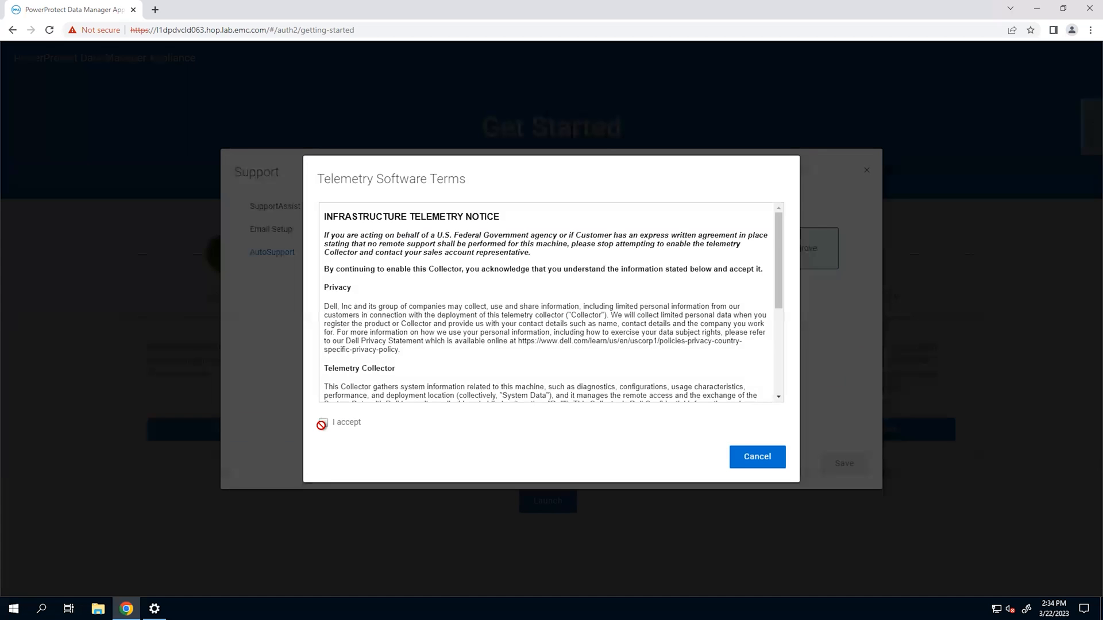
scroll(down, 3)
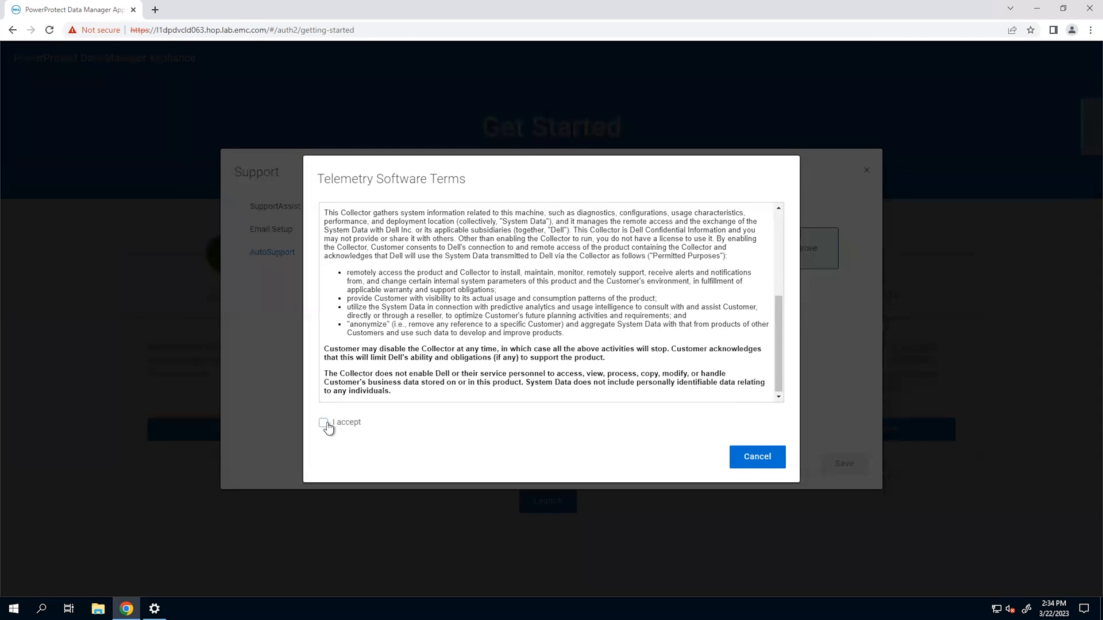
click(323, 423)
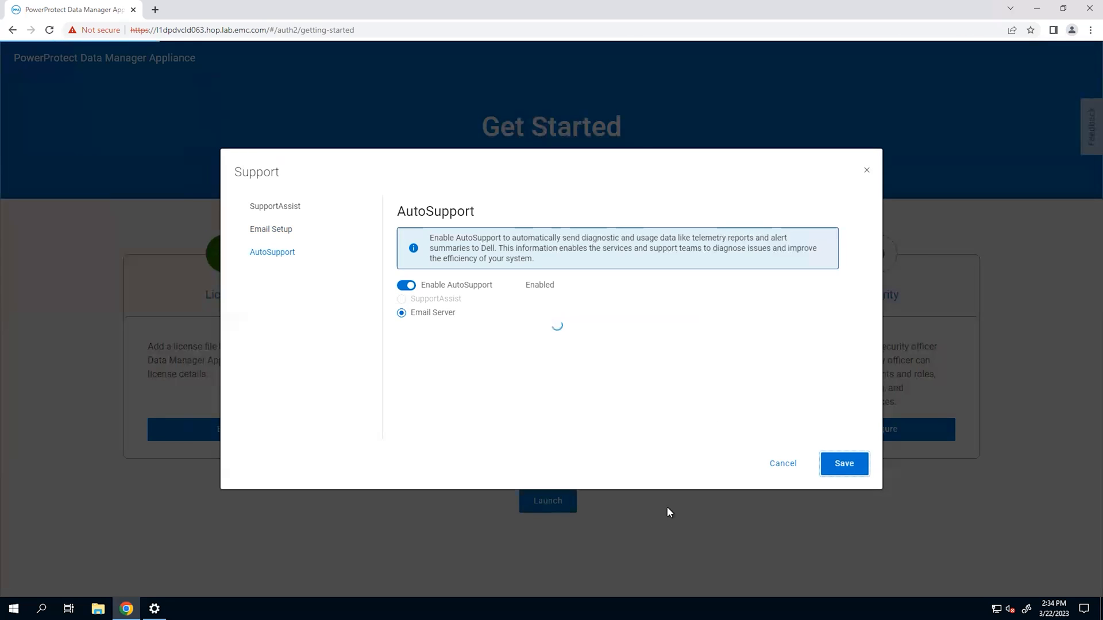
click(843, 463)
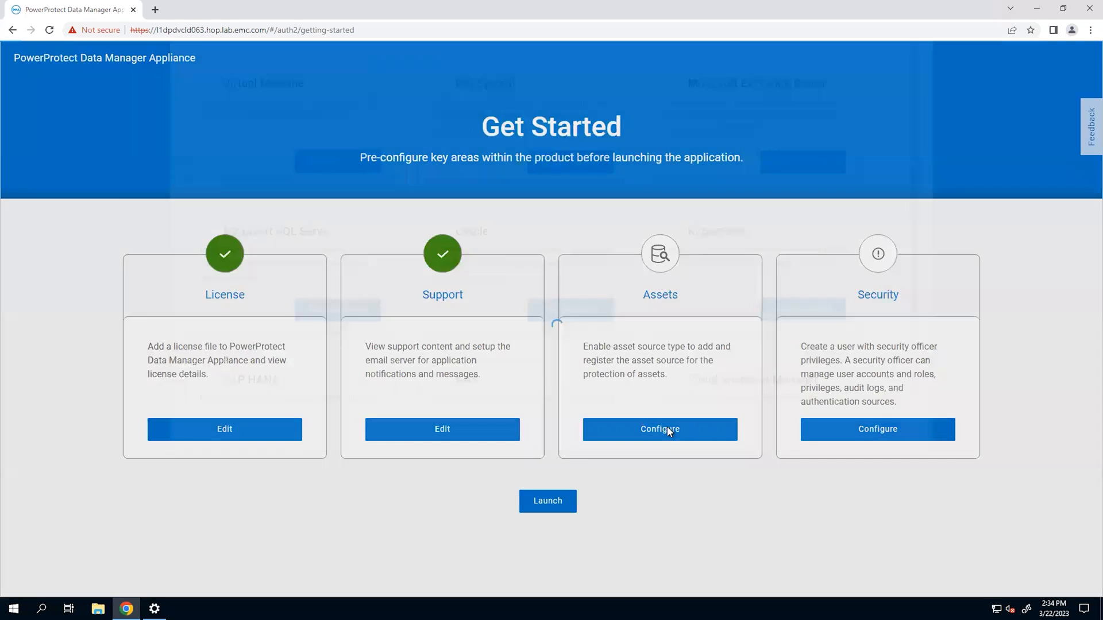
Step: Enable Virtual Machine as an asset source and finish the Asset Sources setup
click(661, 430)
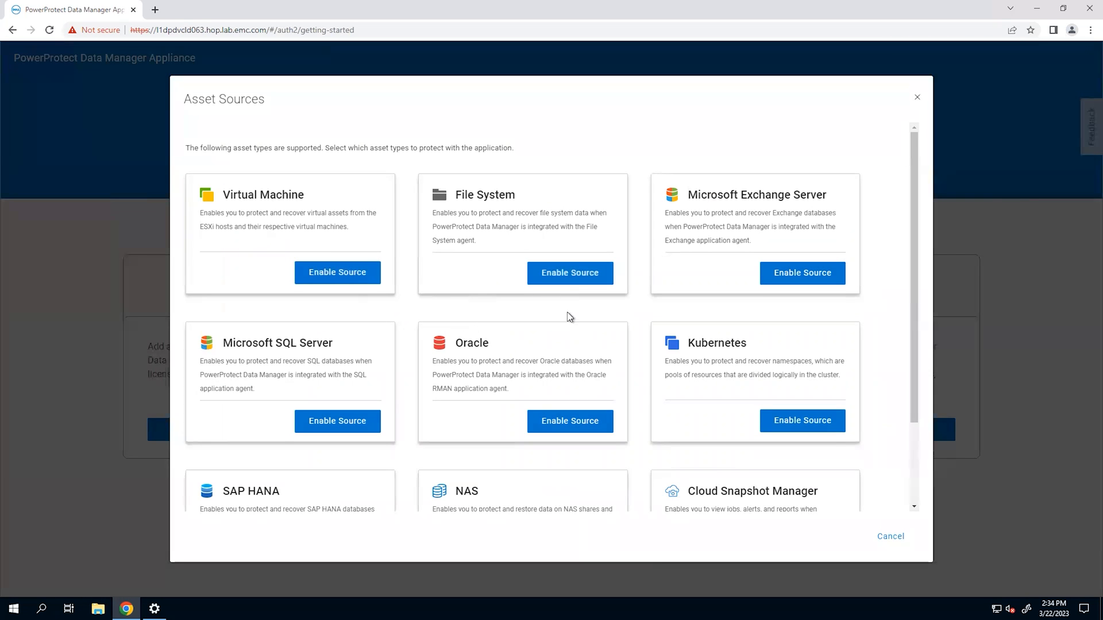
mouse_move(379, 211)
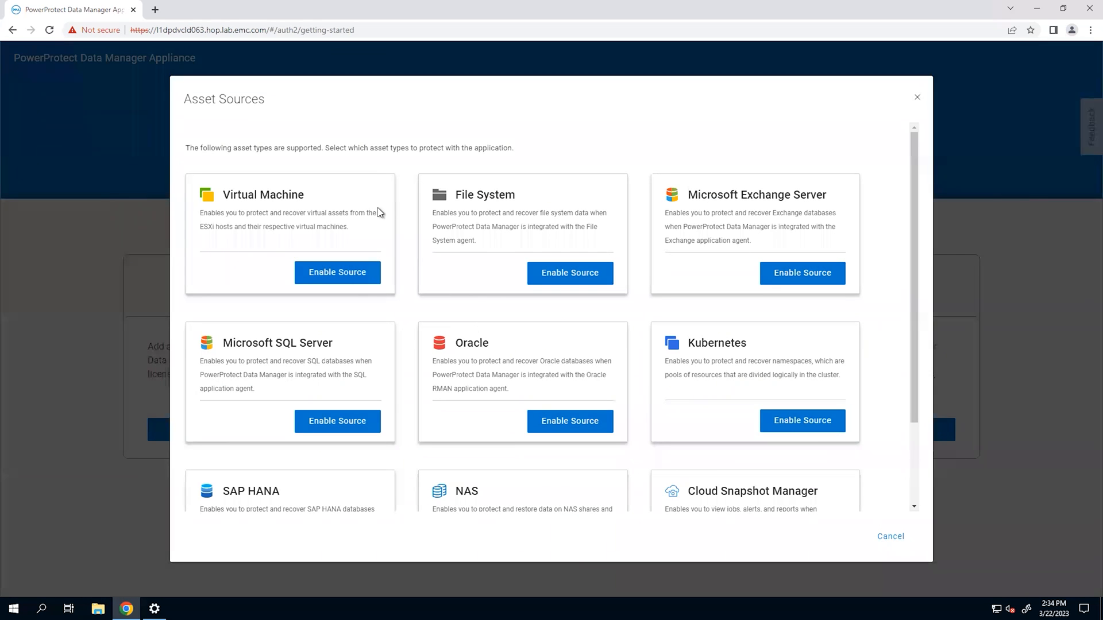
mouse_move(738, 257)
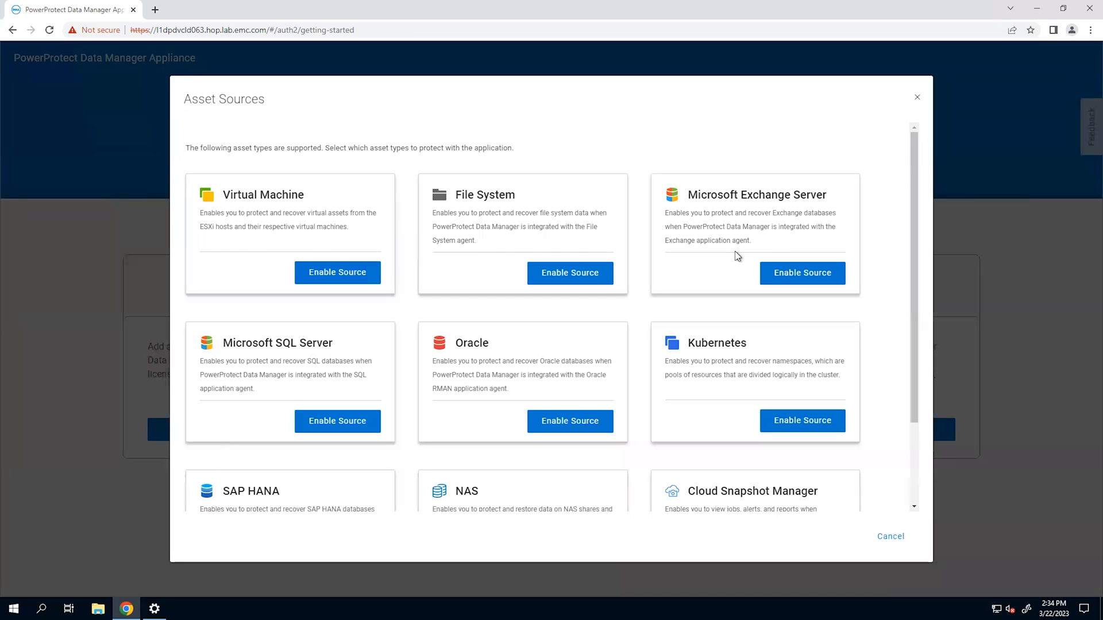
mouse_move(404, 342)
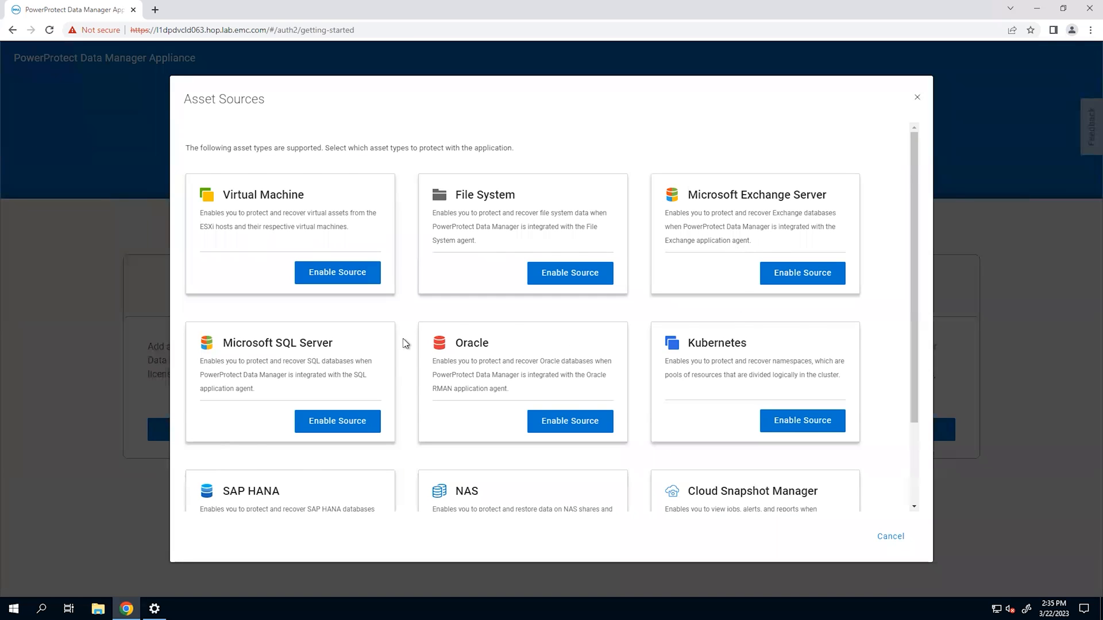
scroll(down, 3)
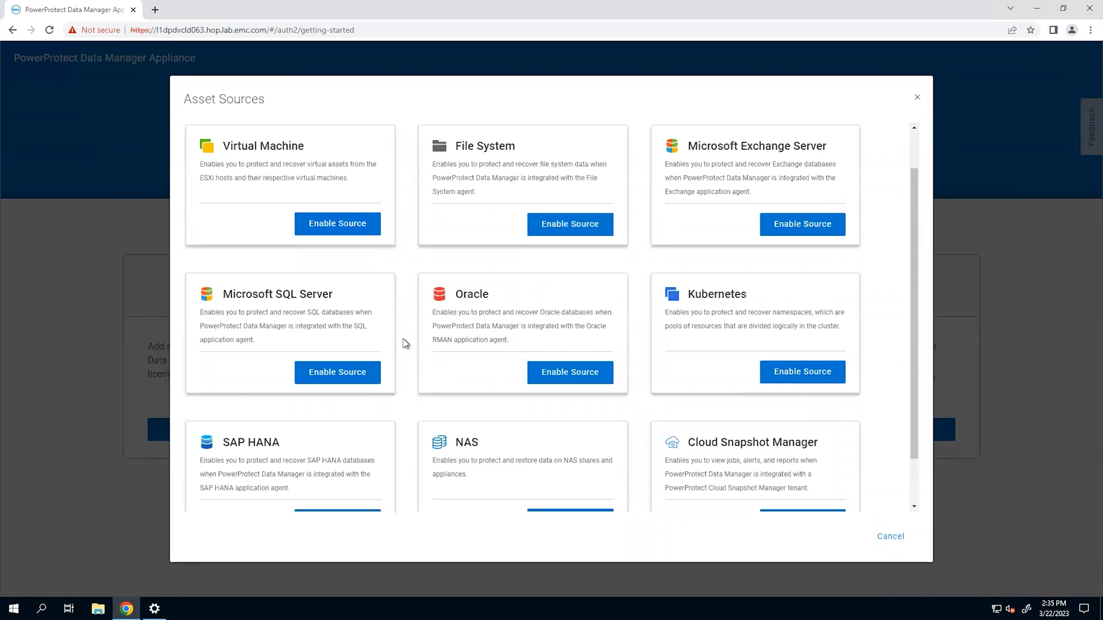
click(338, 223)
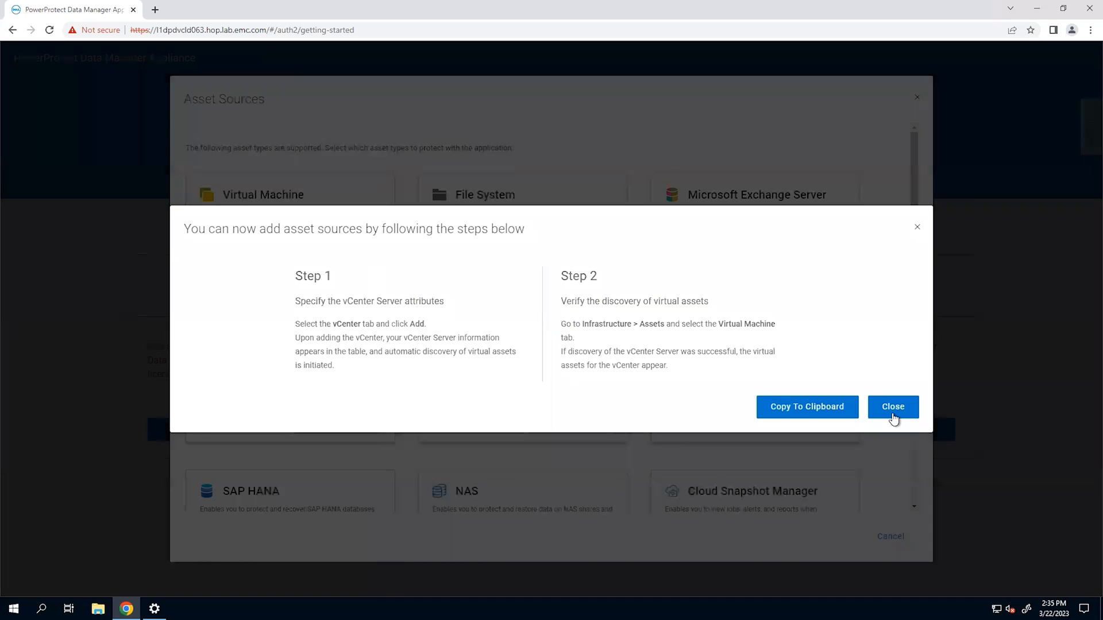
click(893, 407)
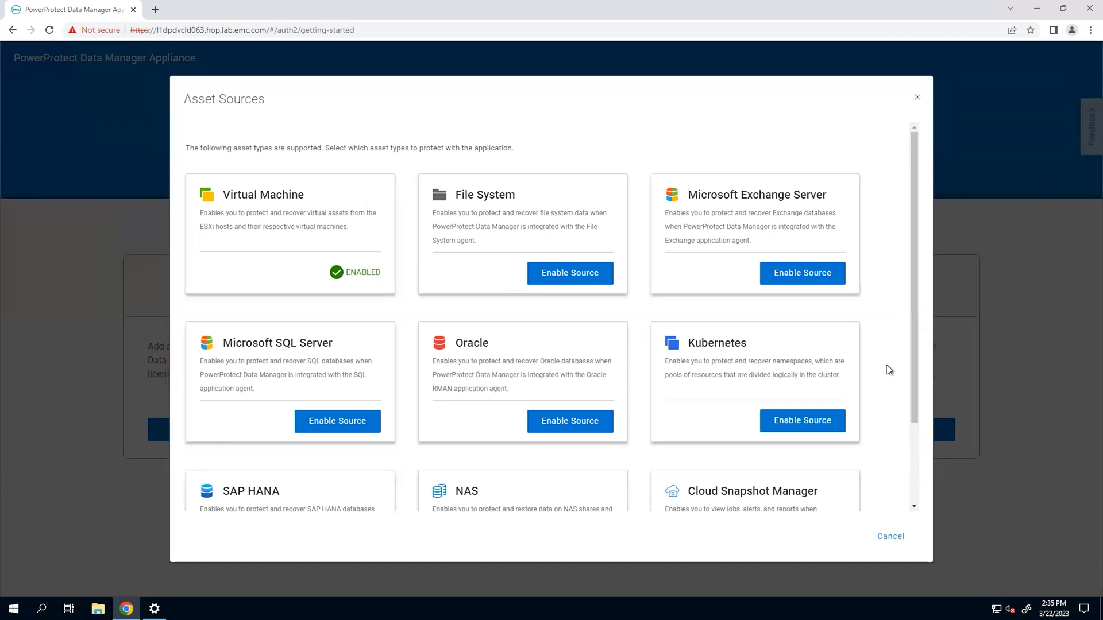
click(890, 536)
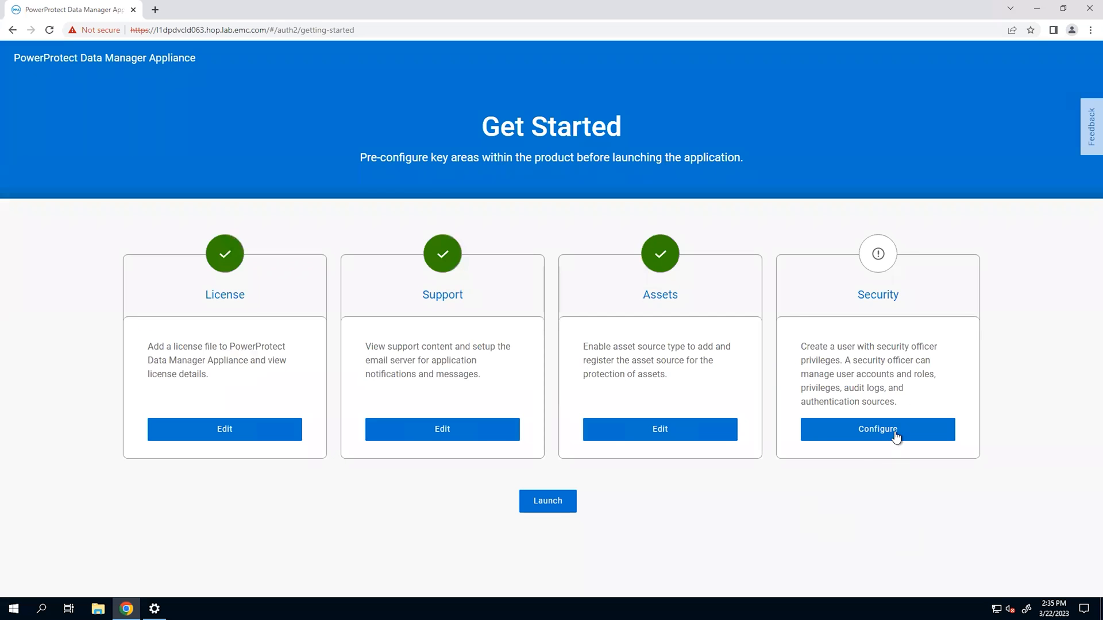
Step: Create and save the local security officer account in Security setup
click(877, 430)
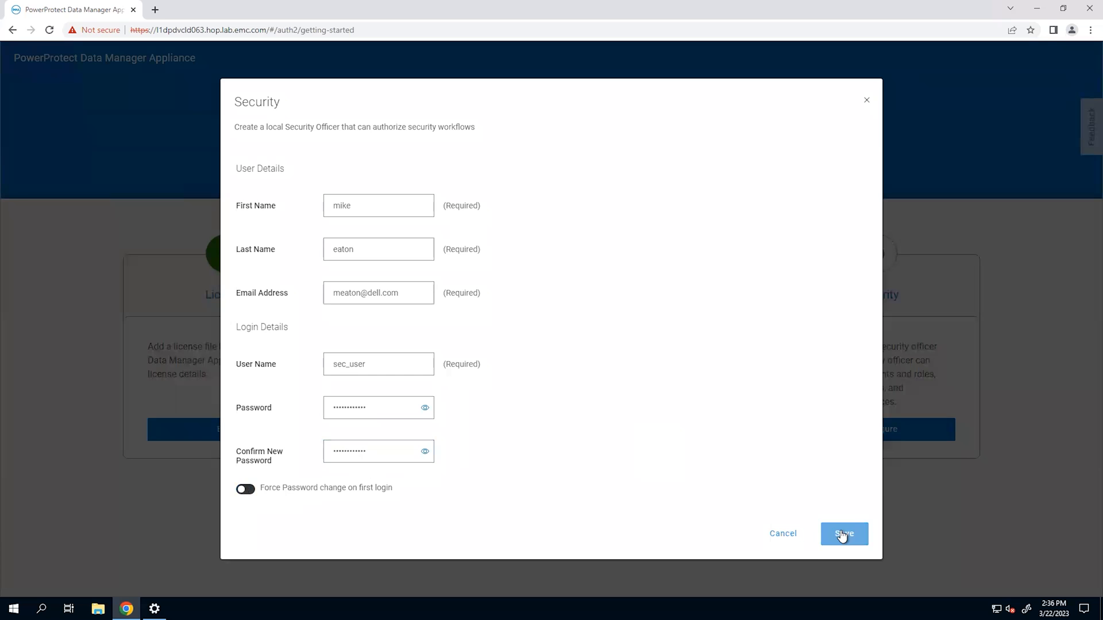
click(845, 533)
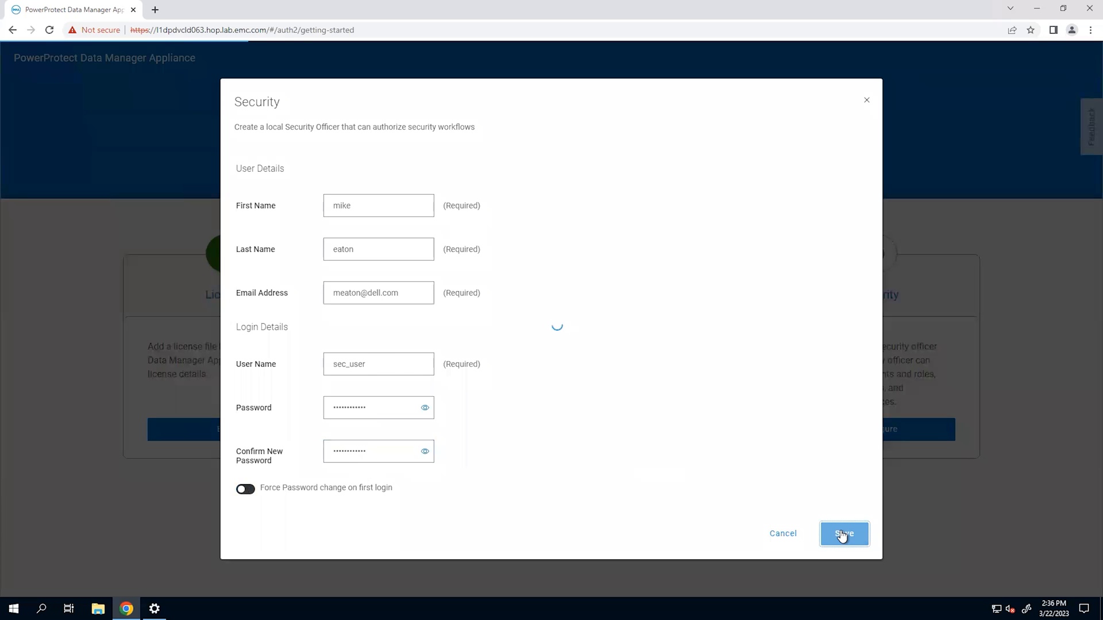
click(843, 533)
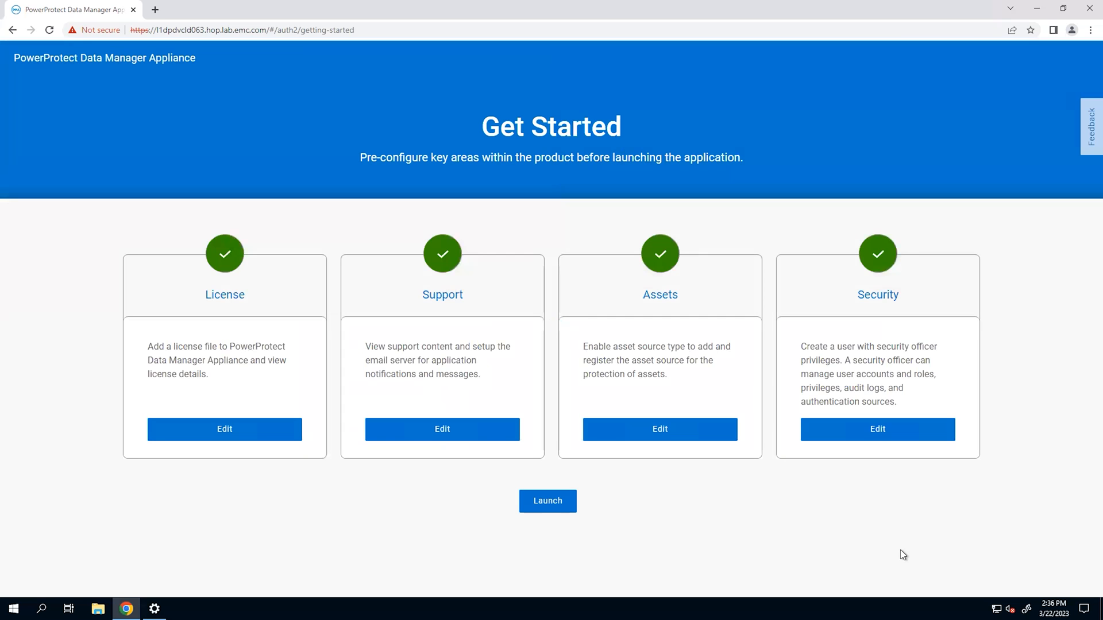
mouse_move(883, 551)
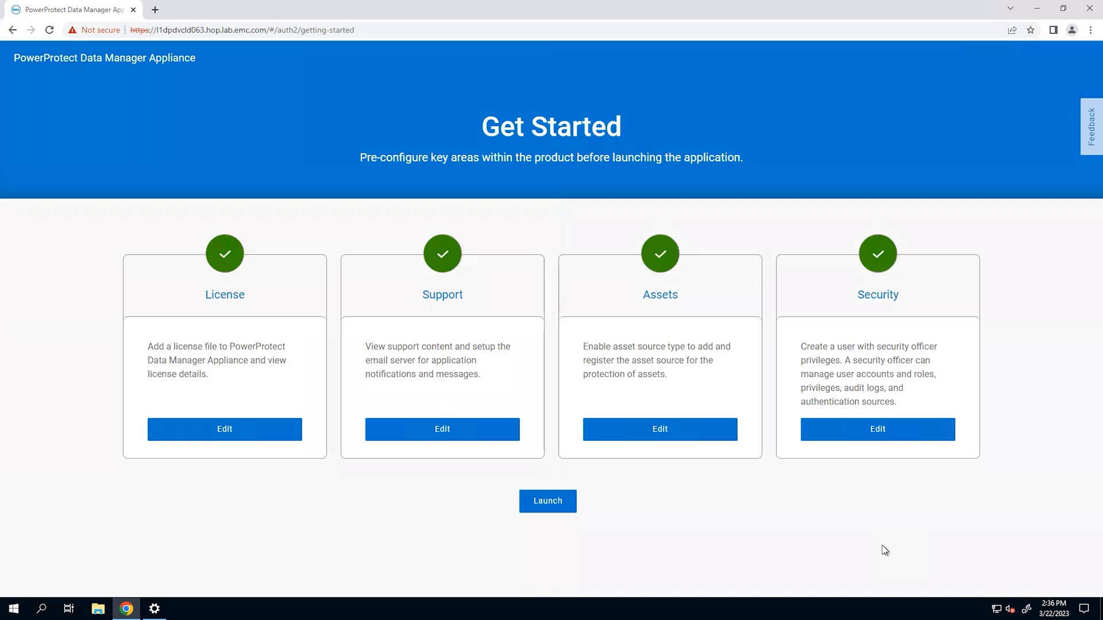
Step: Launch the application and dismiss the What's New notes to reach the Dashboard
click(548, 501)
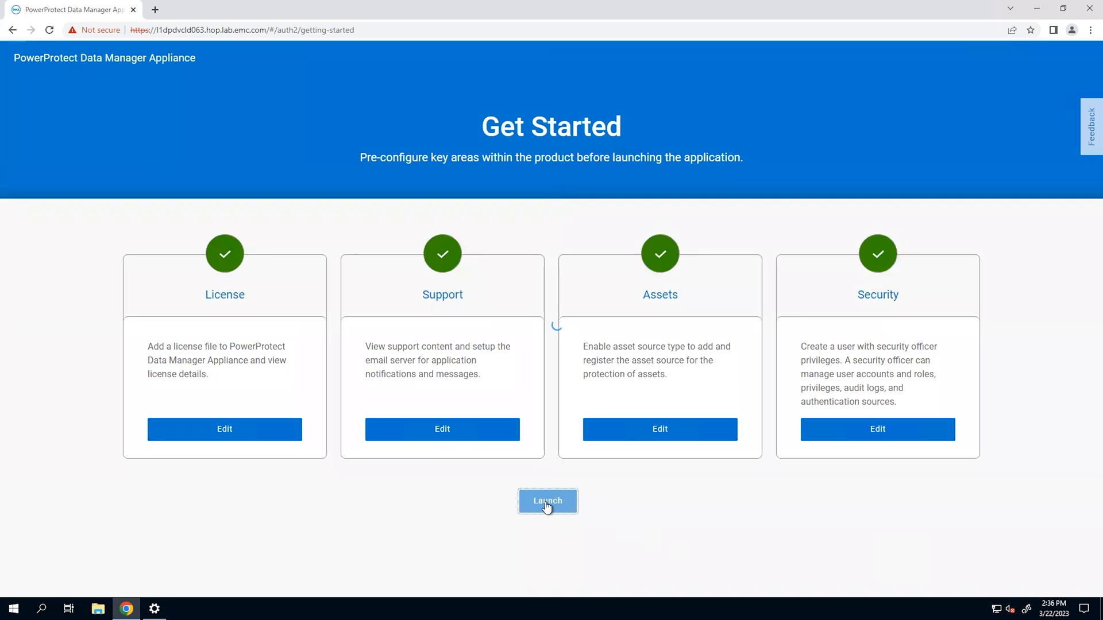
click(548, 501)
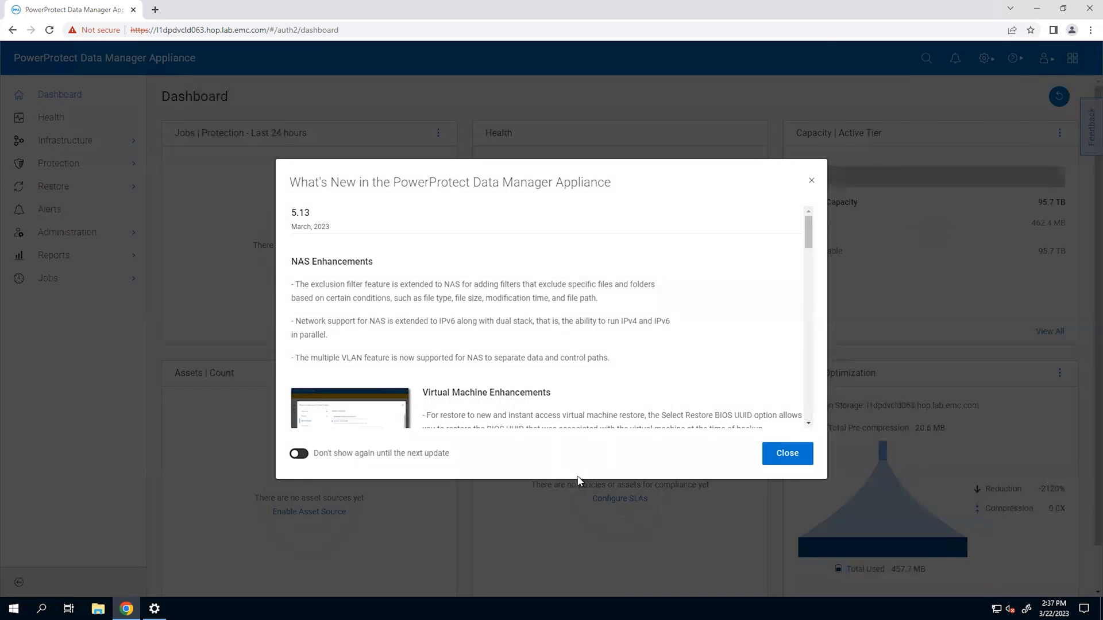
click(787, 454)
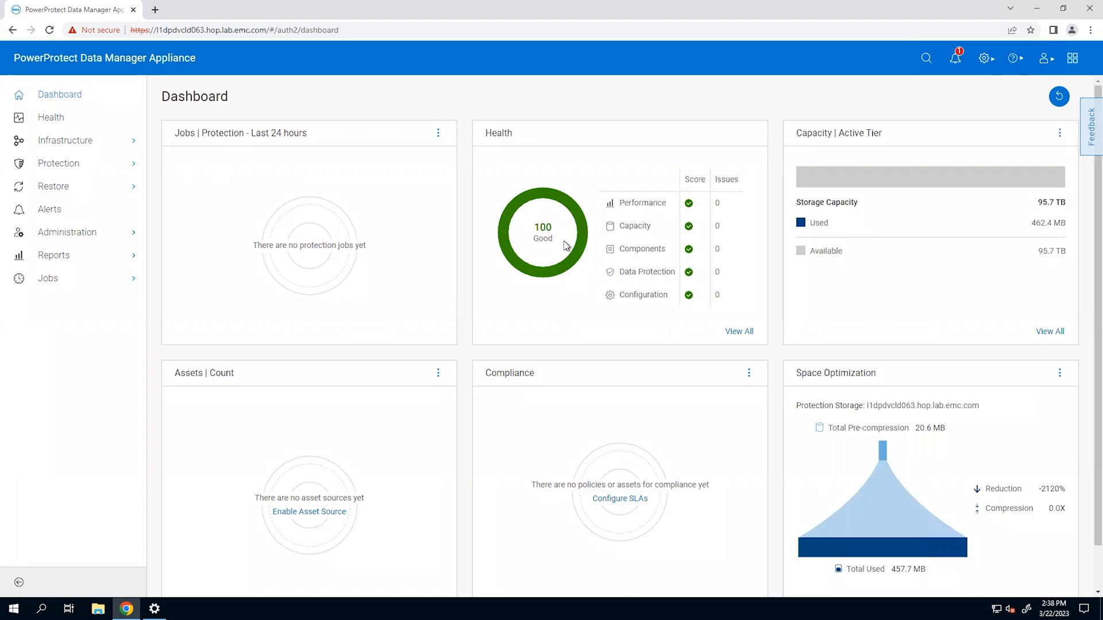
mouse_move(309, 168)
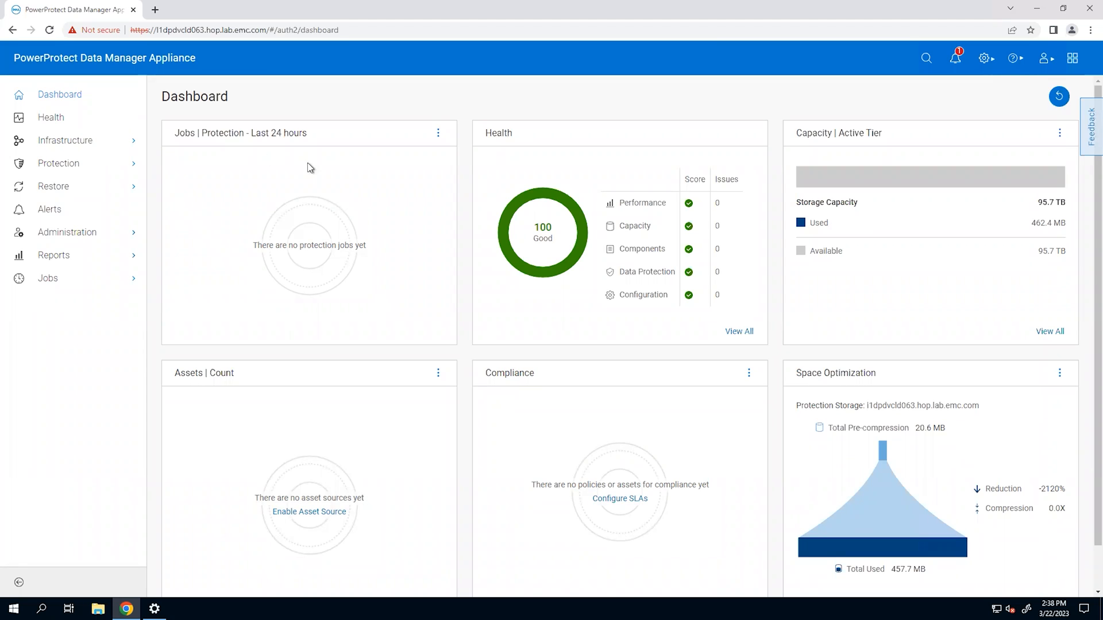
click(51, 117)
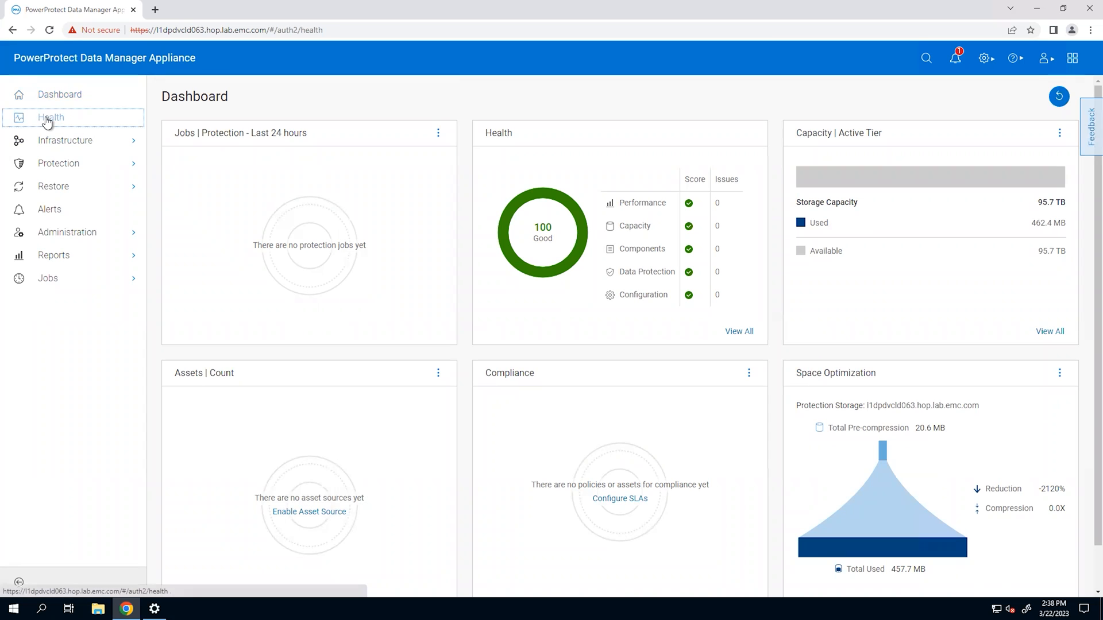
click(50, 117)
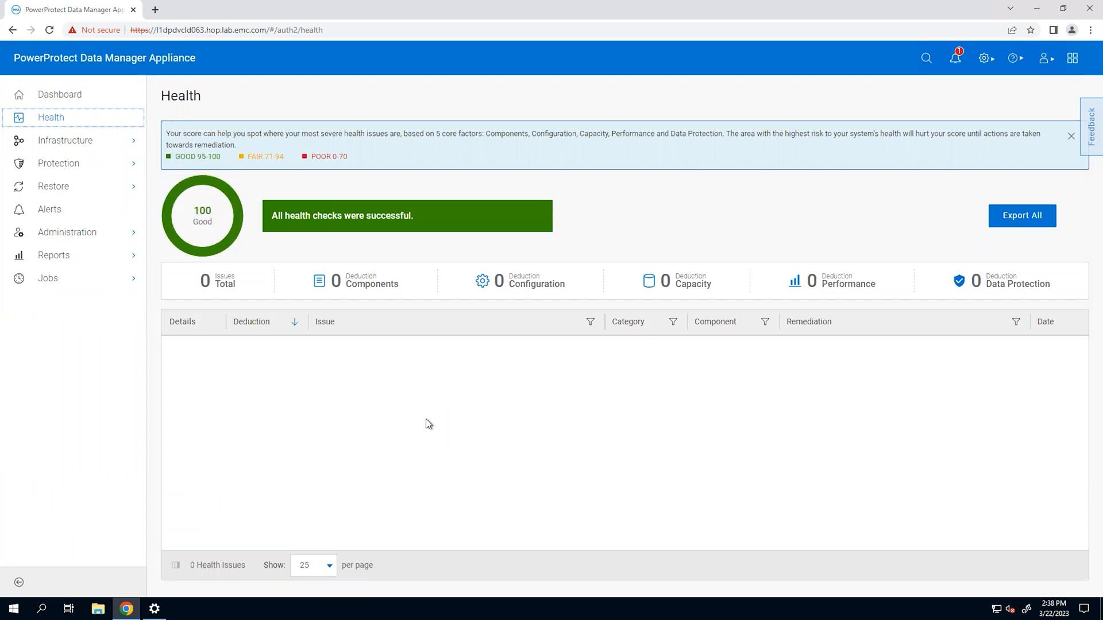
mouse_move(315, 400)
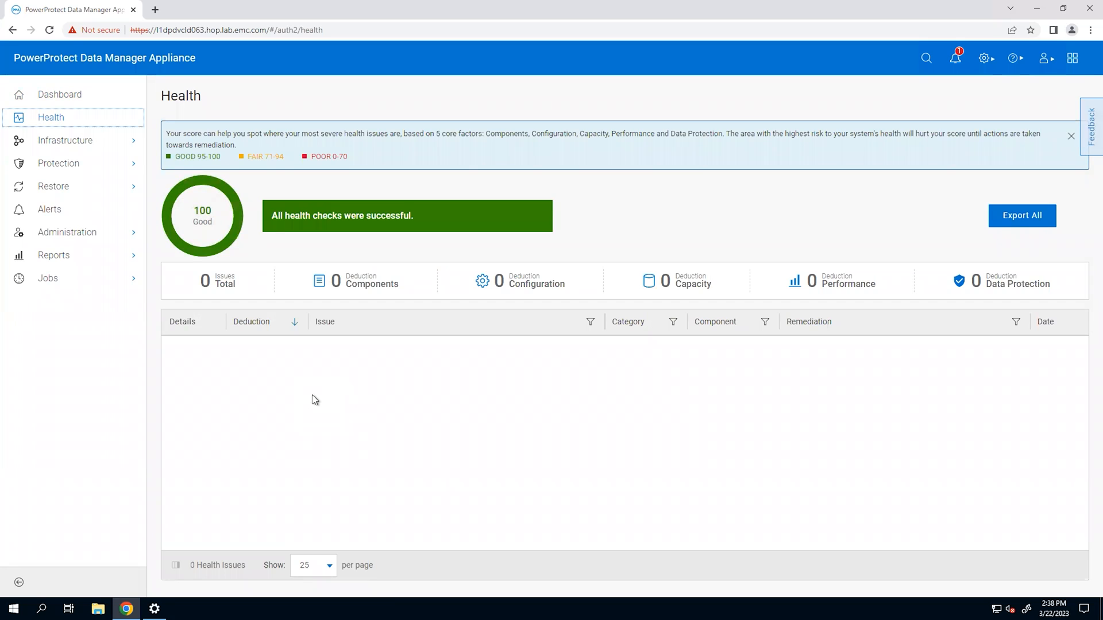
click(60, 95)
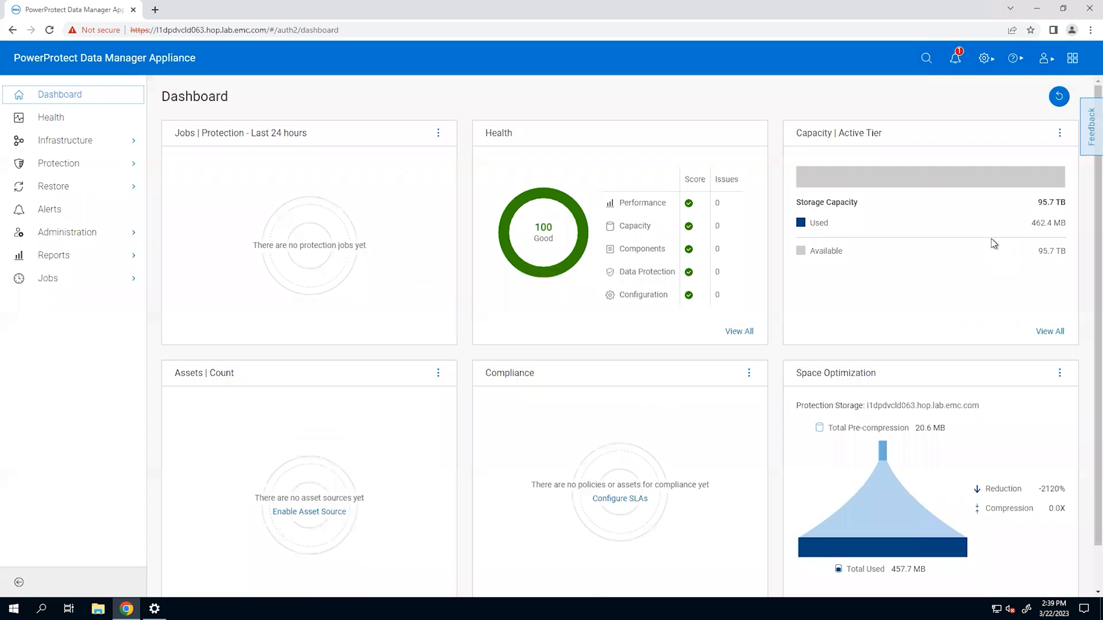
mouse_move(99, 156)
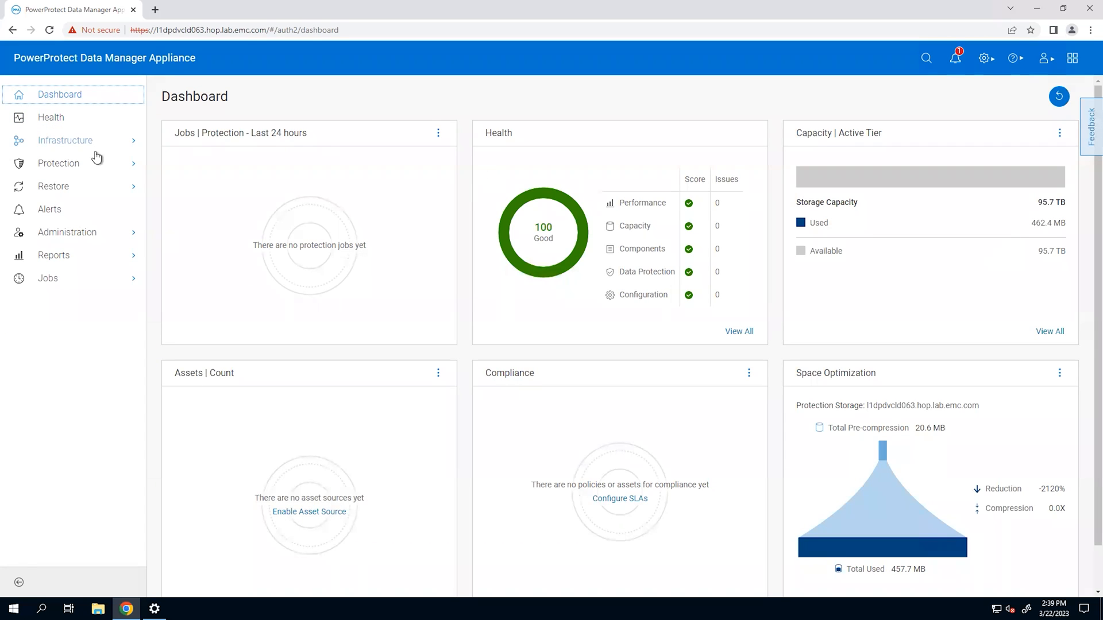
Step: Go to Infrastructure > Asset Sources from the navigation menu
click(64, 141)
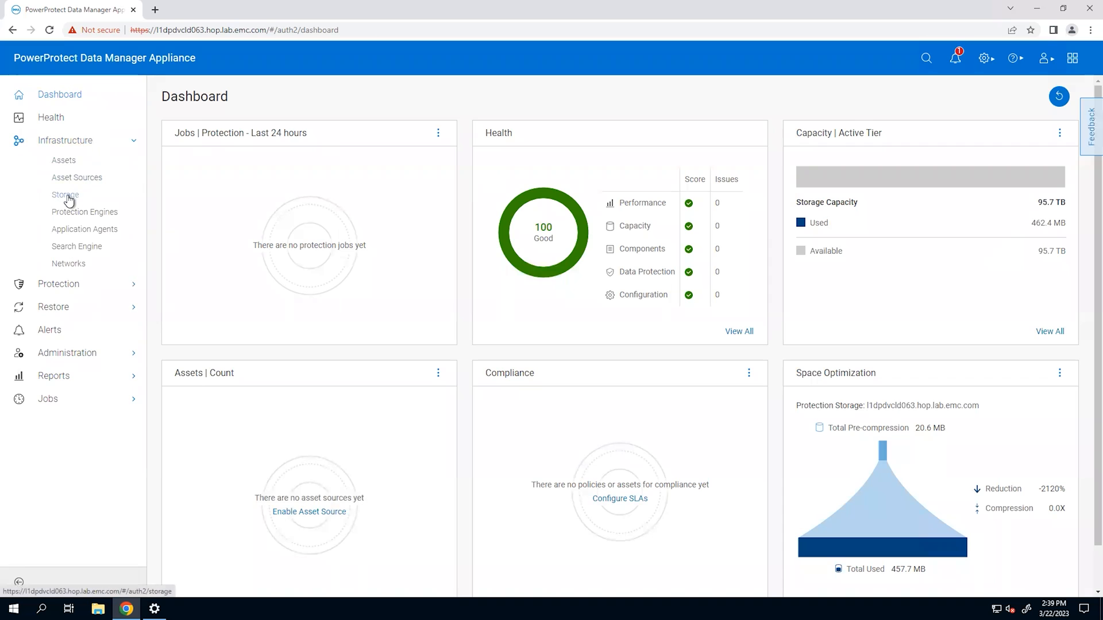
click(64, 194)
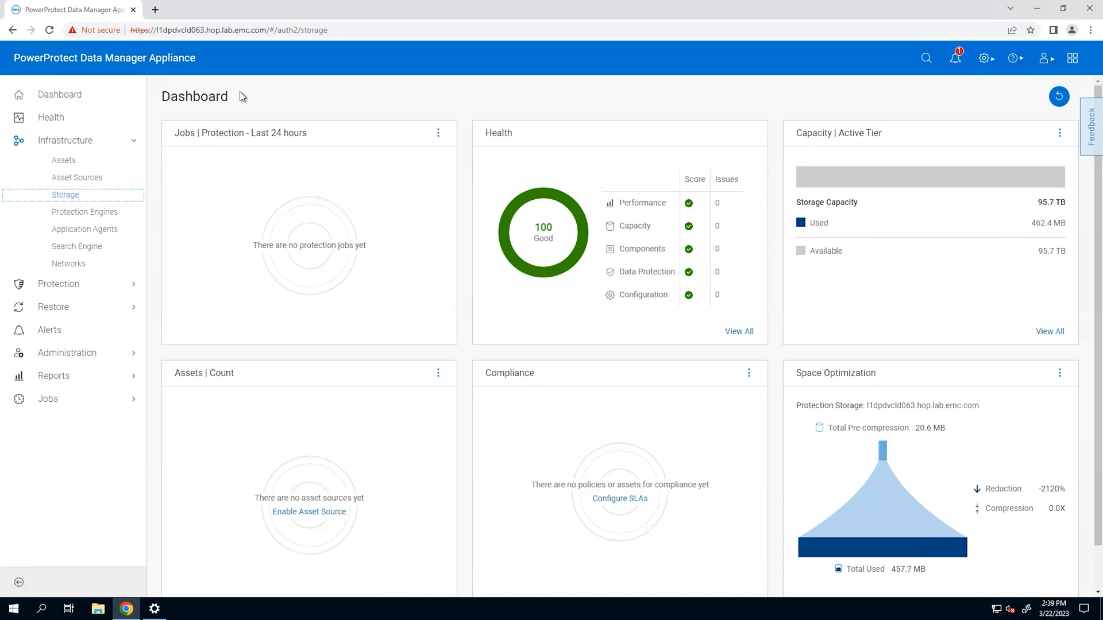
click(65, 194)
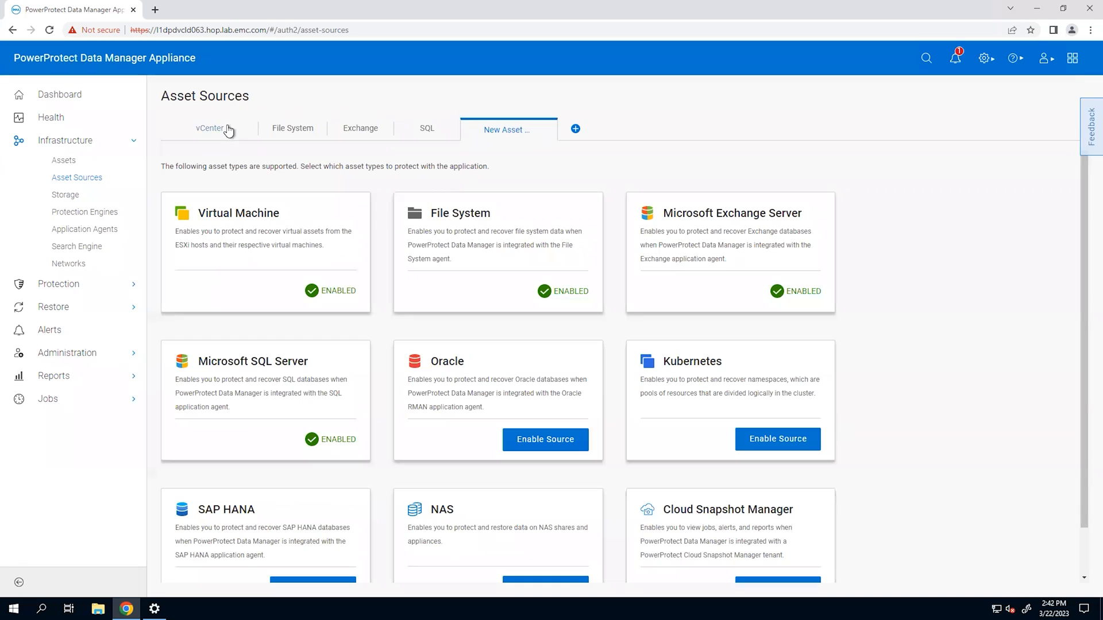
Step: Review the vCenter, File System and SQL source lists, confirming none are registered
click(209, 128)
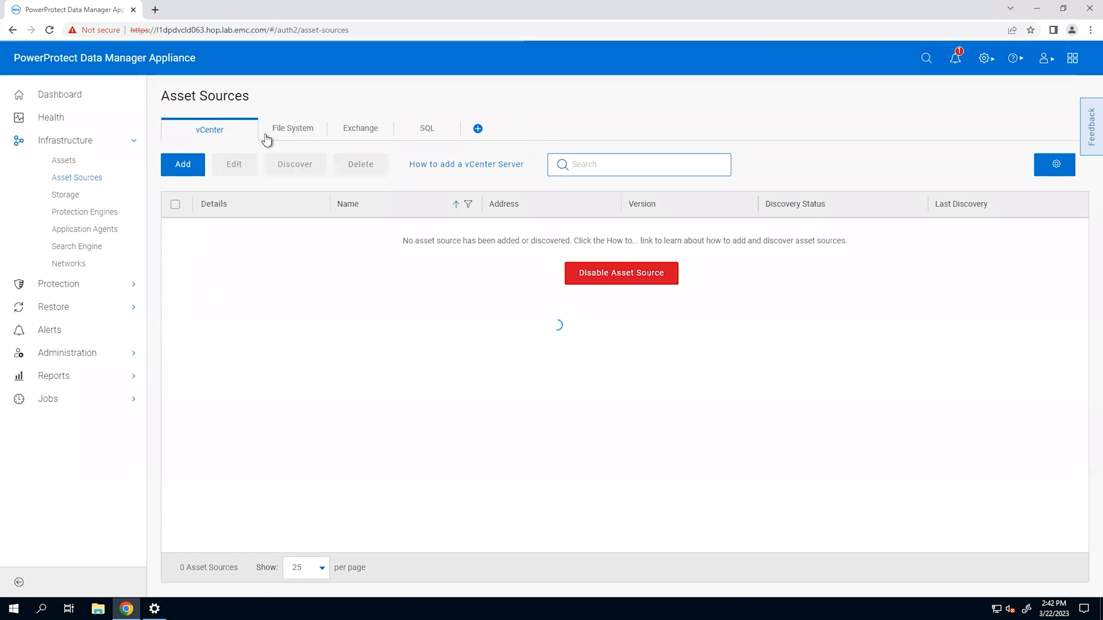
click(293, 128)
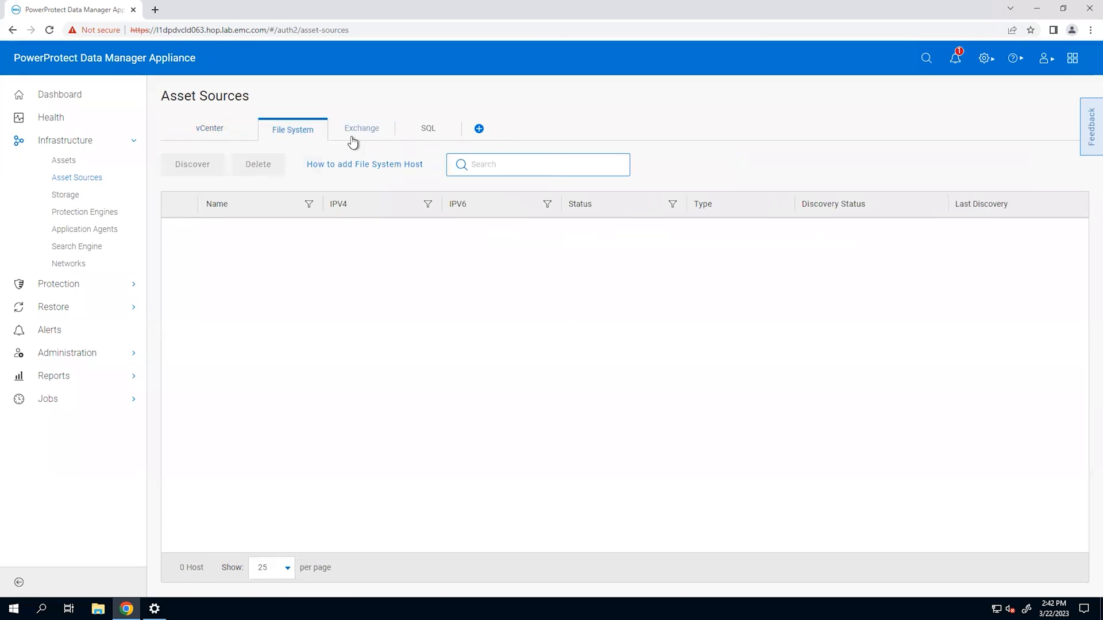
click(428, 128)
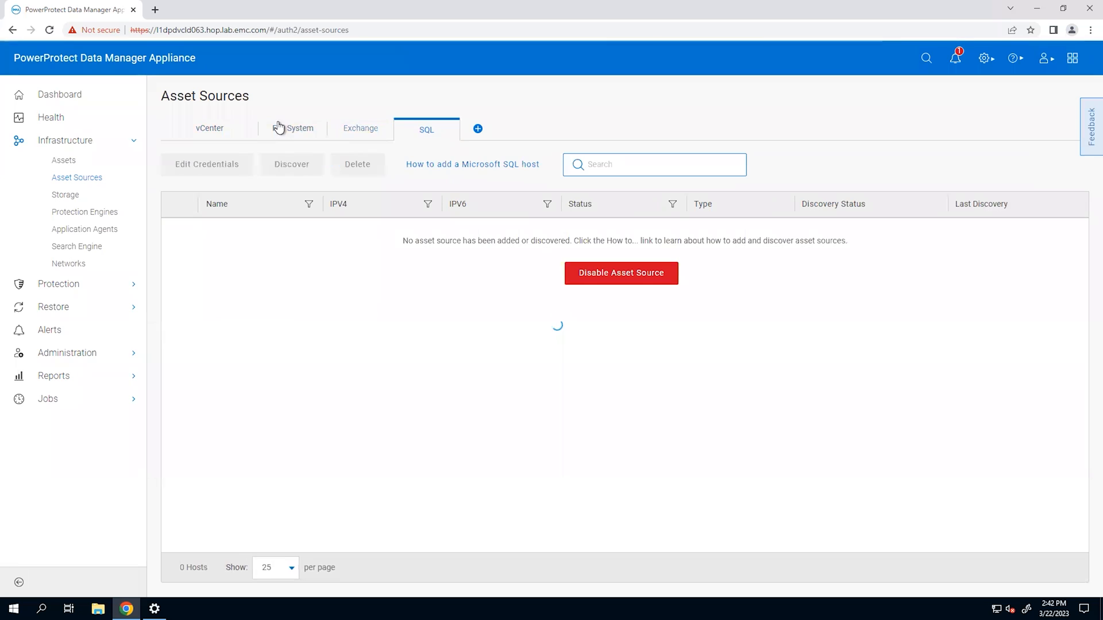
click(209, 129)
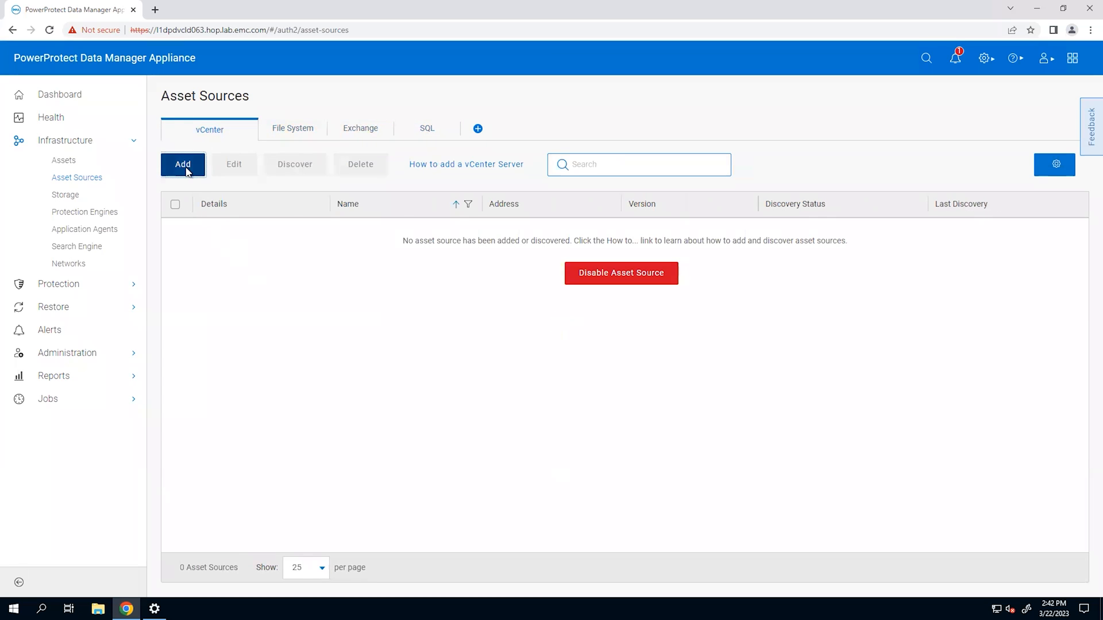
Step: Add vCenter VC2 at 10.247.9.182 with host credentials and save it as an asset source
click(183, 166)
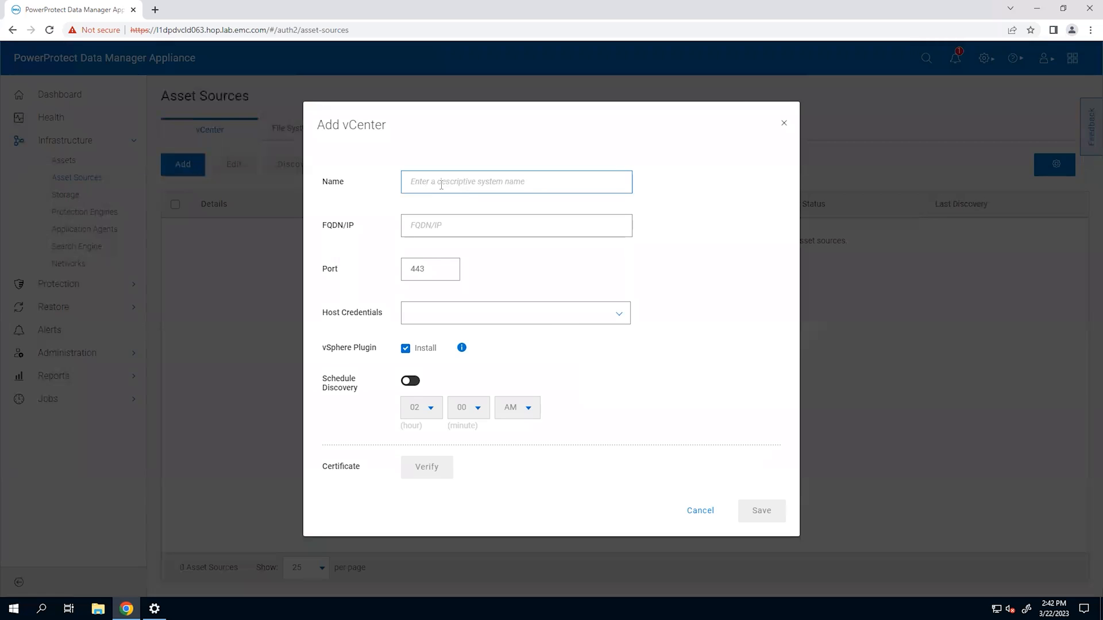
text(vc)
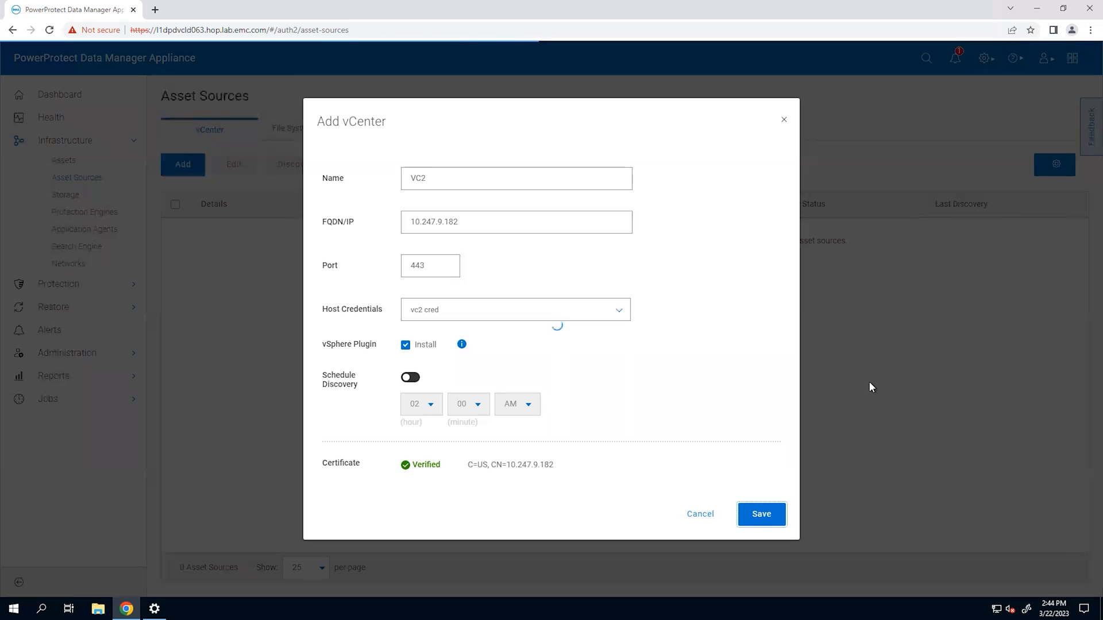
click(760, 513)
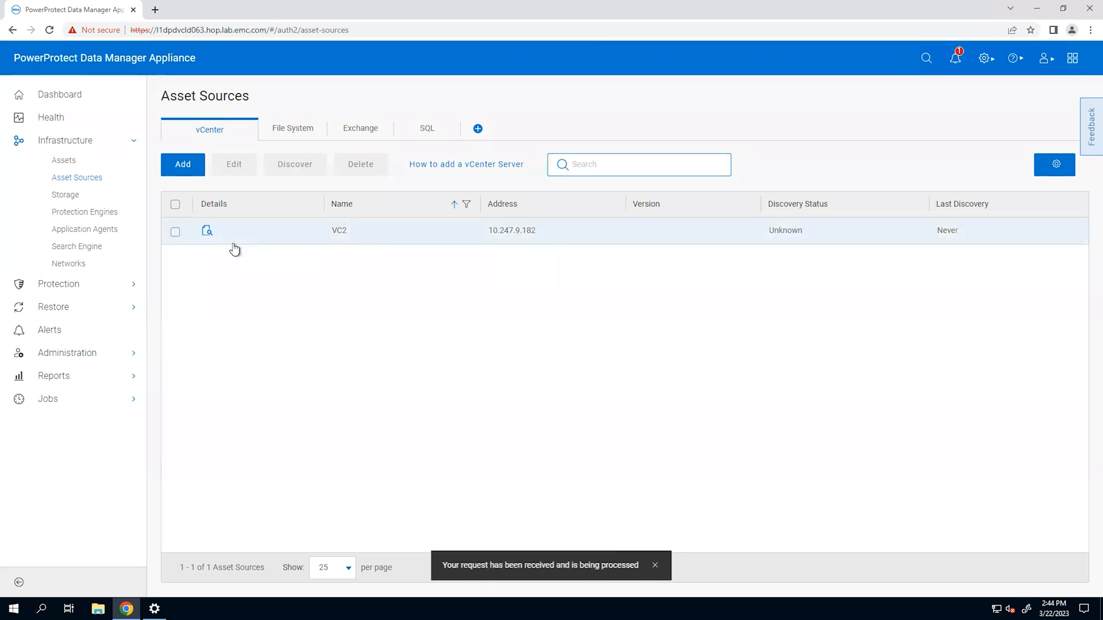
Step: Check the VC2 discovery job and its 20 discovered VMs, then go to Protection Policies
click(48, 399)
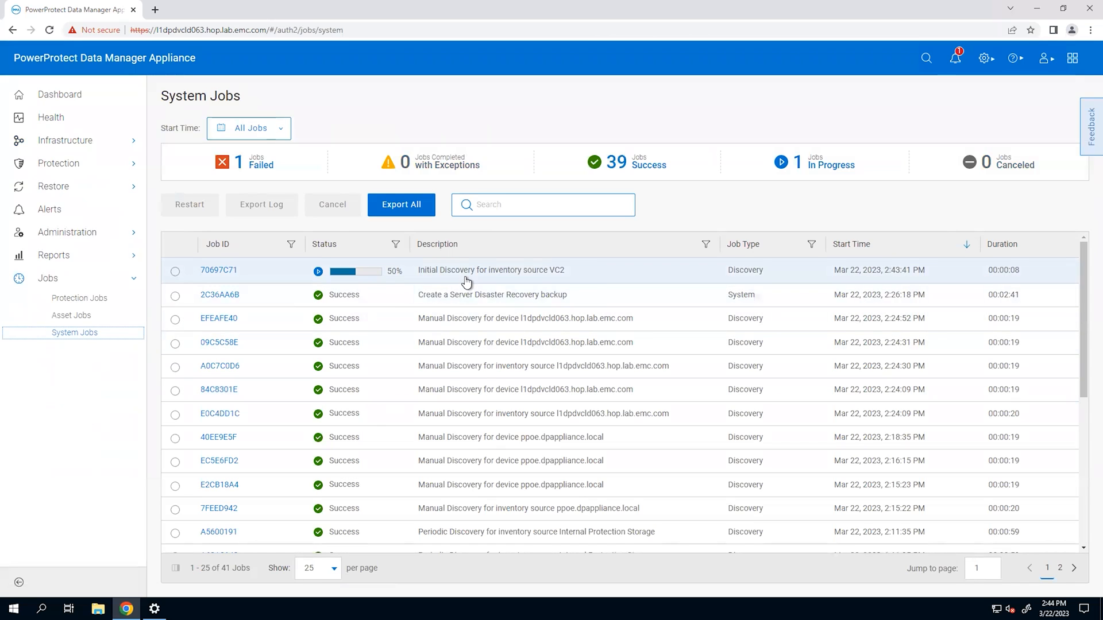
mouse_move(466, 283)
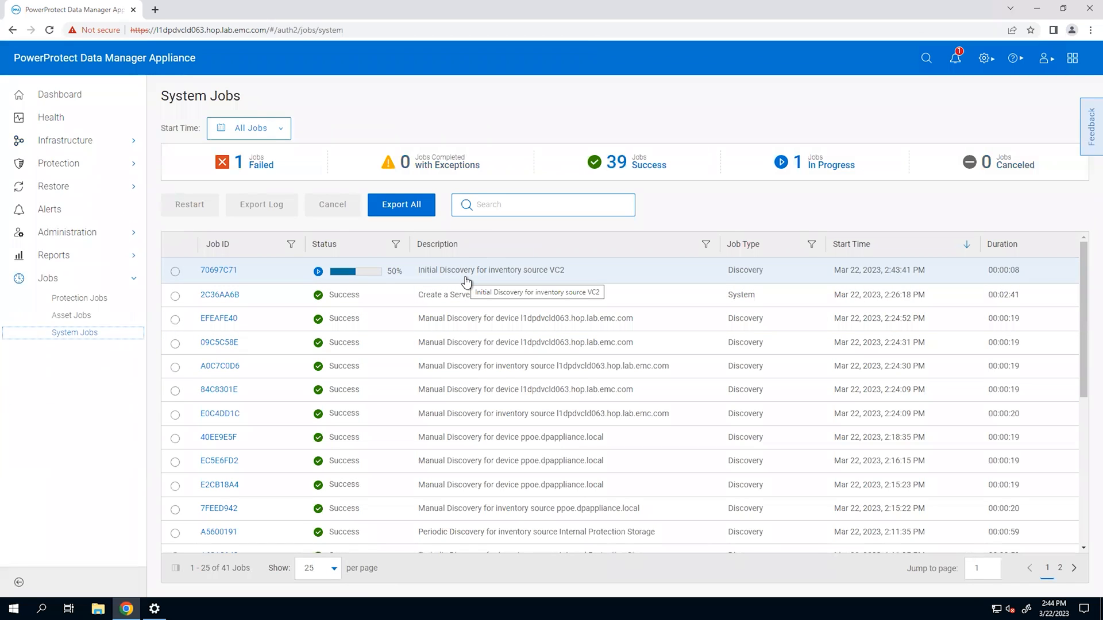
click(63, 160)
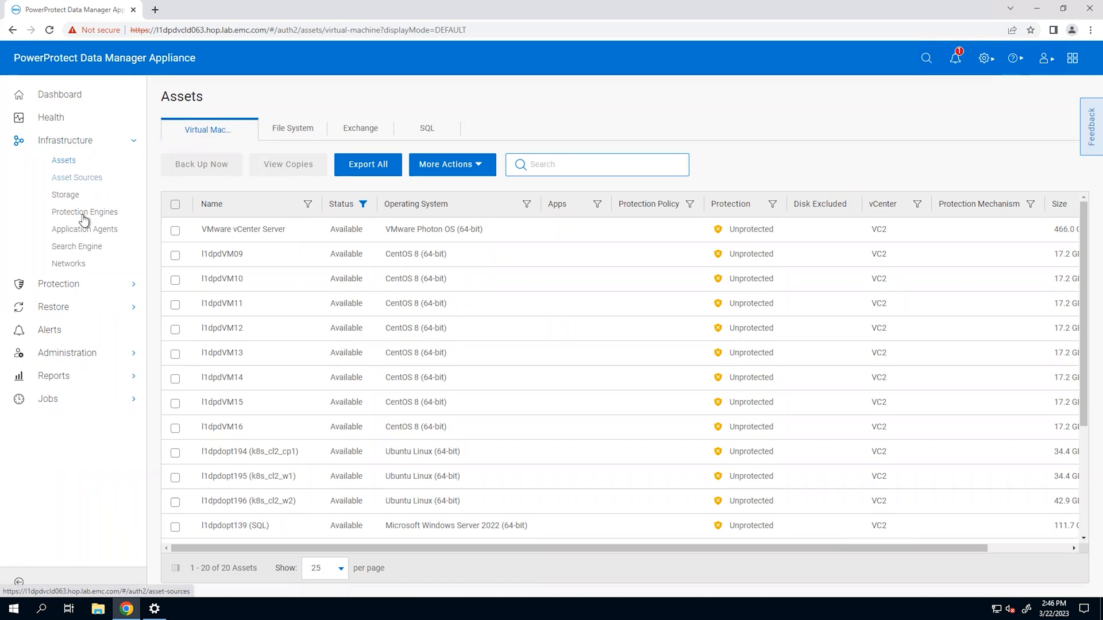
click(64, 140)
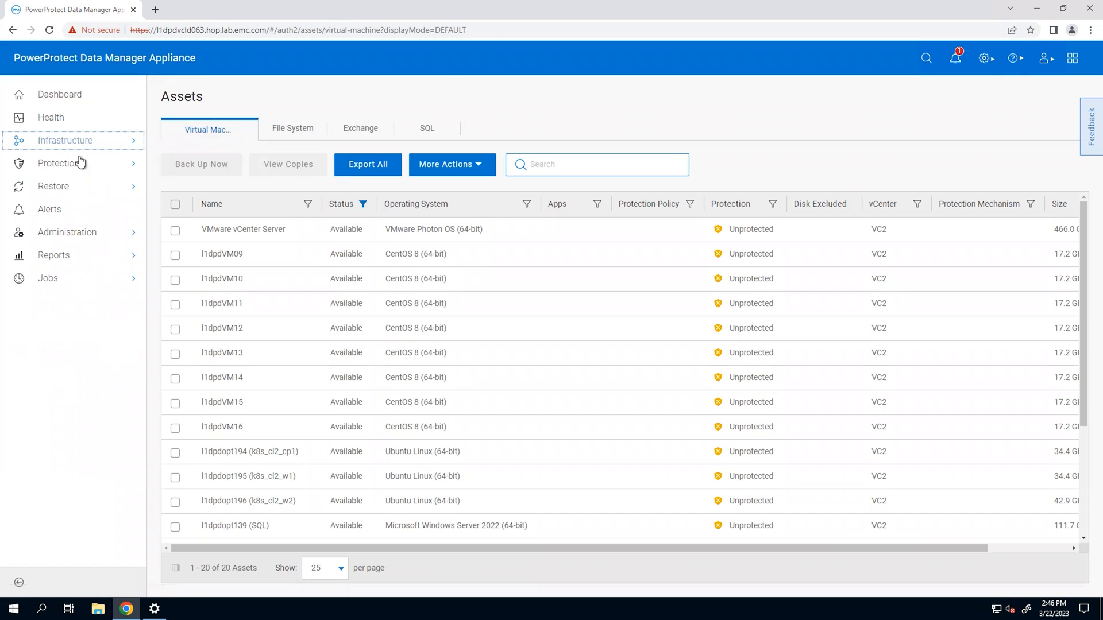
click(85, 182)
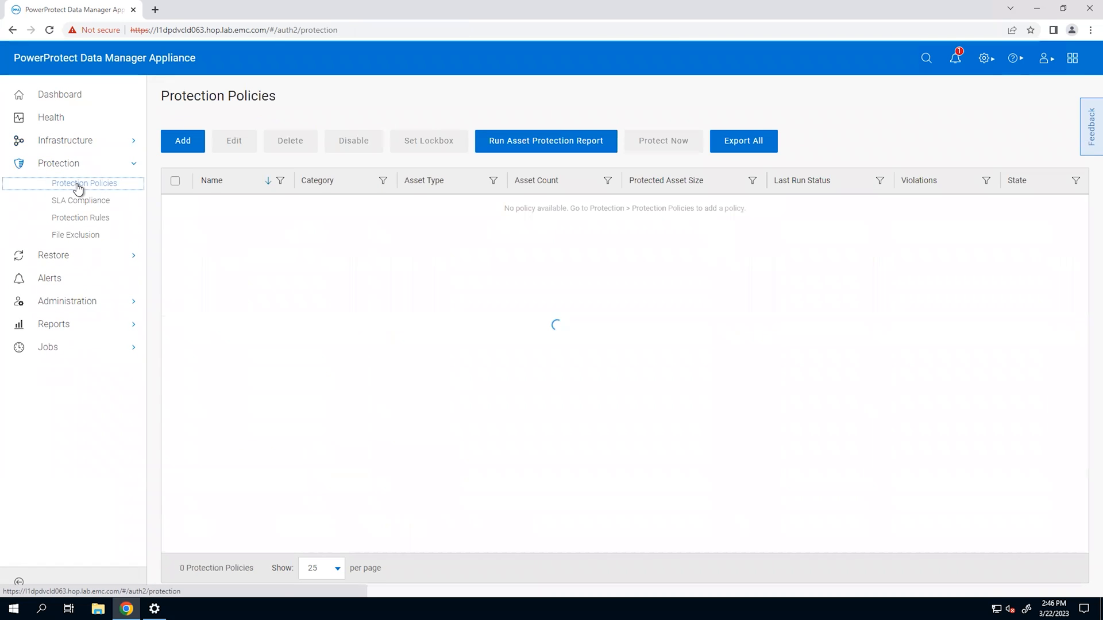
Step: Start a new Virtual Machine policy named Wins Vms with Crash Consistent purpose
click(182, 141)
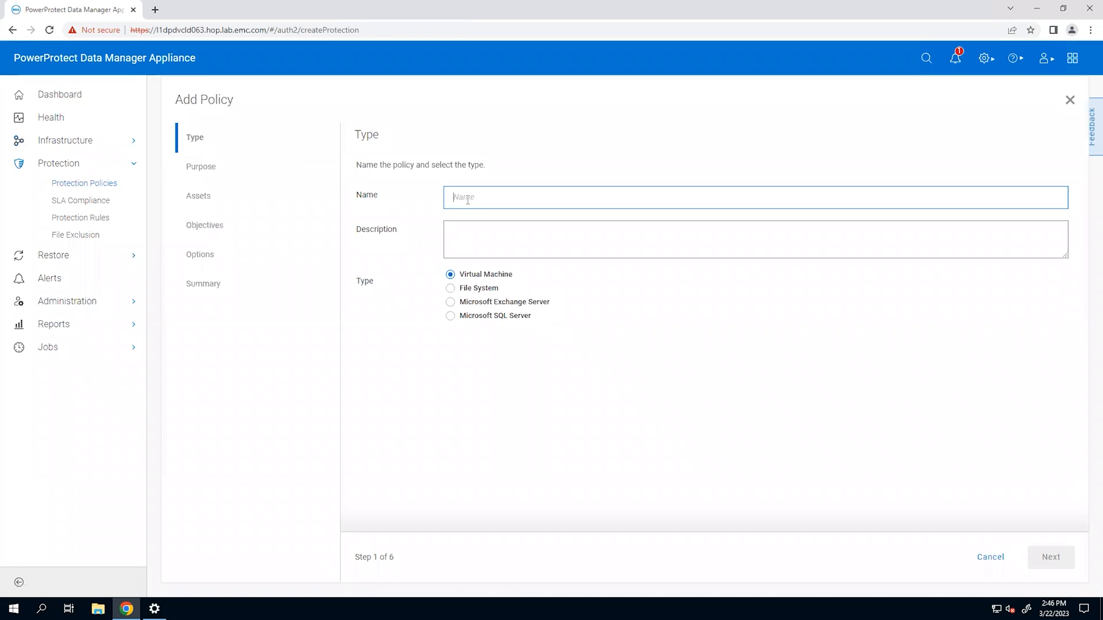
text(Wim)
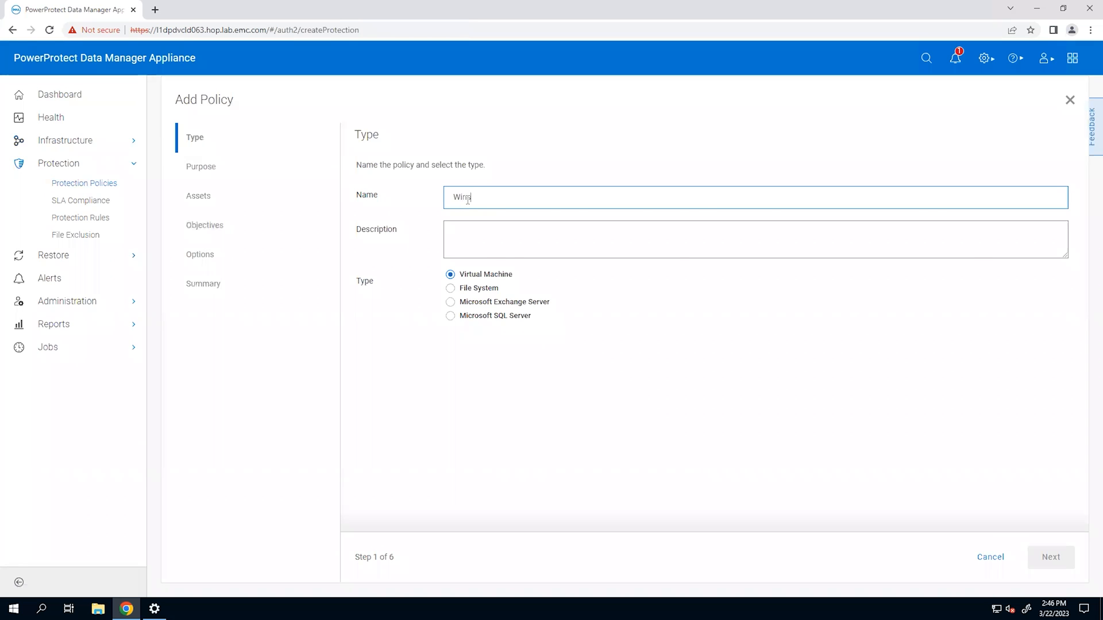
click(1050, 557)
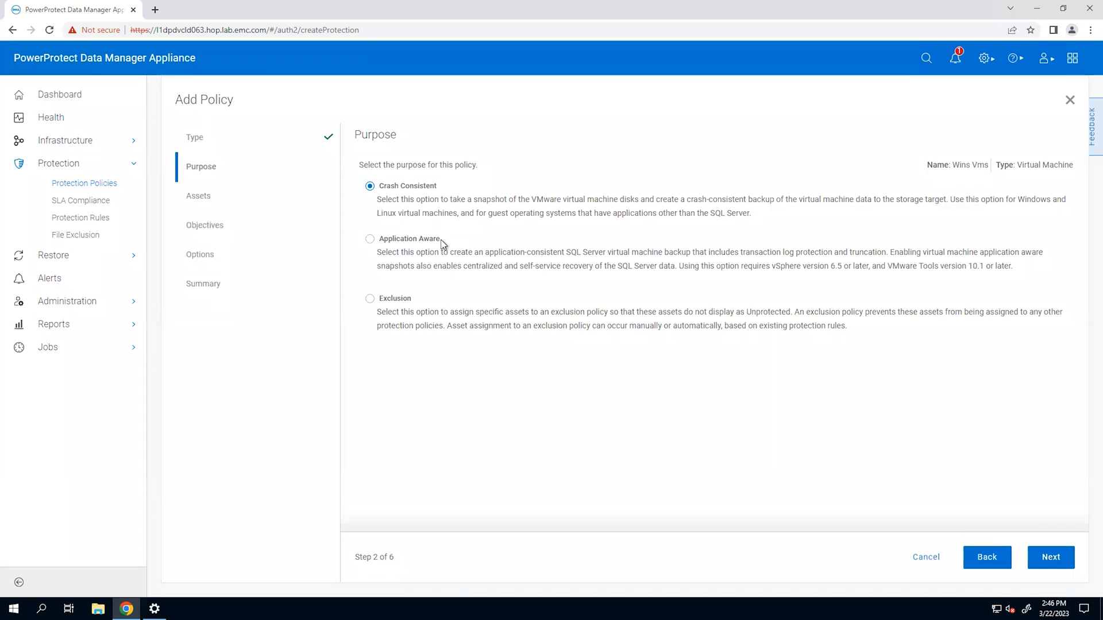
click(1050, 557)
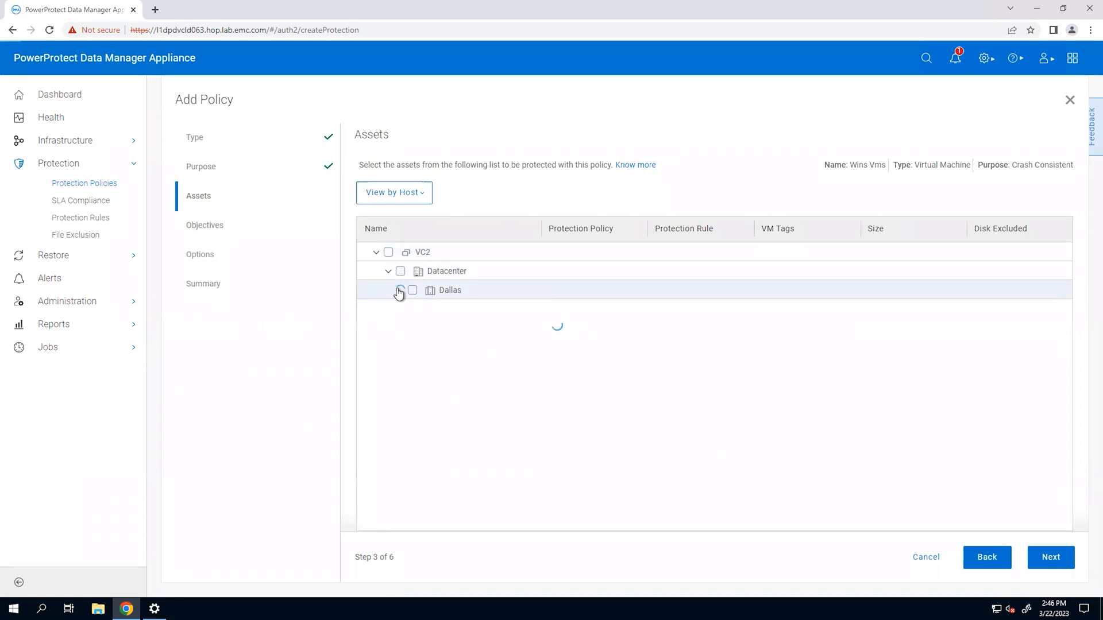
Step: Expand VC2 > Datacenter > Dallas and assign the l1dpdhst141 VM to the policy
click(400, 290)
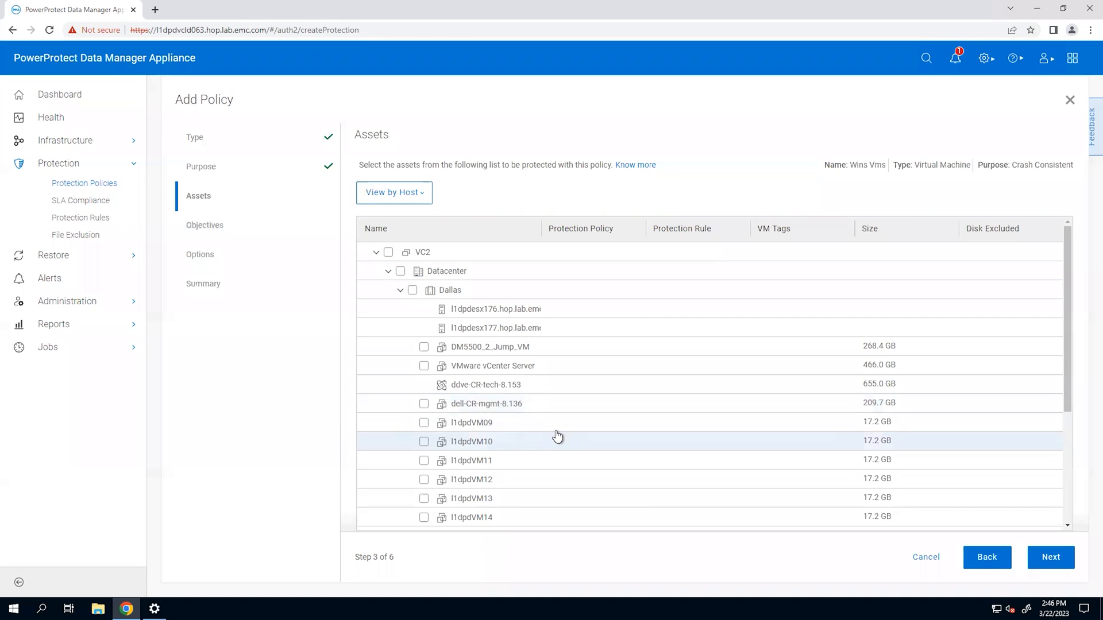
scroll(down, 3)
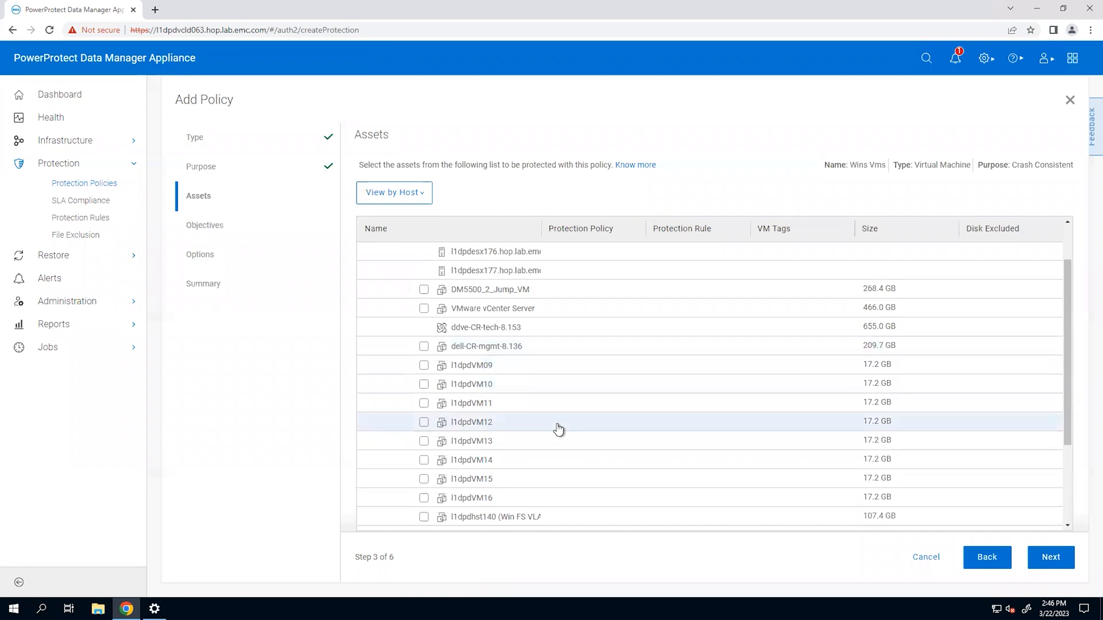
scroll(down, 3)
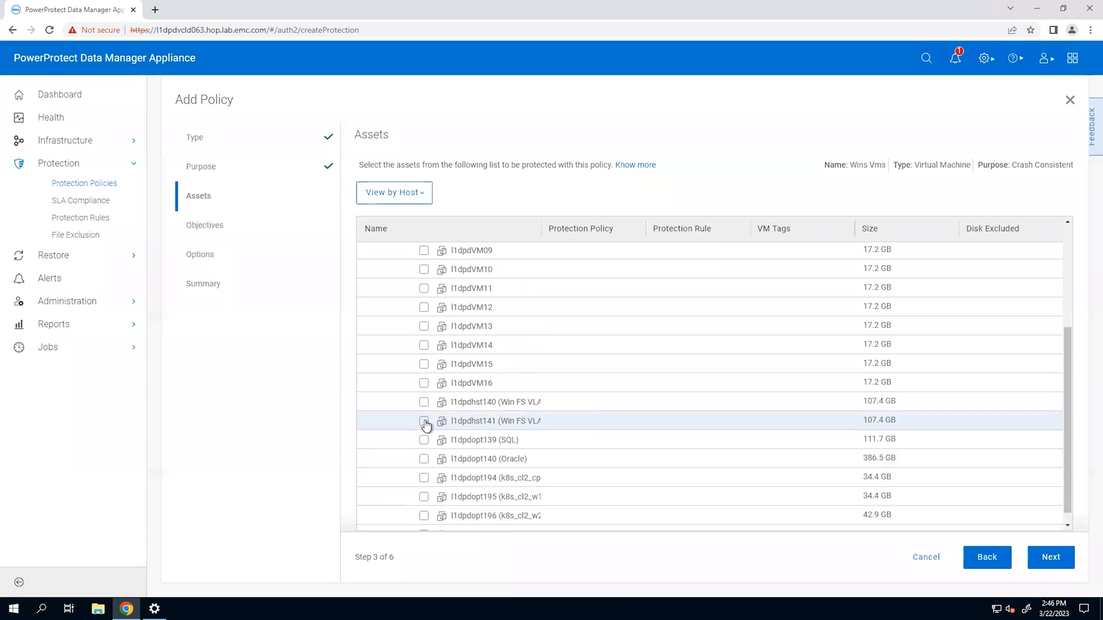
click(1050, 557)
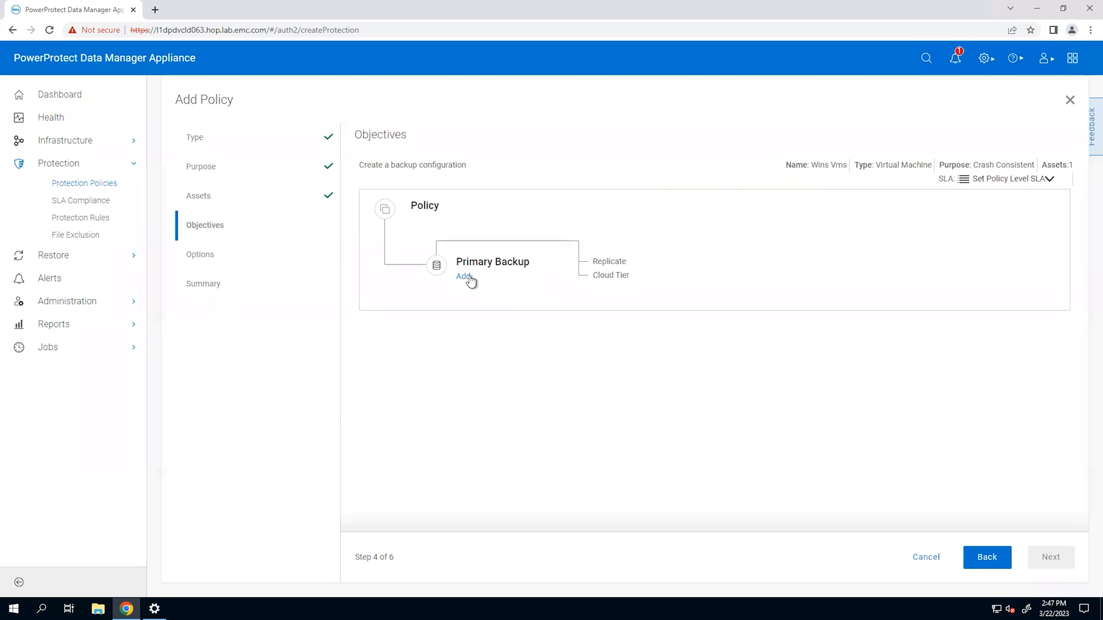
Step: Add a primary backup on interface 10.247.9.187: daily synthetic full, kept 7 days, 4–8 PM window
click(462, 275)
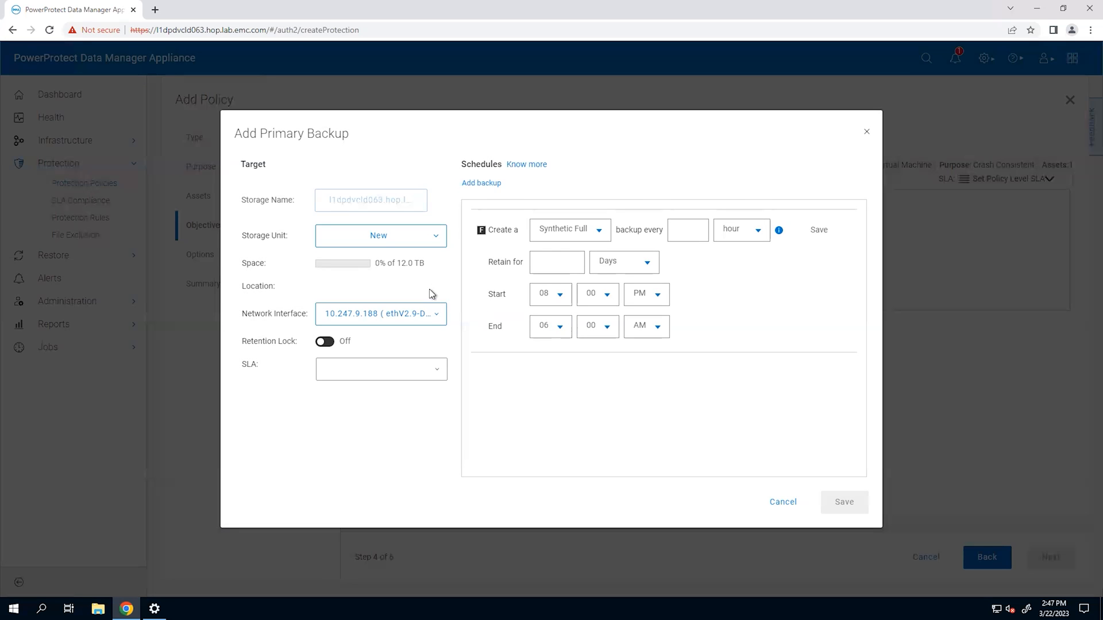
click(380, 313)
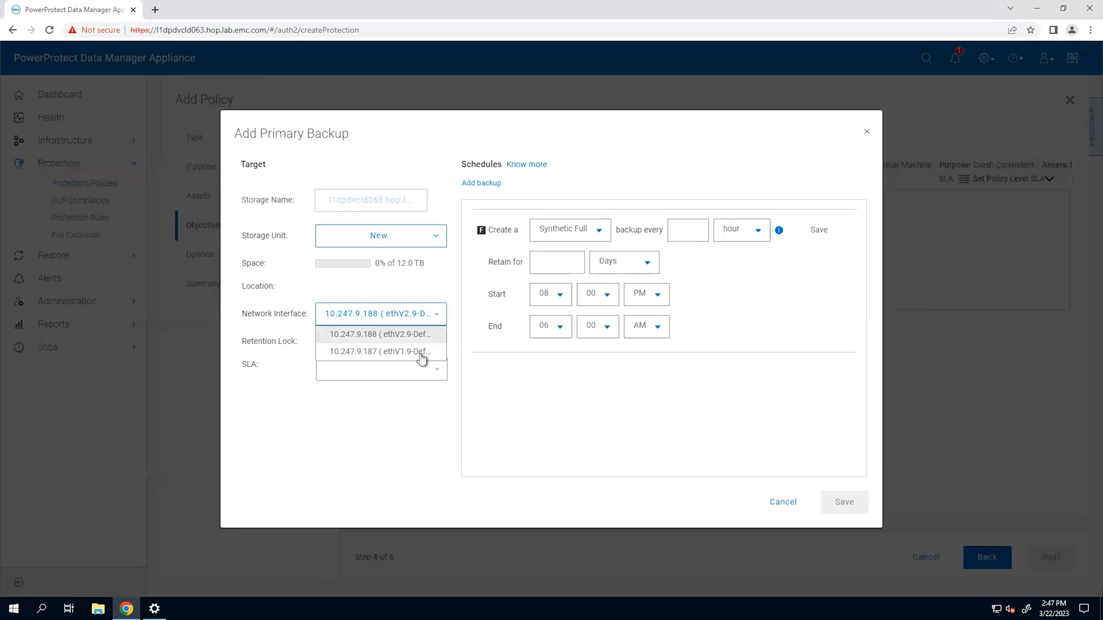
click(379, 352)
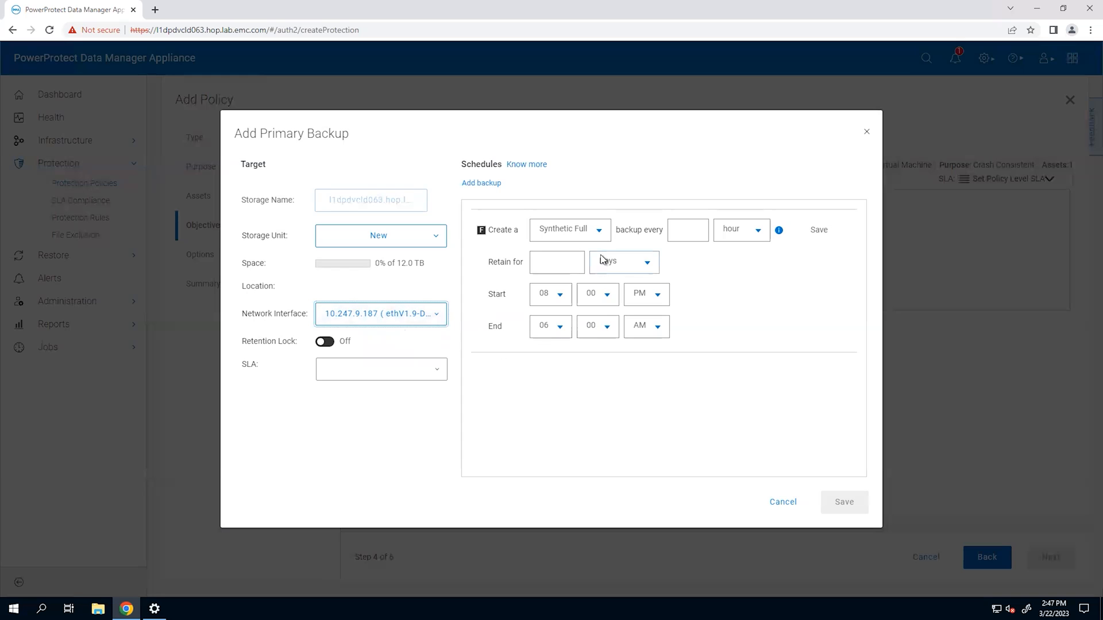
click(741, 230)
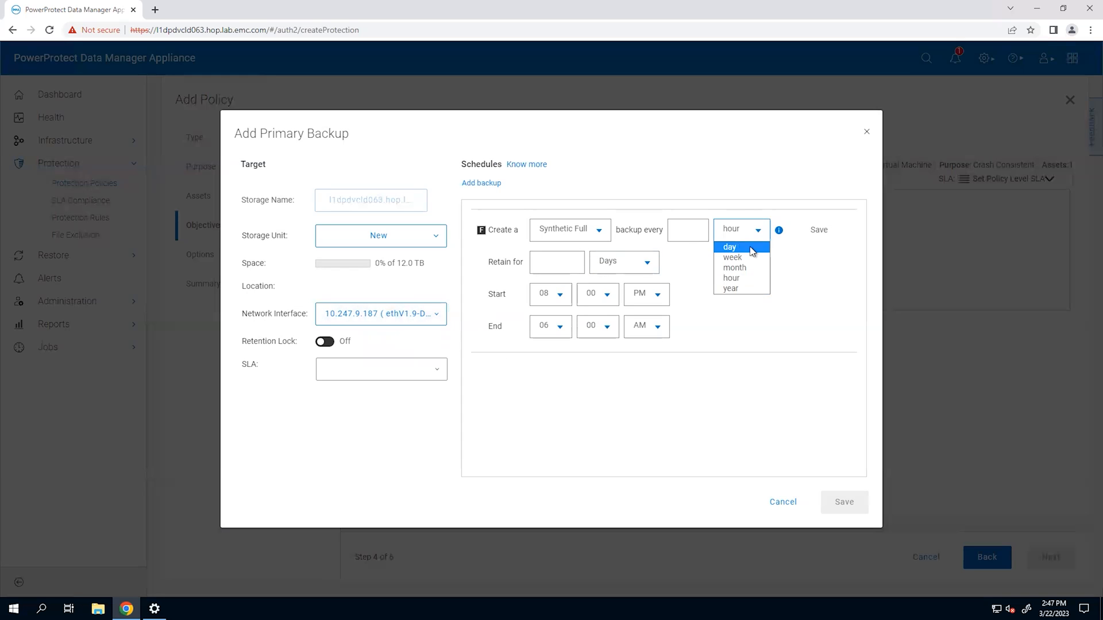
click(729, 247)
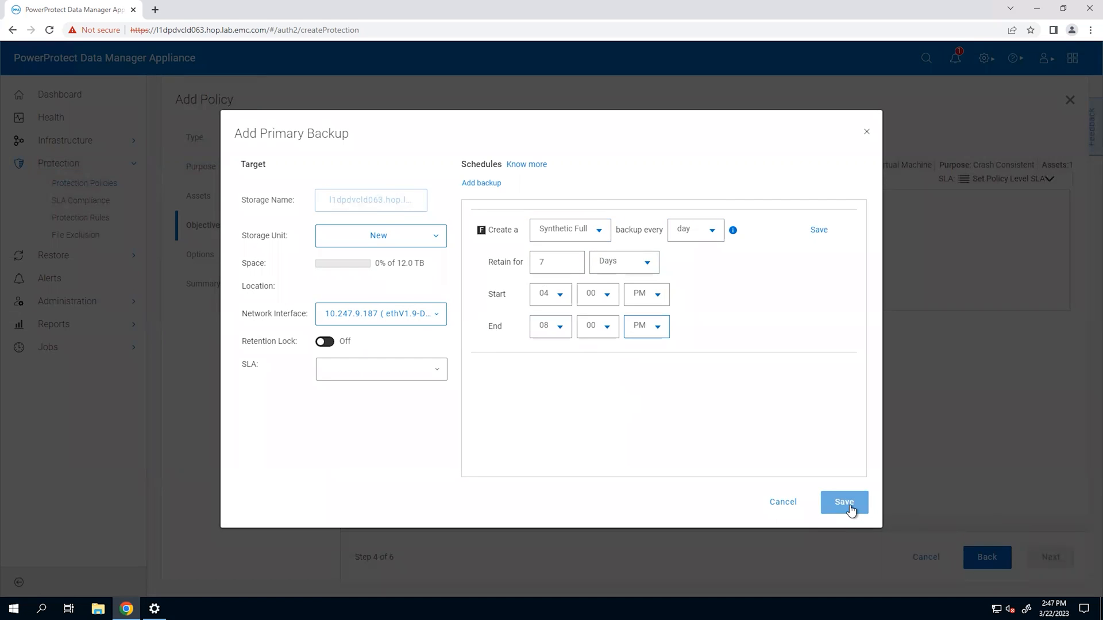
click(844, 502)
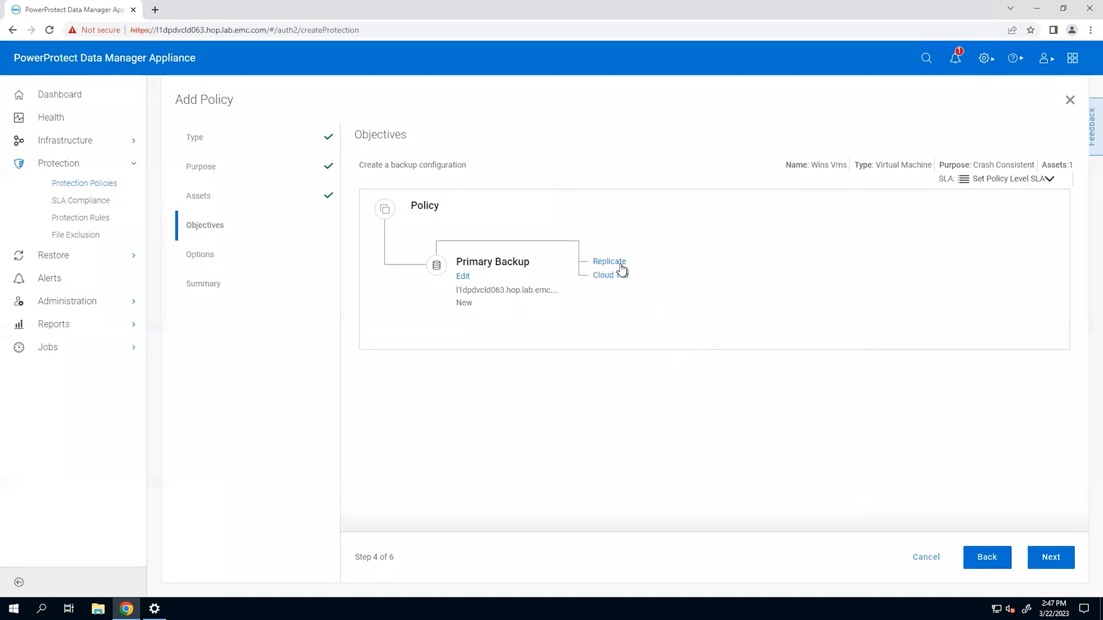
Step: Continue through the options and summary to finish creating the Wins Vms policy
click(1050, 557)
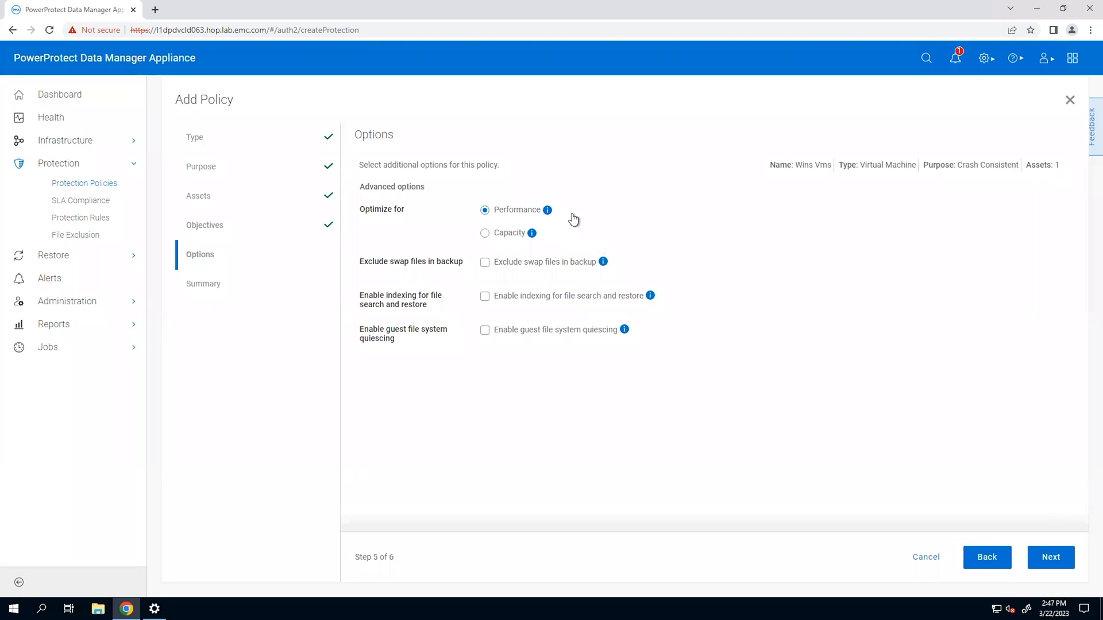
mouse_move(570, 218)
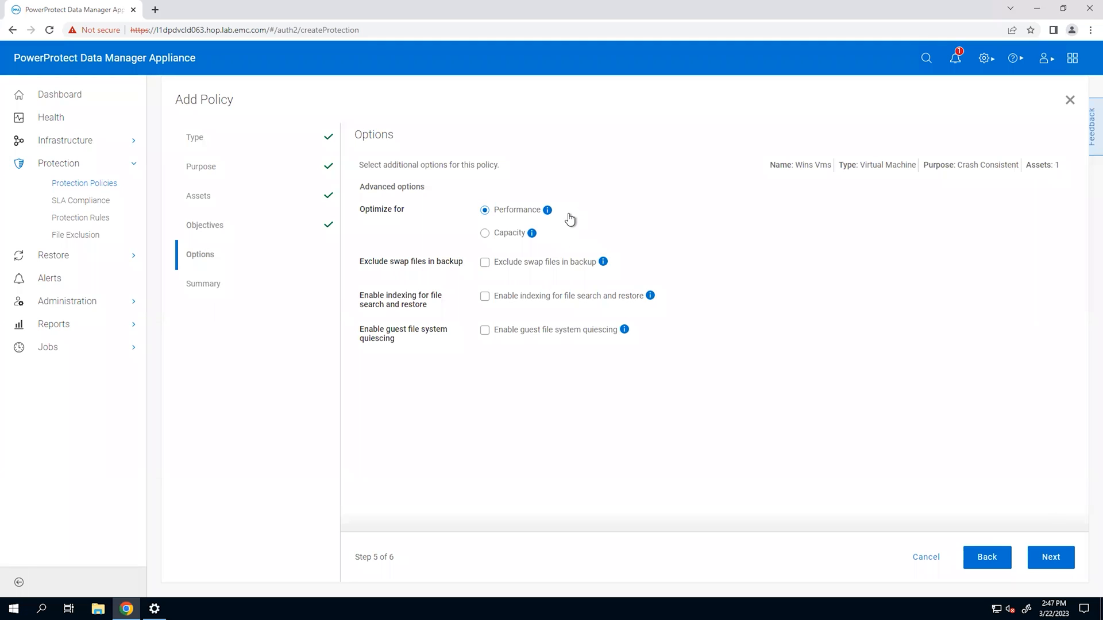
click(1050, 557)
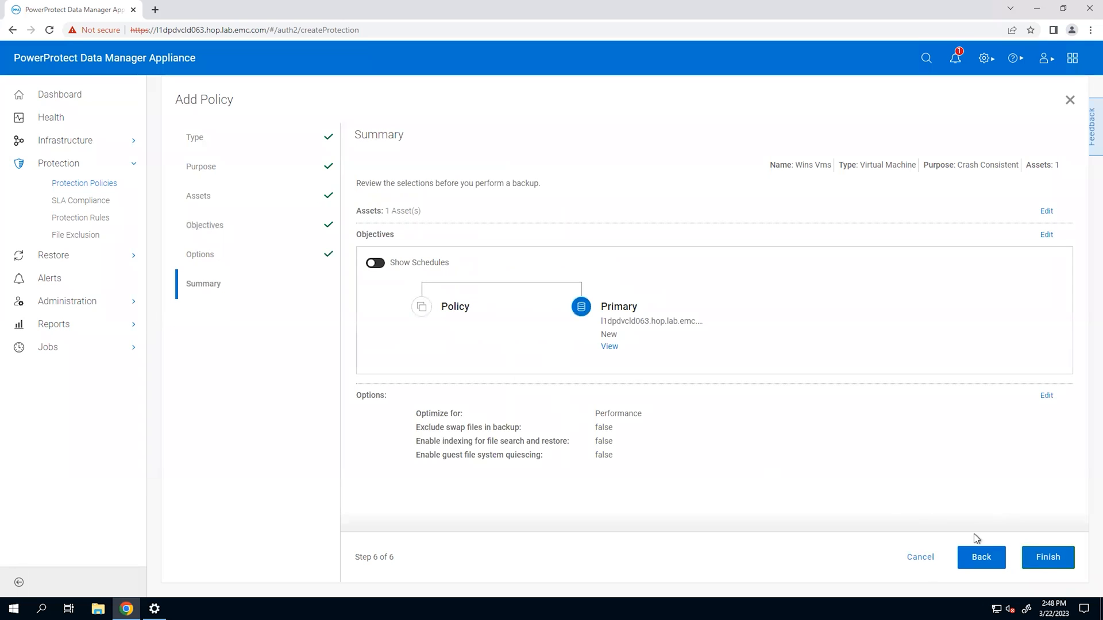
click(1048, 558)
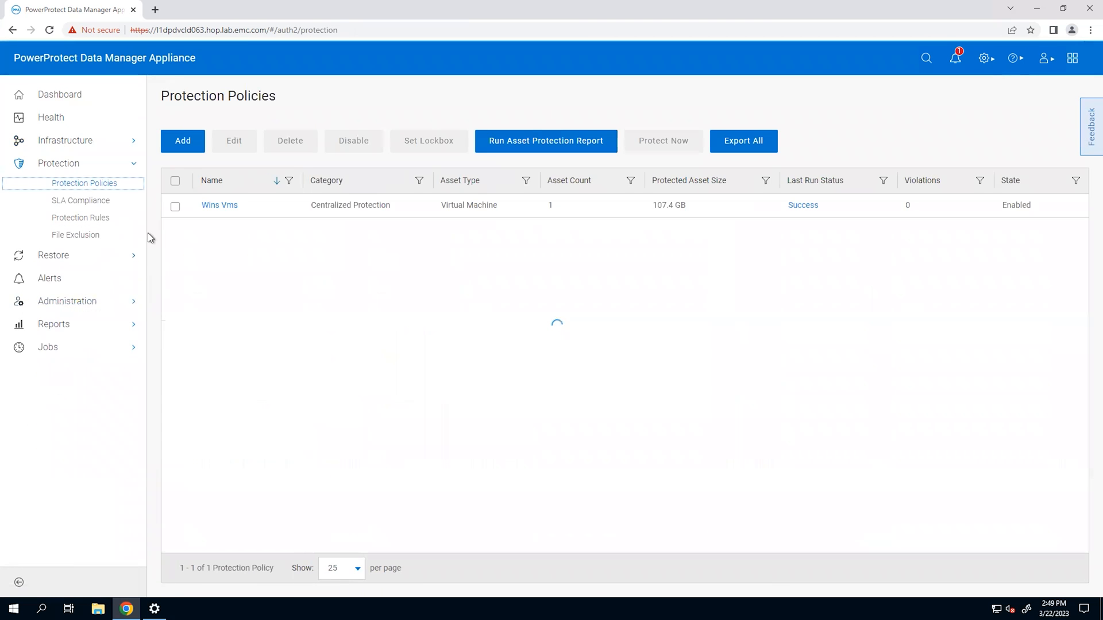
Step: Run Protect Now on Wins Vms as a Custom backup with its VM selected
click(175, 205)
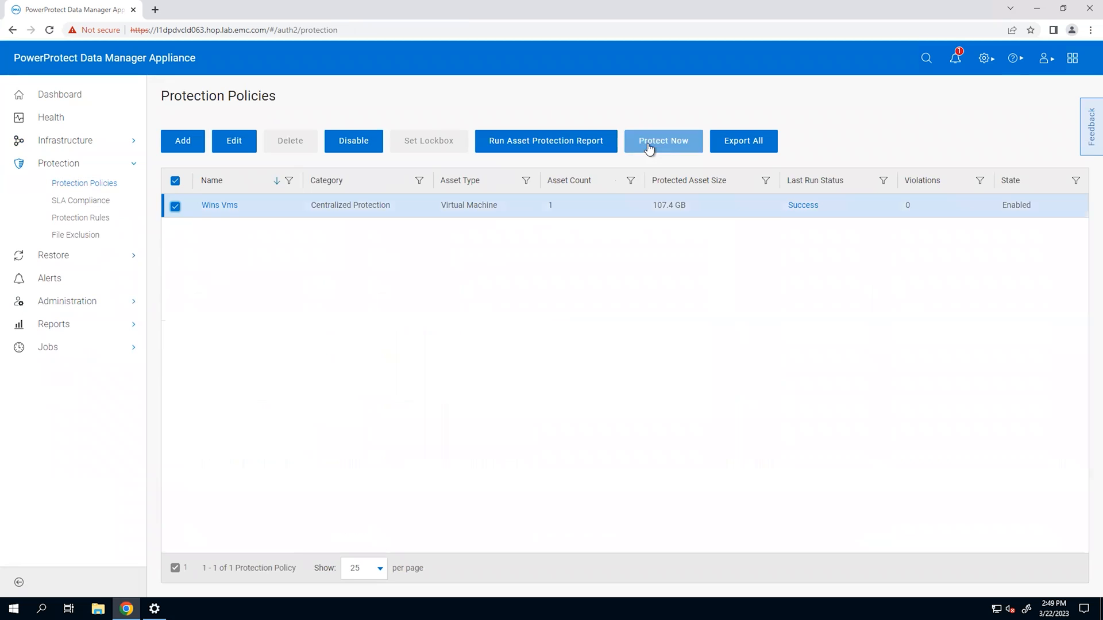
click(663, 142)
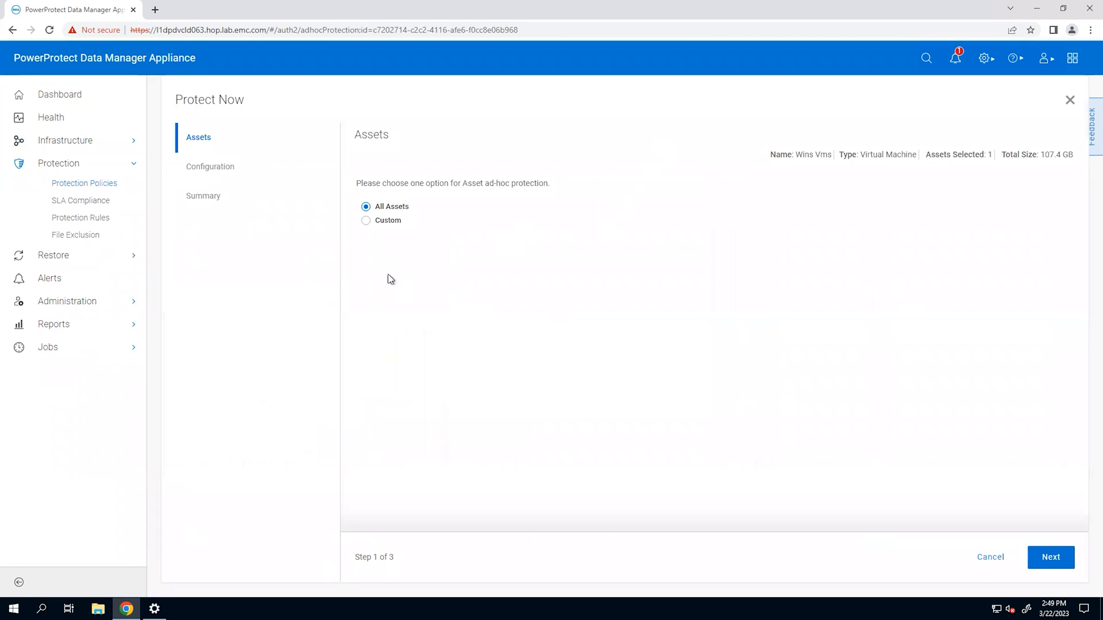
click(365, 220)
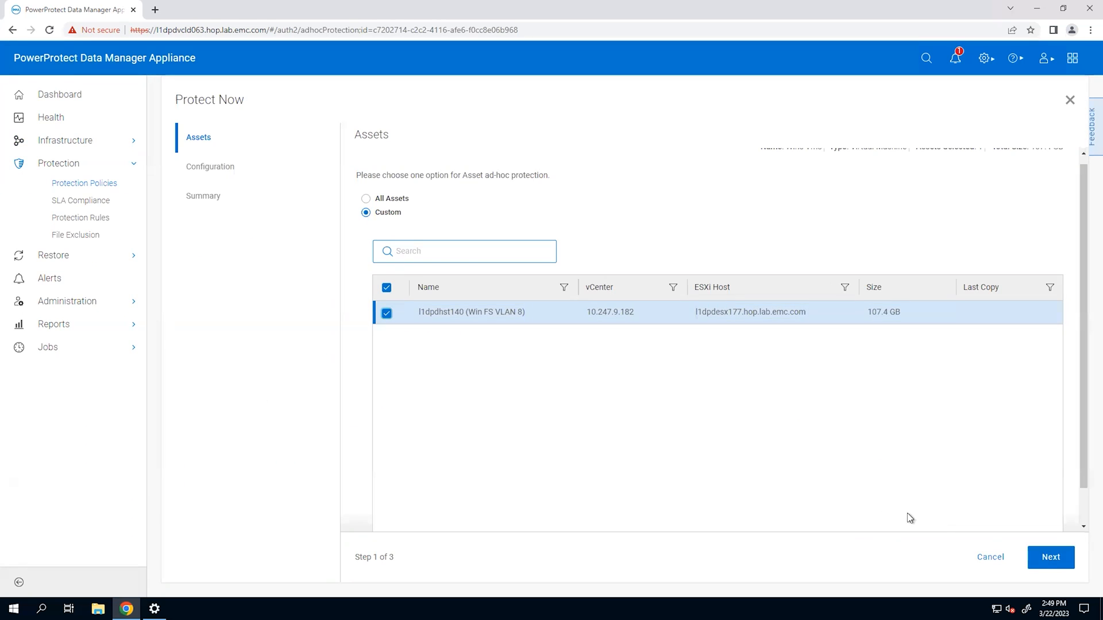
click(1050, 557)
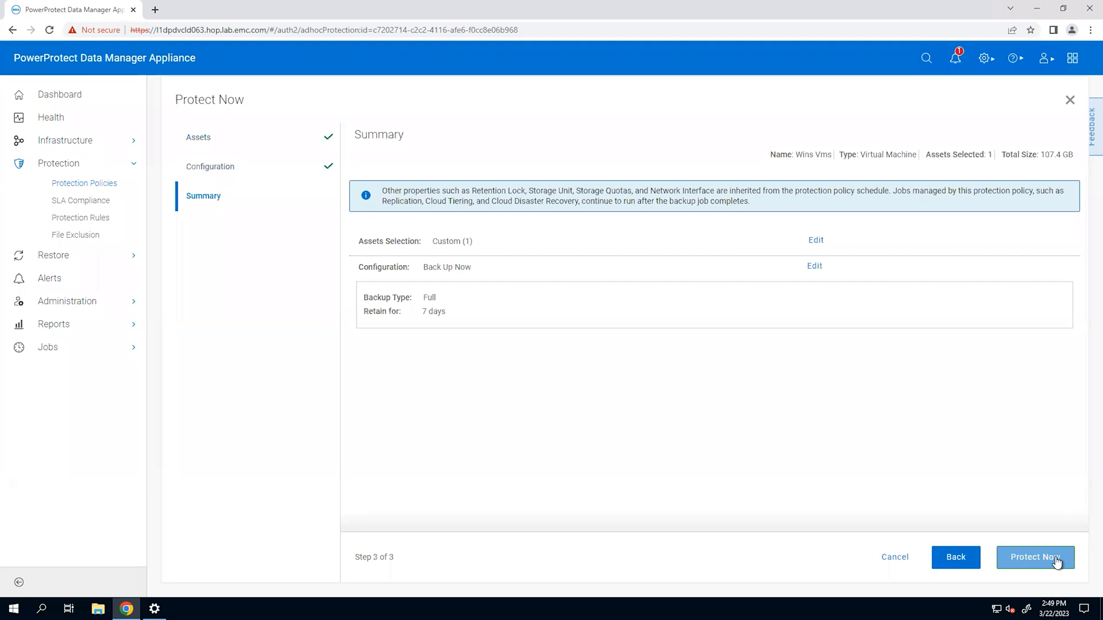
click(1036, 557)
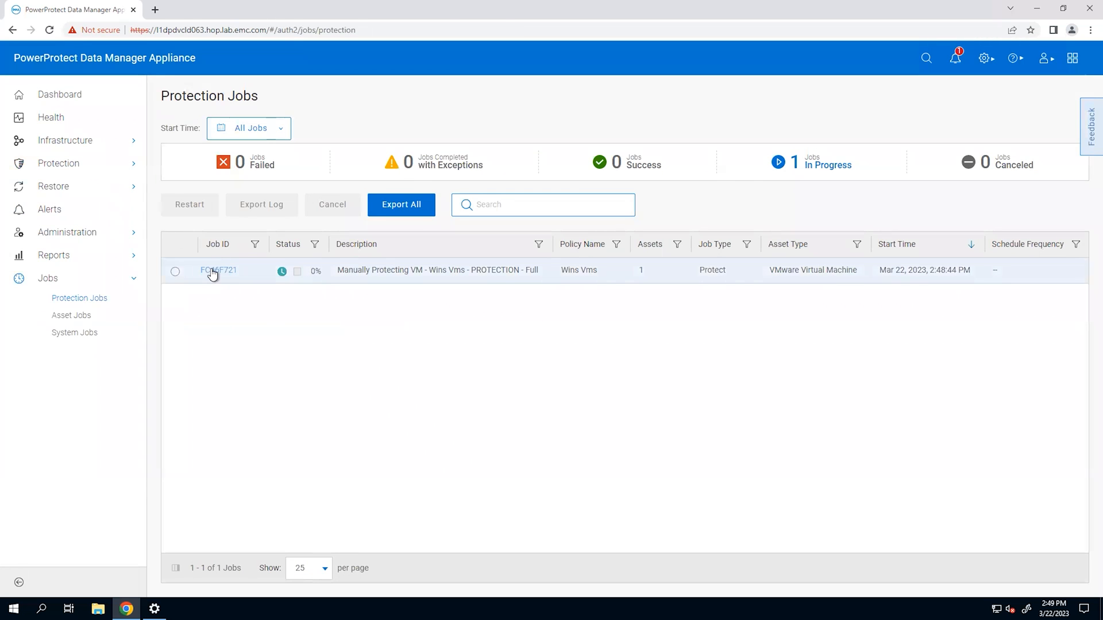
Step: Inspect the running job's VM task details and Step Log, then go to System Jobs
click(219, 270)
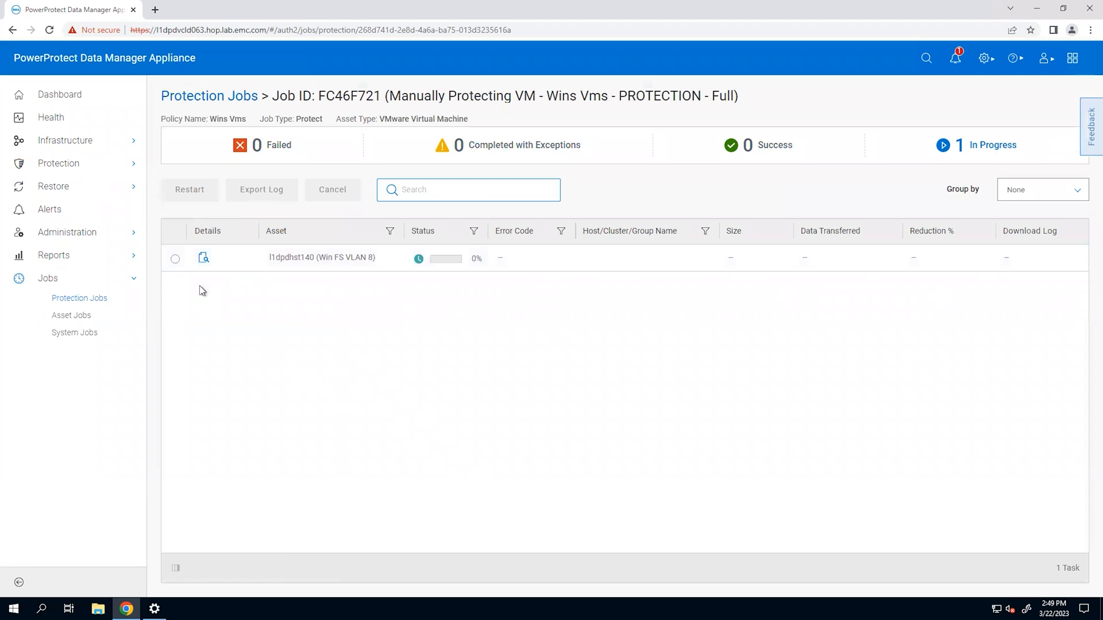
click(203, 257)
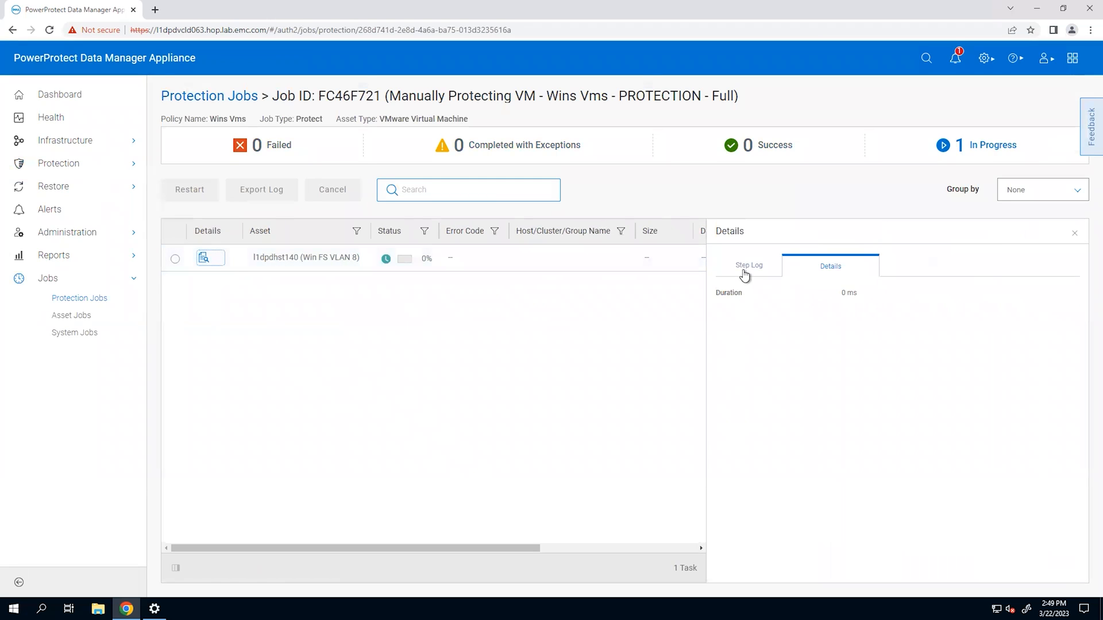
click(749, 265)
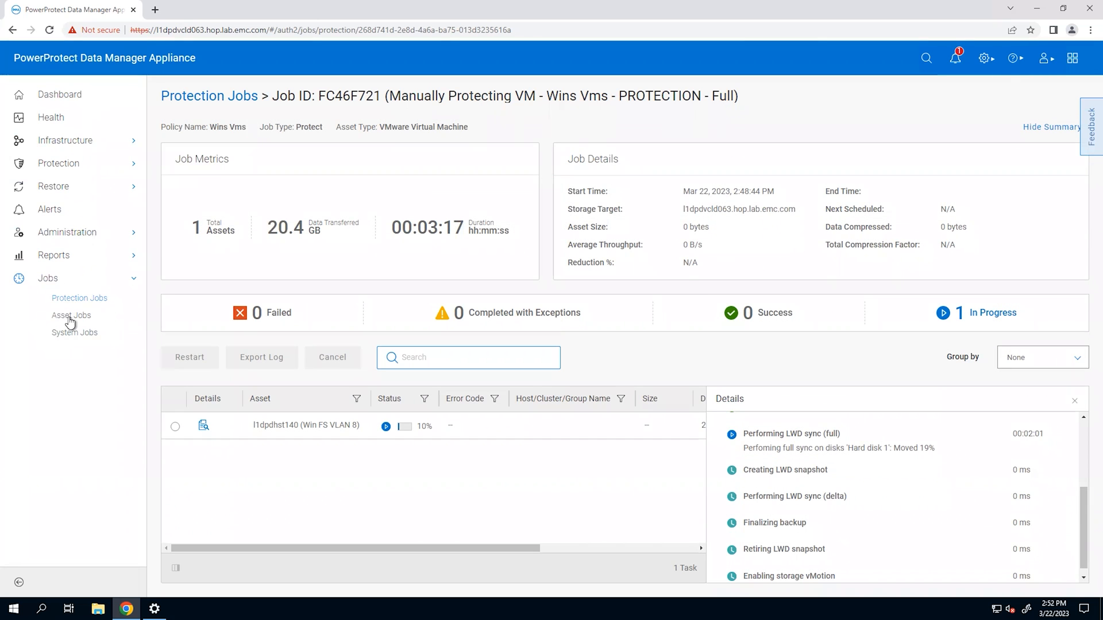
click(74, 333)
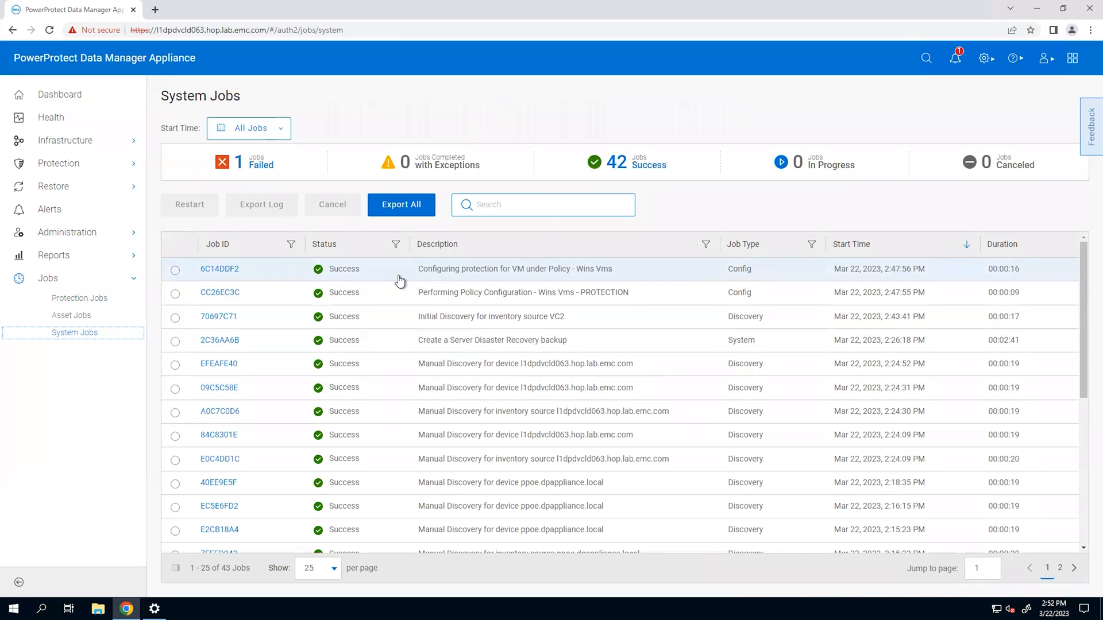
Step: Filter System Jobs to the single Failed job, then return to the Dashboard
click(251, 163)
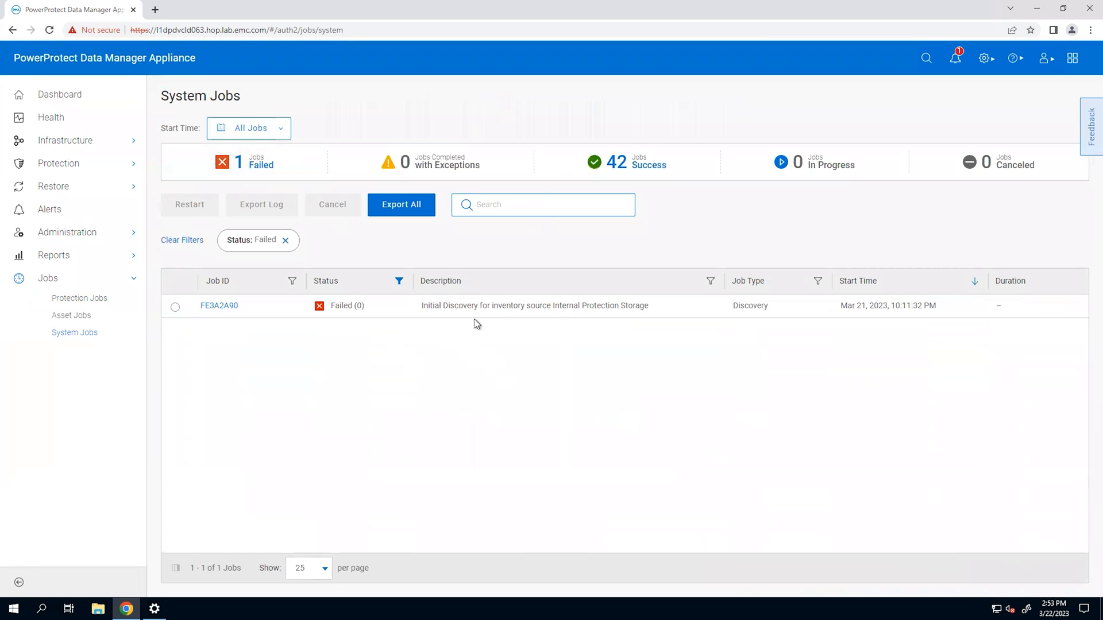
mouse_move(622, 322)
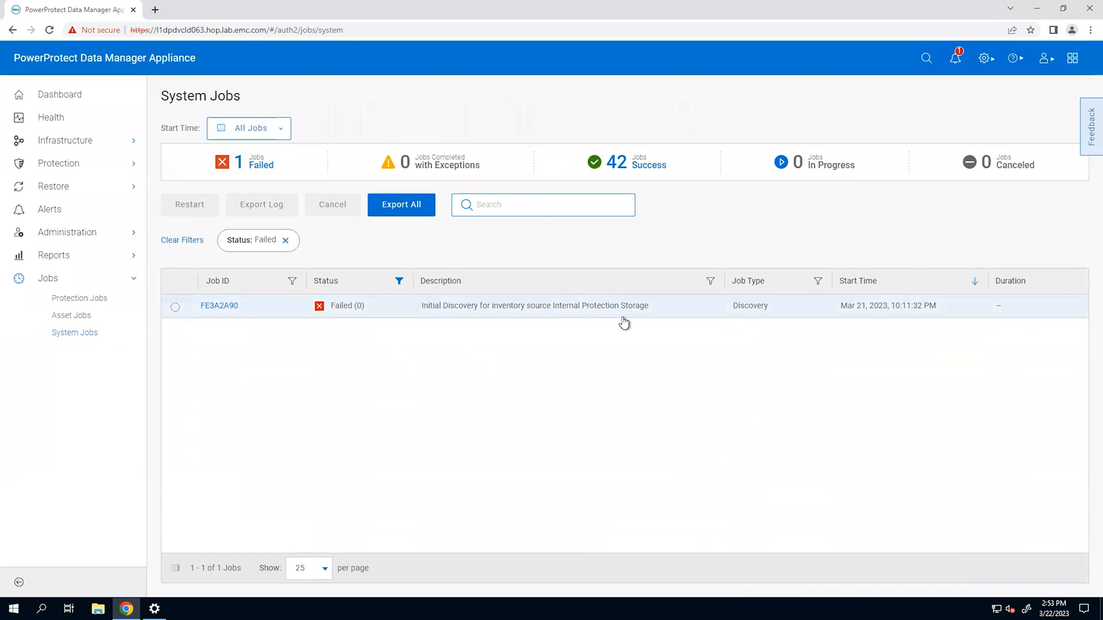
click(60, 94)
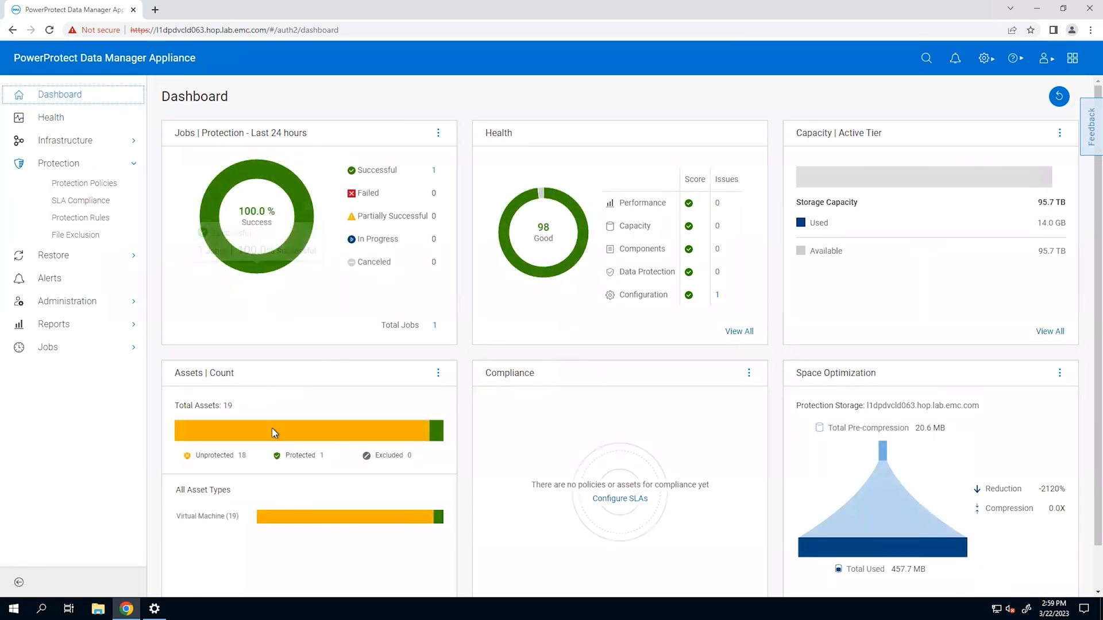
Step: View the Disaster Recovery configuration (hourly, kept 7 days) and its Manage Backups list
click(984, 57)
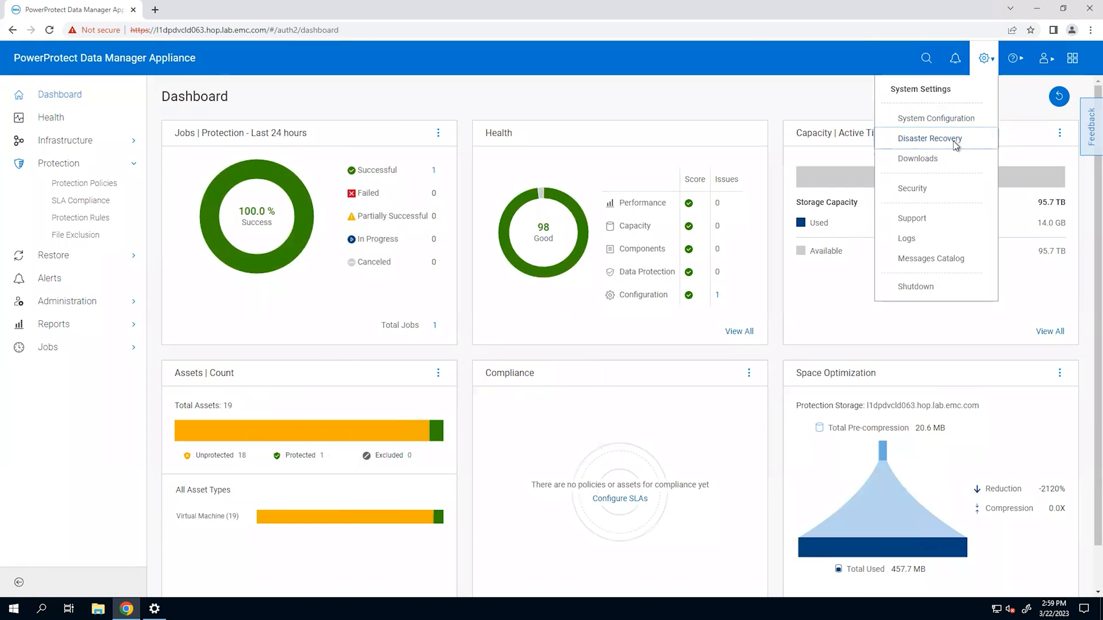
click(929, 138)
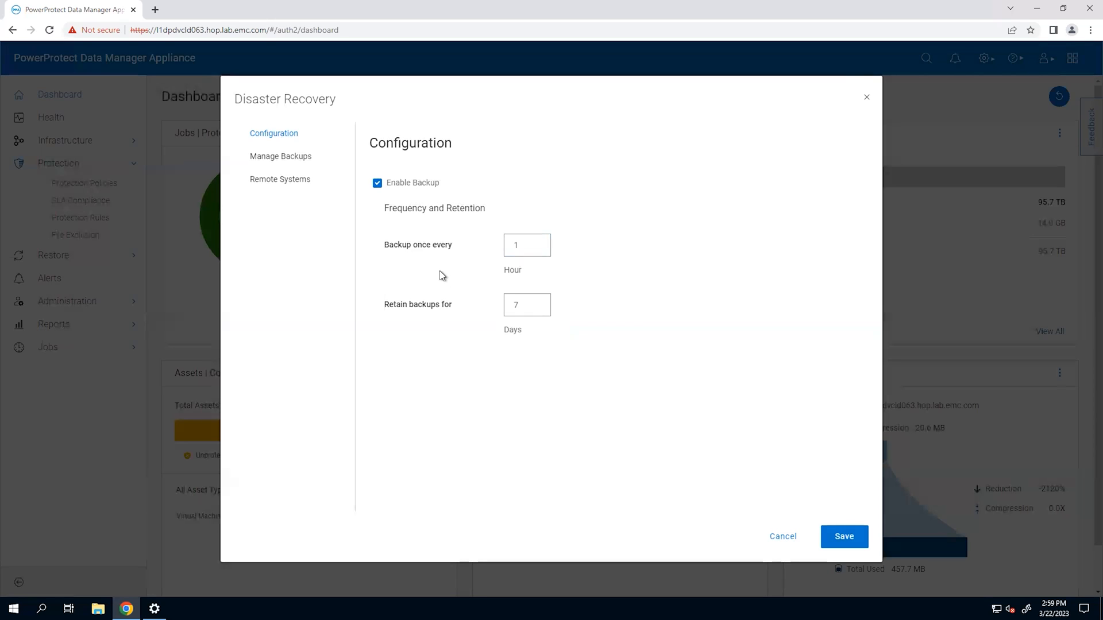
mouse_move(455, 331)
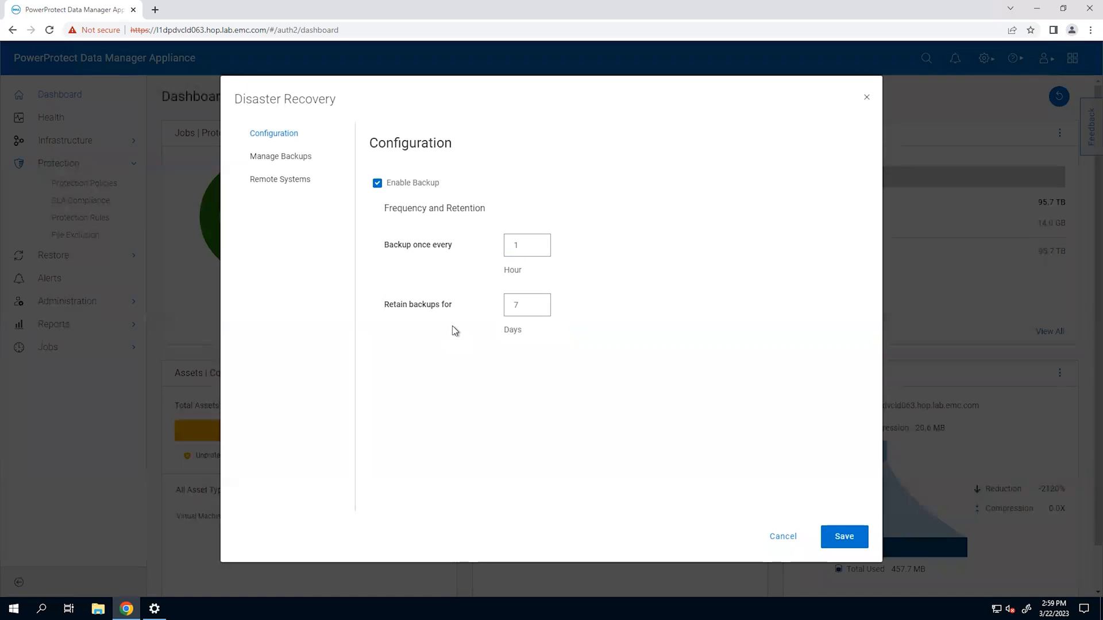
click(281, 156)
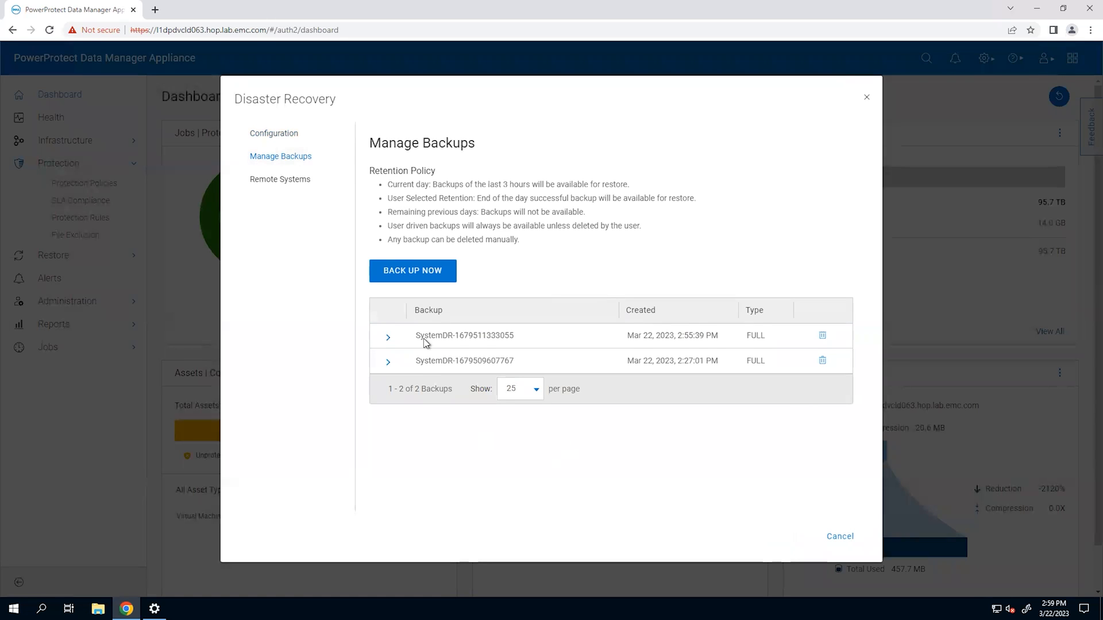
mouse_move(425, 274)
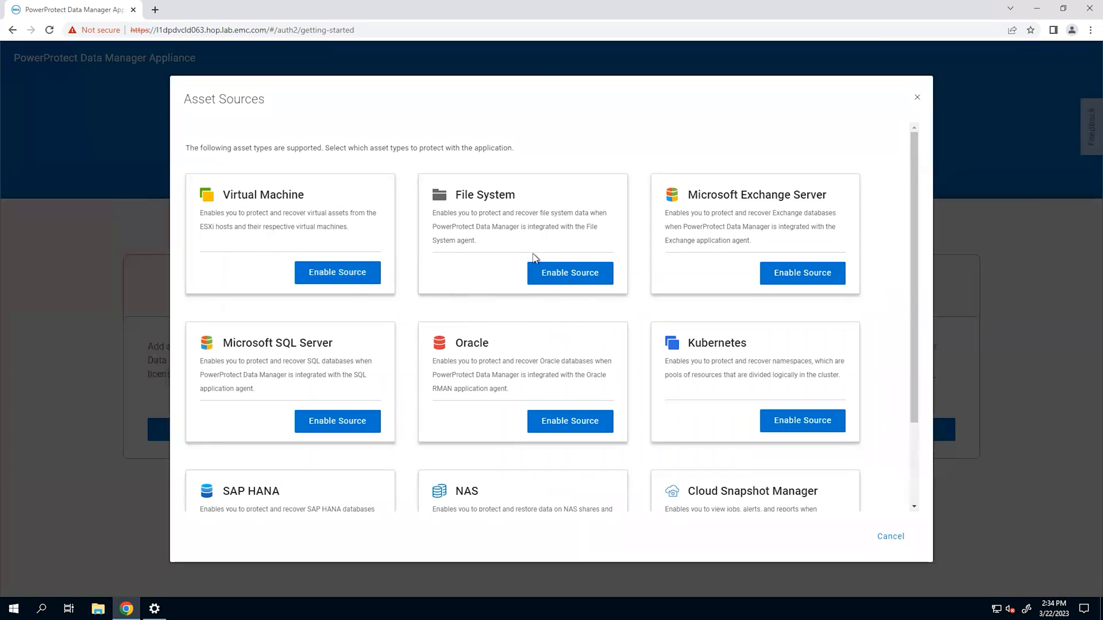
mouse_move(381, 214)
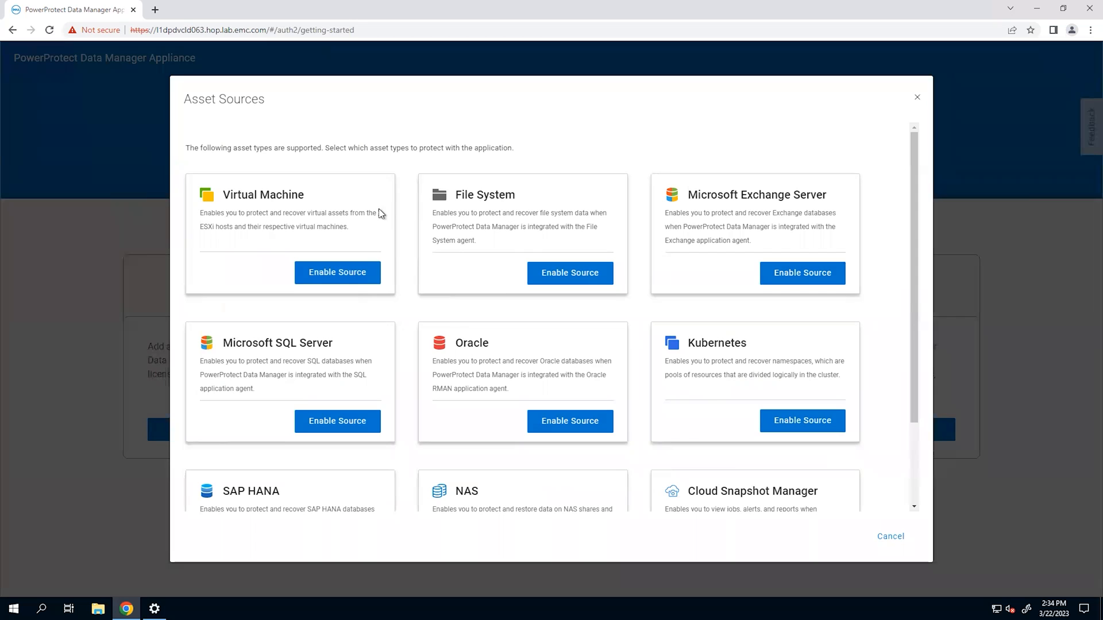
mouse_move(744, 244)
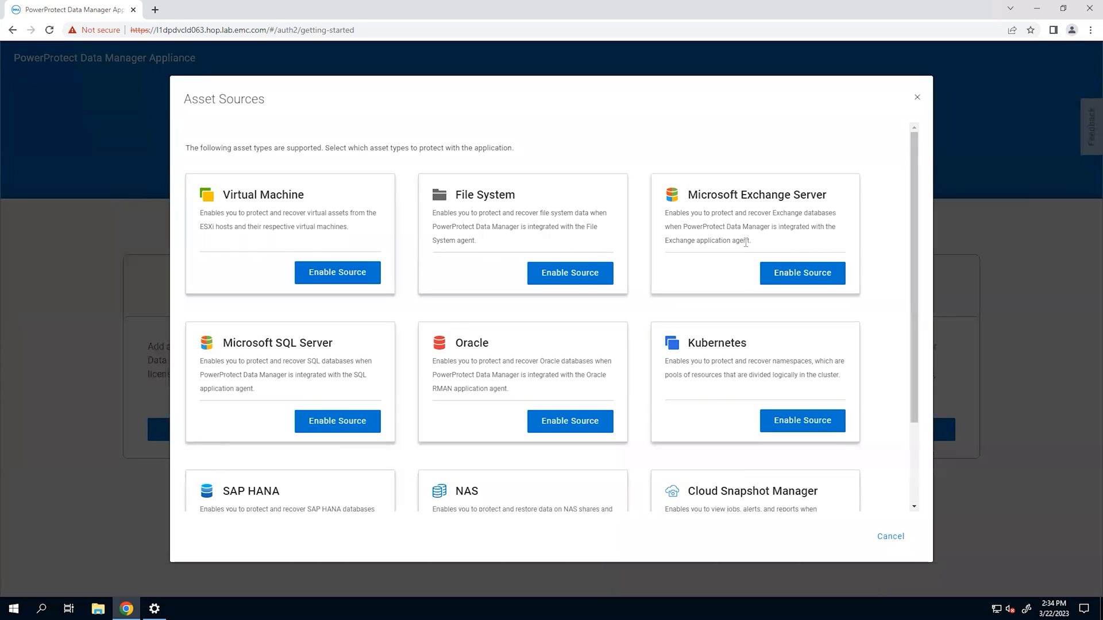
mouse_move(399, 344)
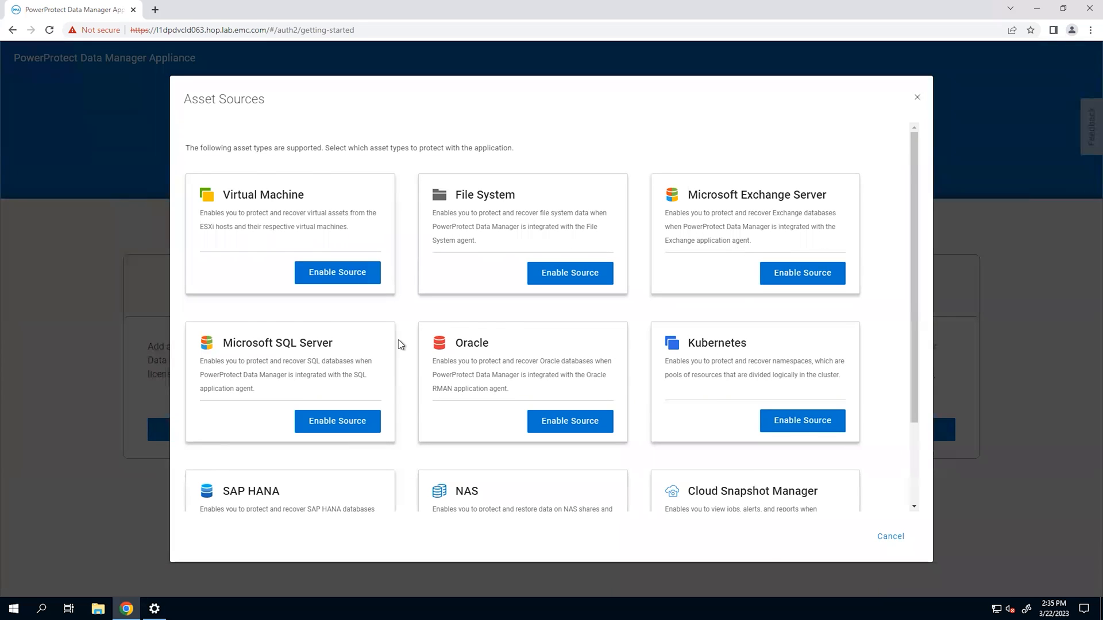
Step: Enable the Virtual Machine asset source and close its setup steps dialog
scroll(down, 3)
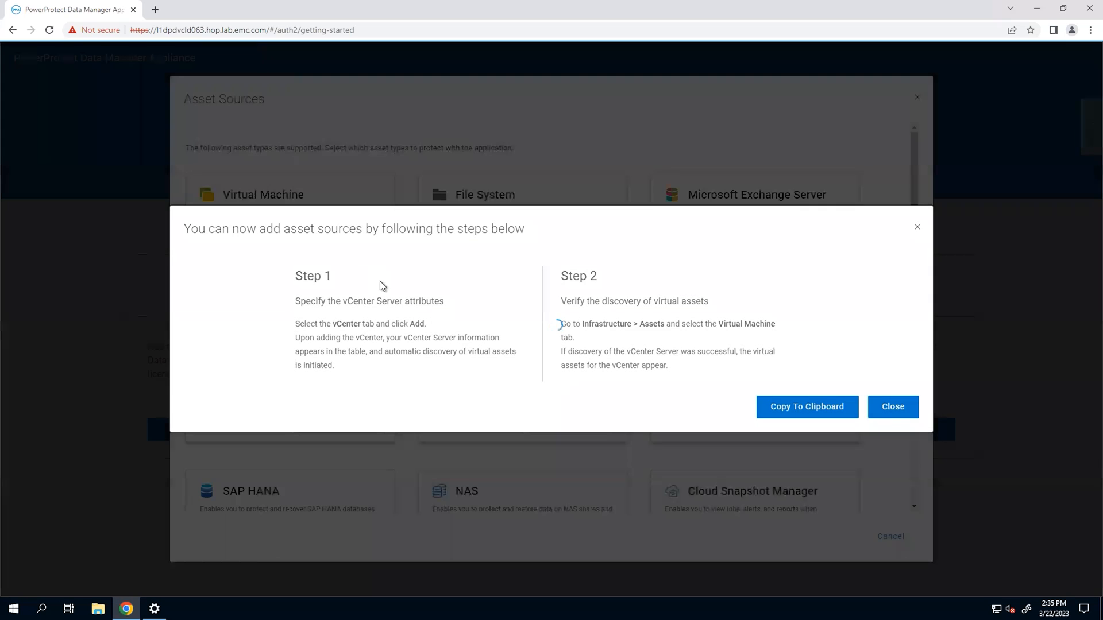
click(893, 407)
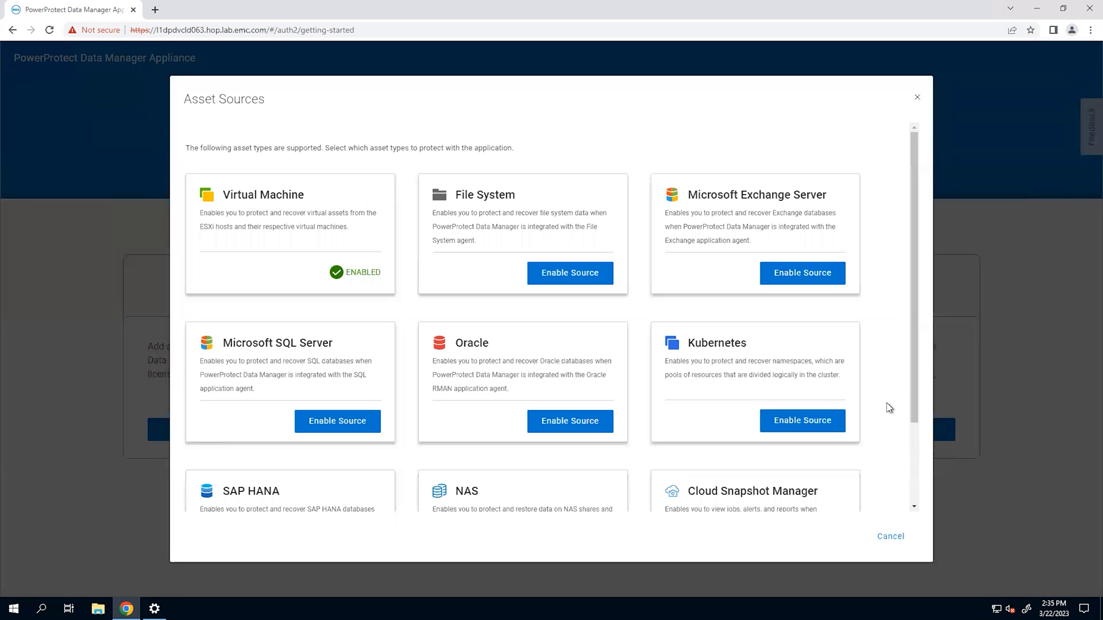
mouse_move(889, 370)
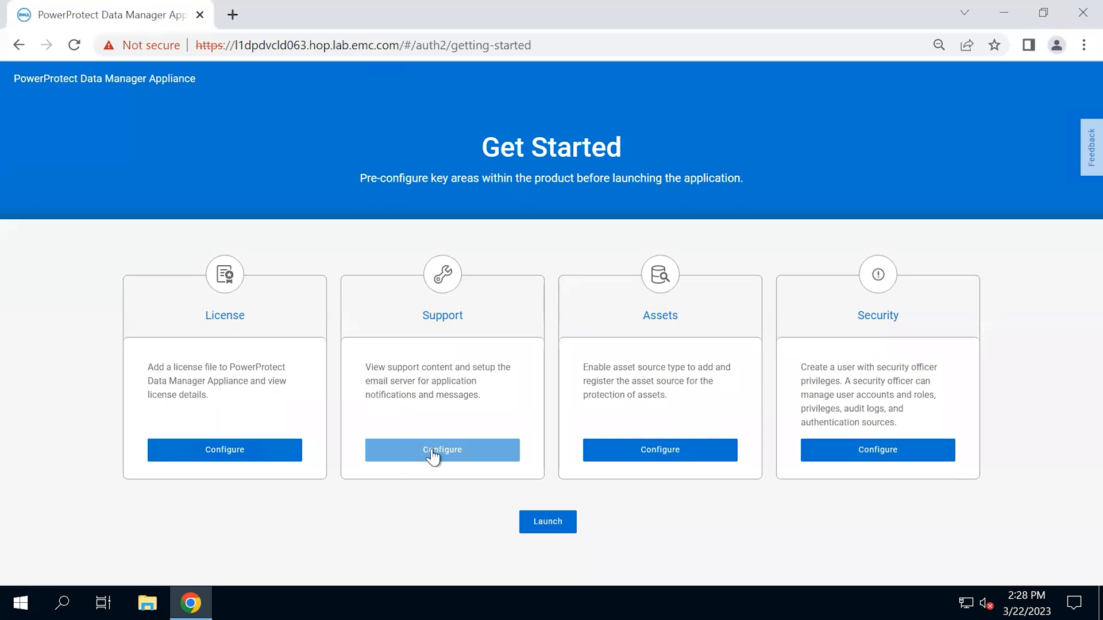
mouse_move(660, 452)
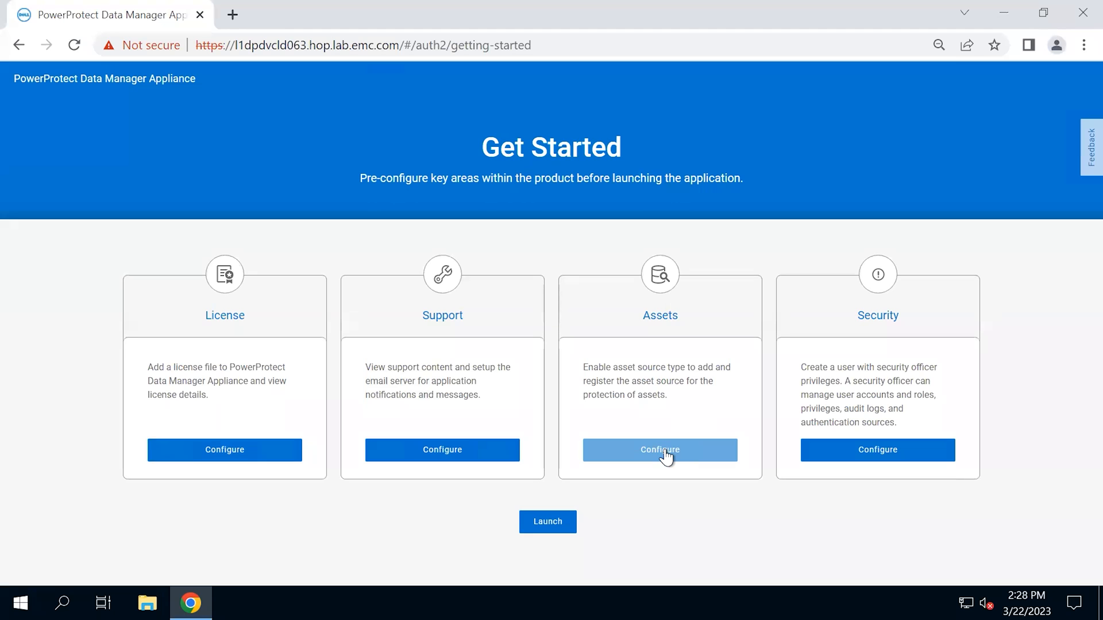
mouse_move(694, 491)
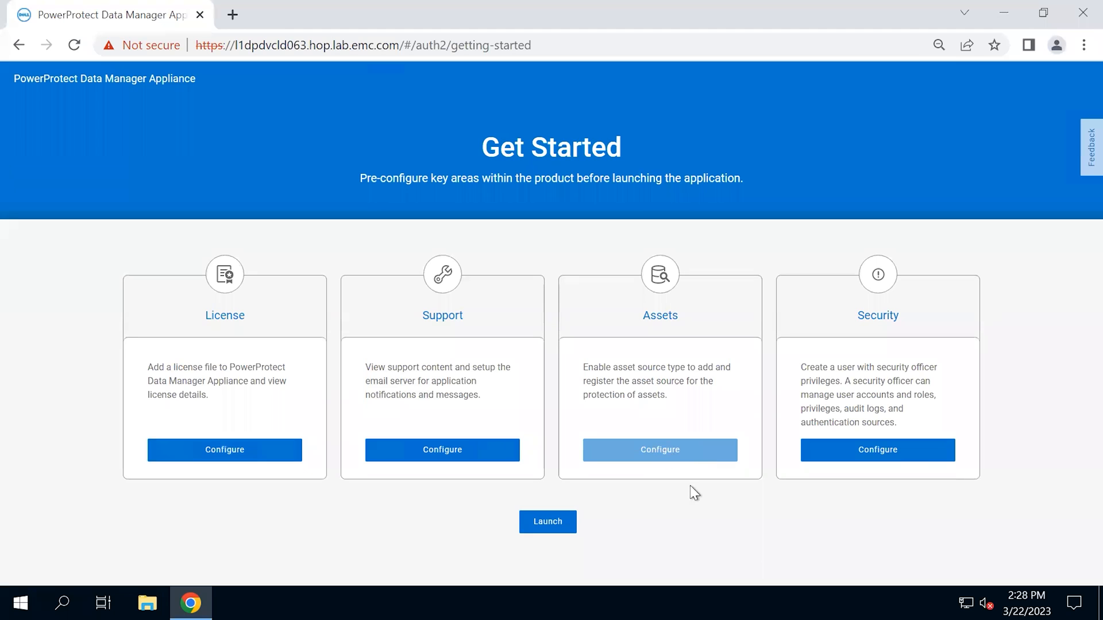